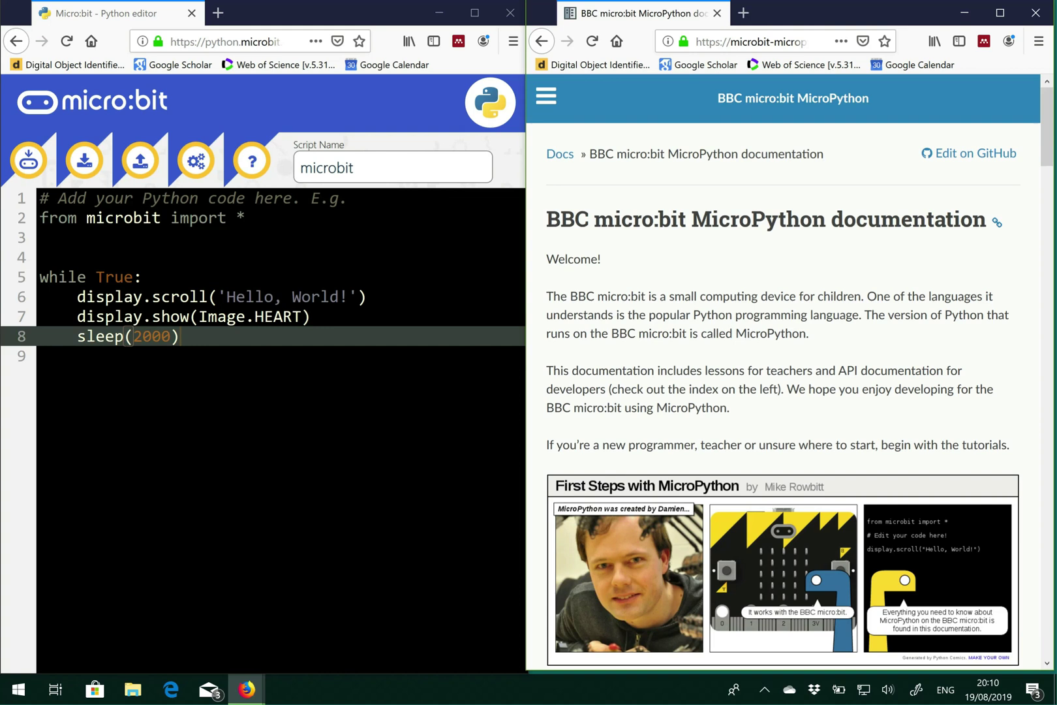
mouse_move(718, 356)
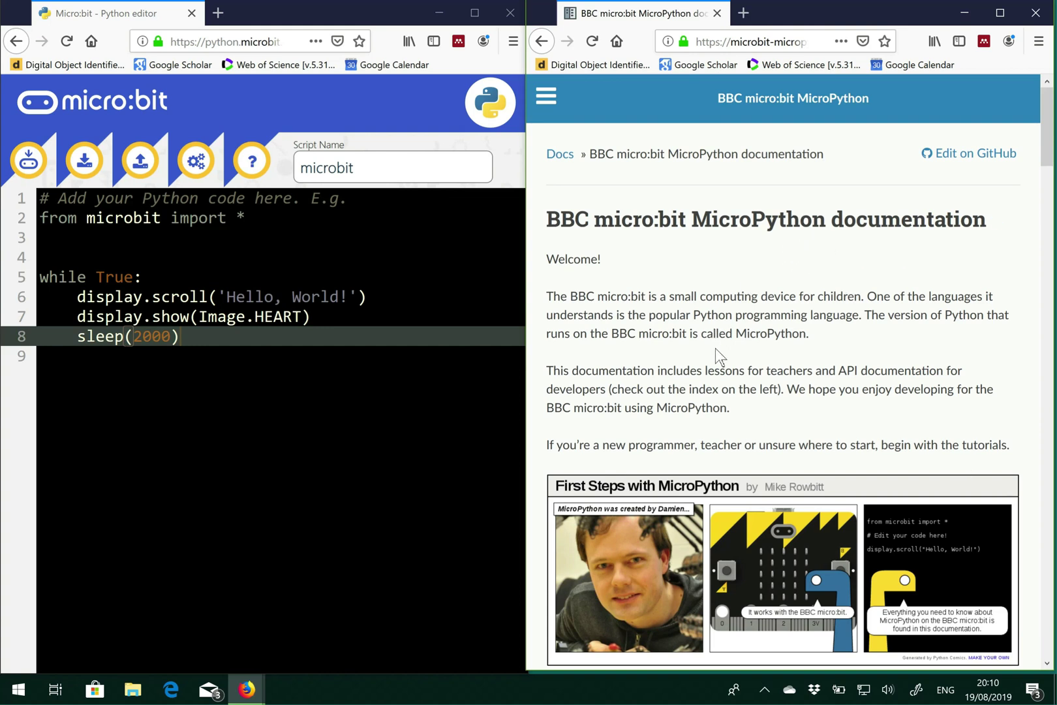
mouse_move(760, 255)
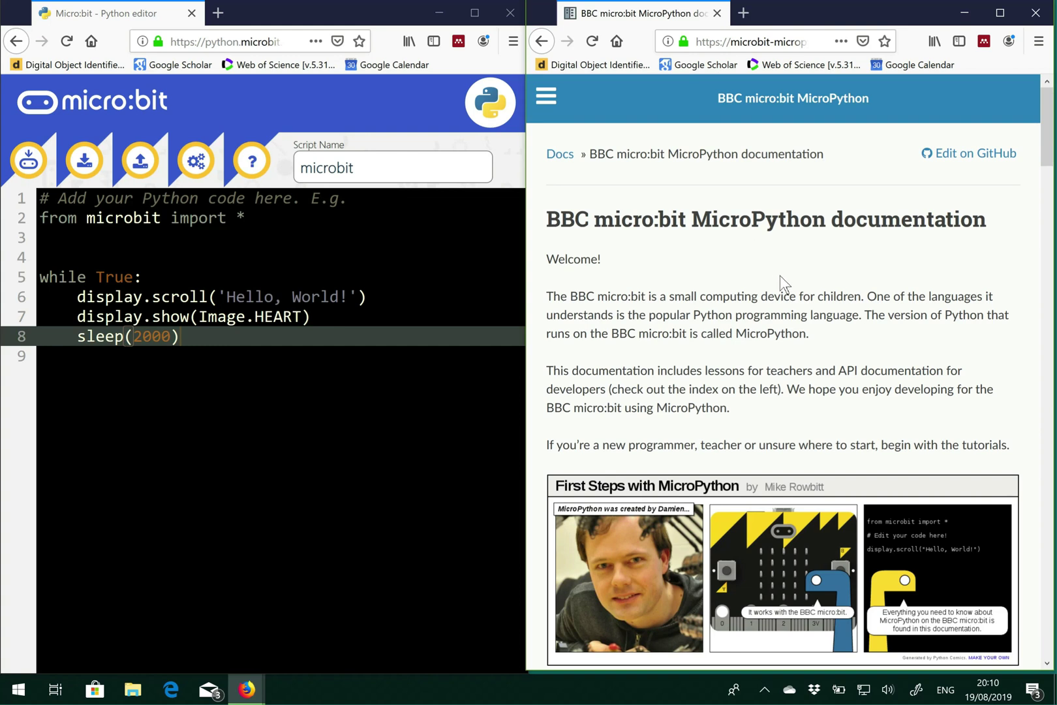
Bring up the documentation contents and scroll to the API reference section
scroll(down, 3)
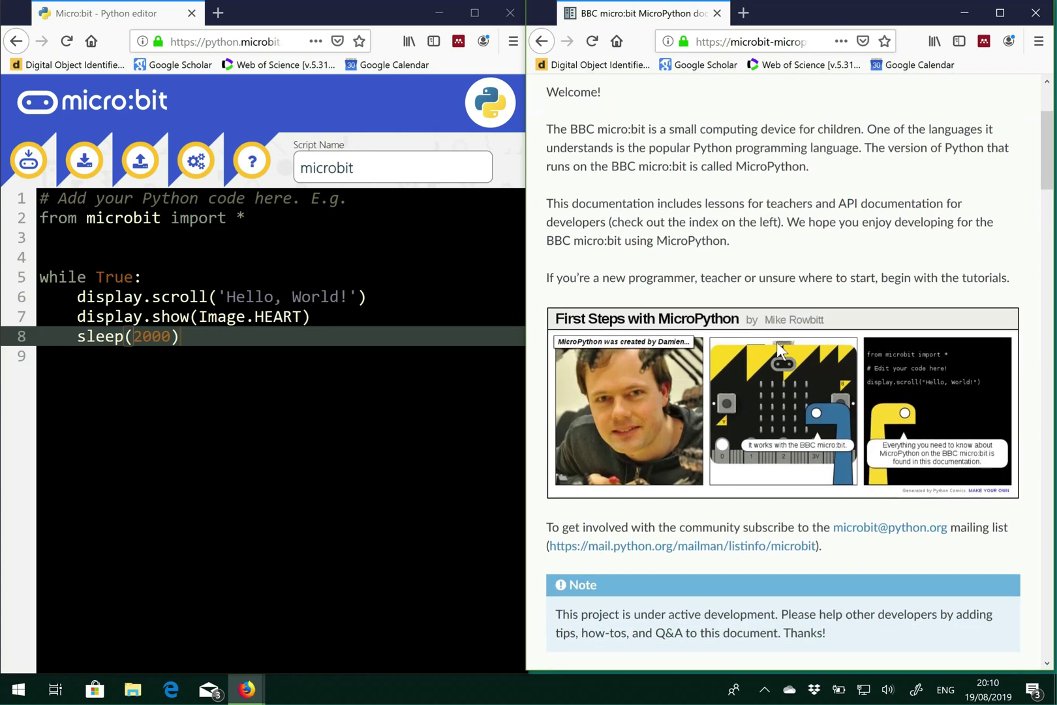
scroll(down, 3)
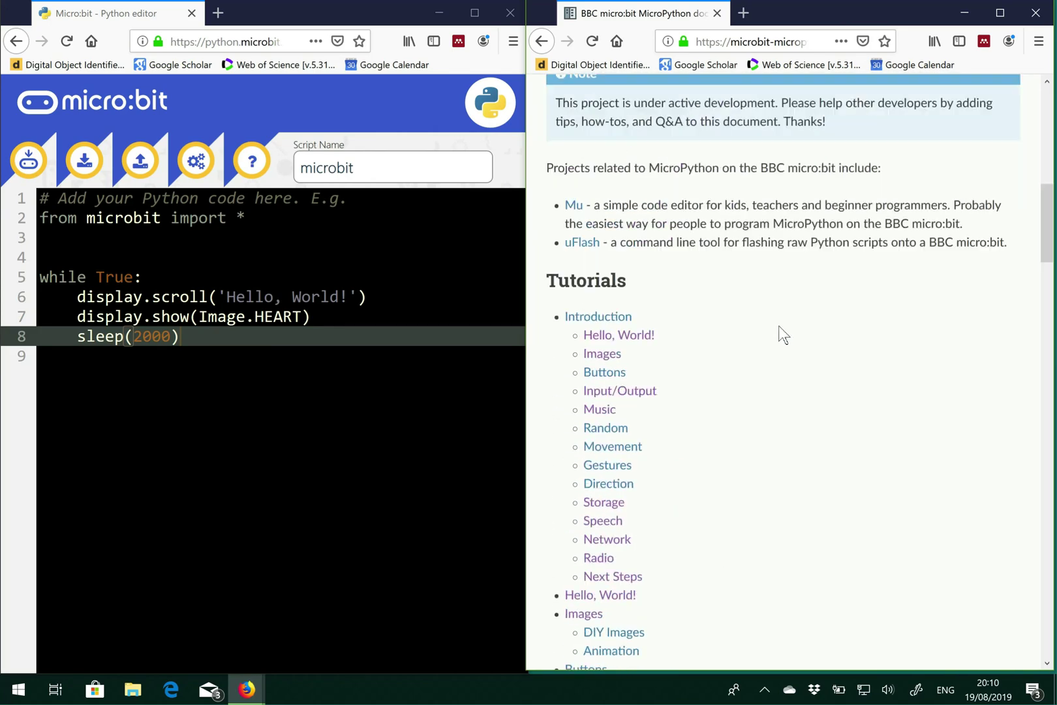
scroll(up, 3)
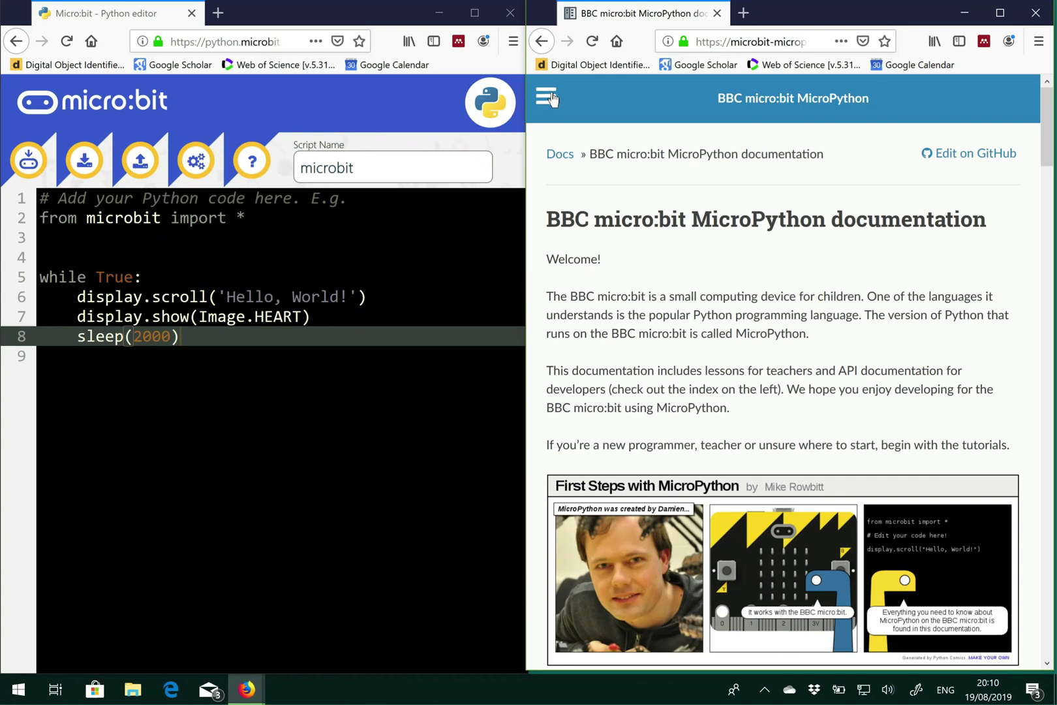
click(546, 97)
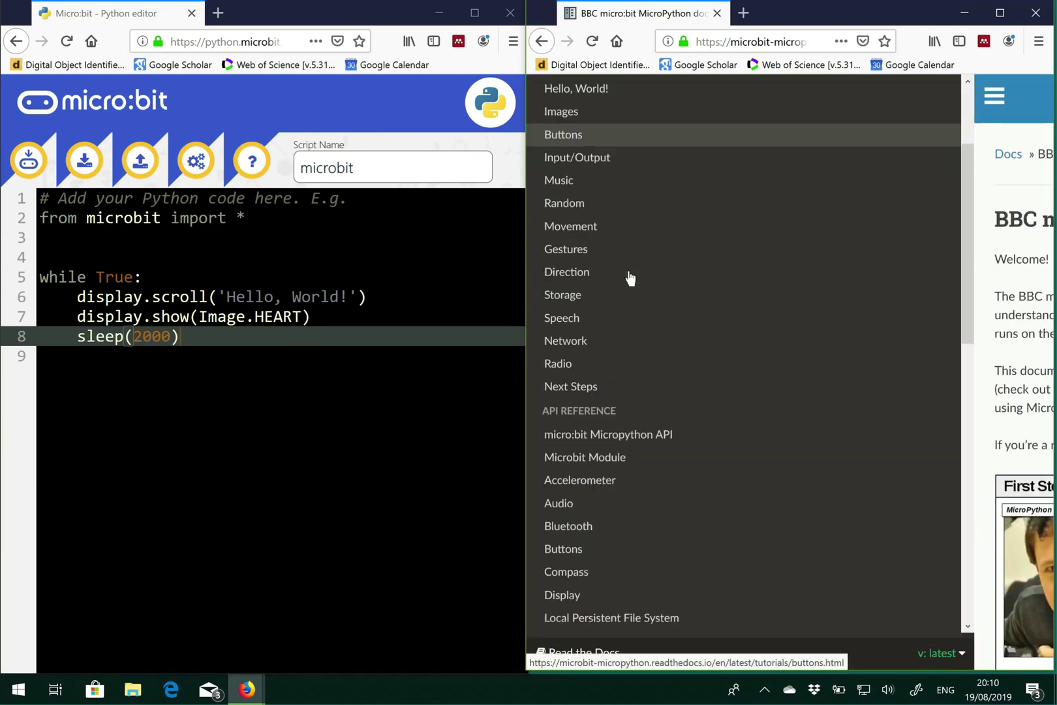
scroll(down, 3)
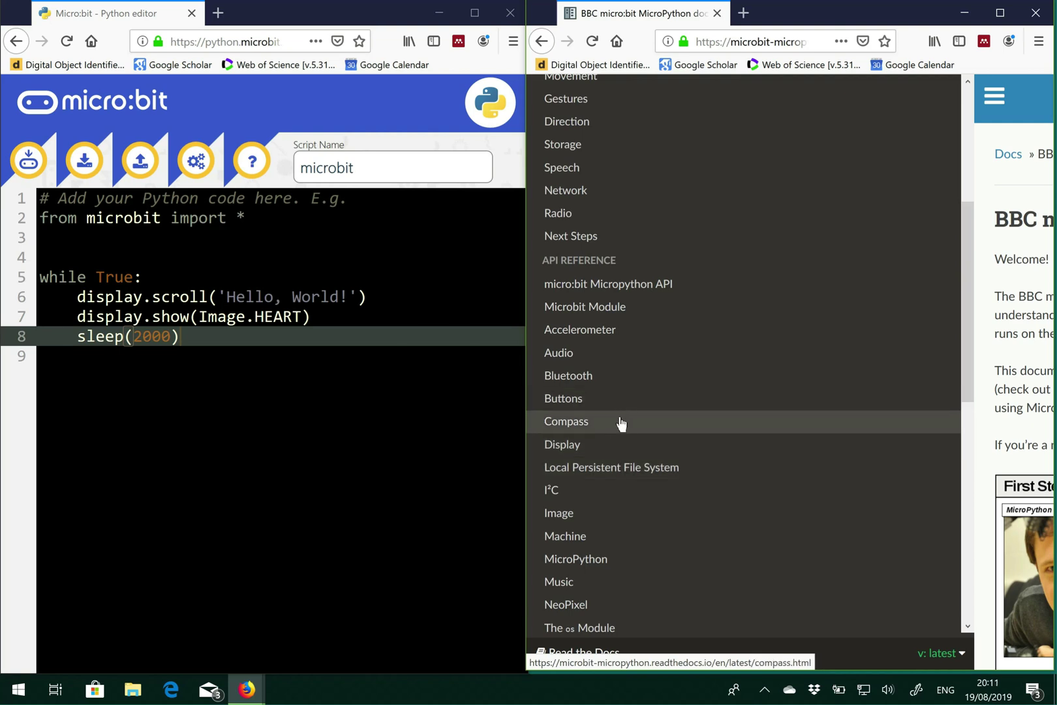
mouse_move(619, 402)
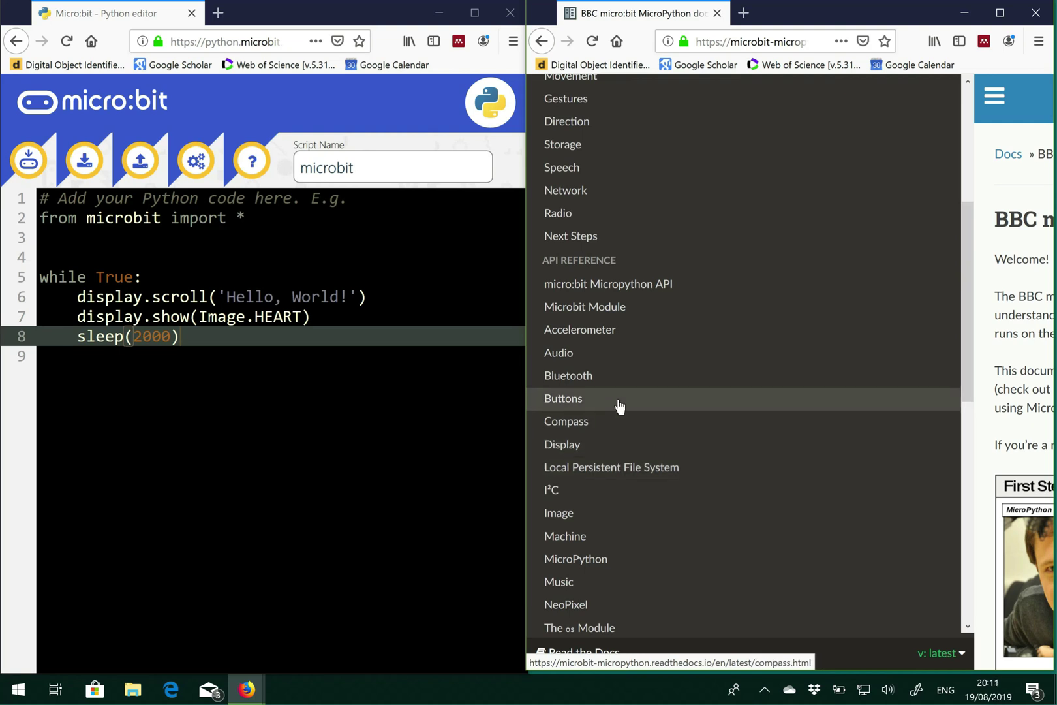
Read through the Display module reference and its functions
click(561, 444)
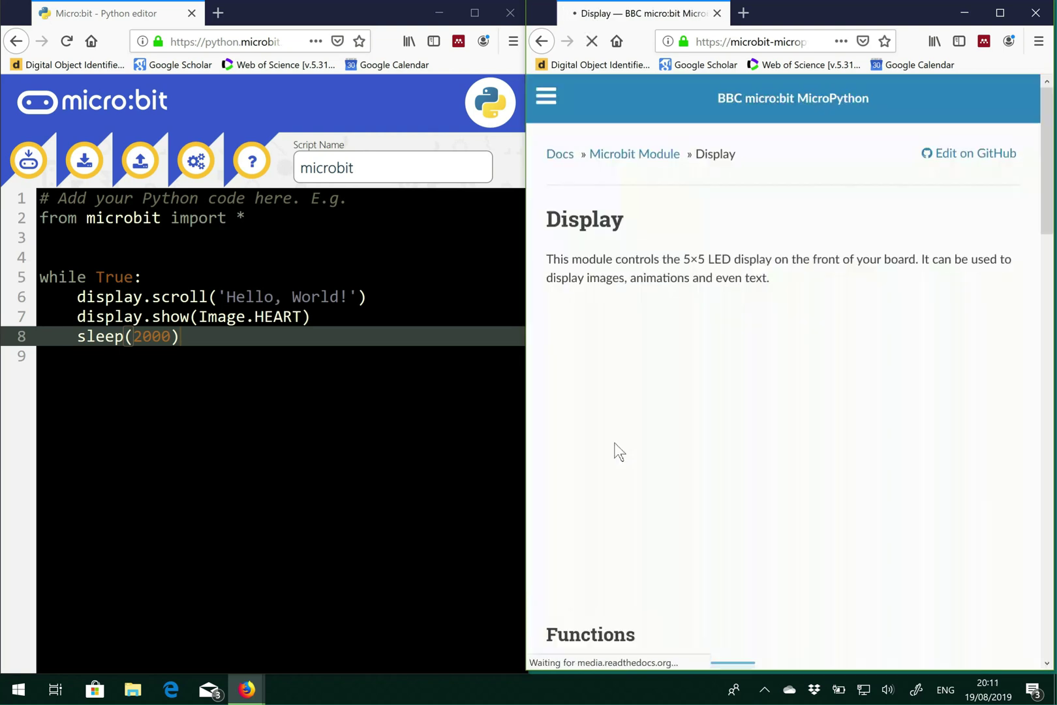
scroll(down, 3)
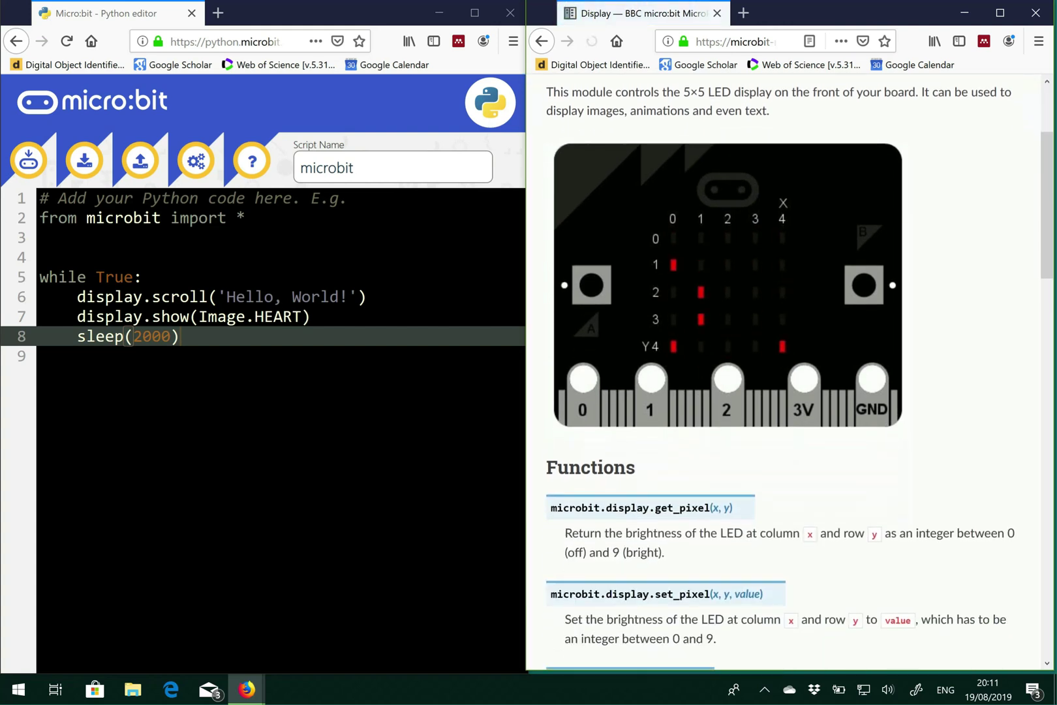
scroll(up, 3)
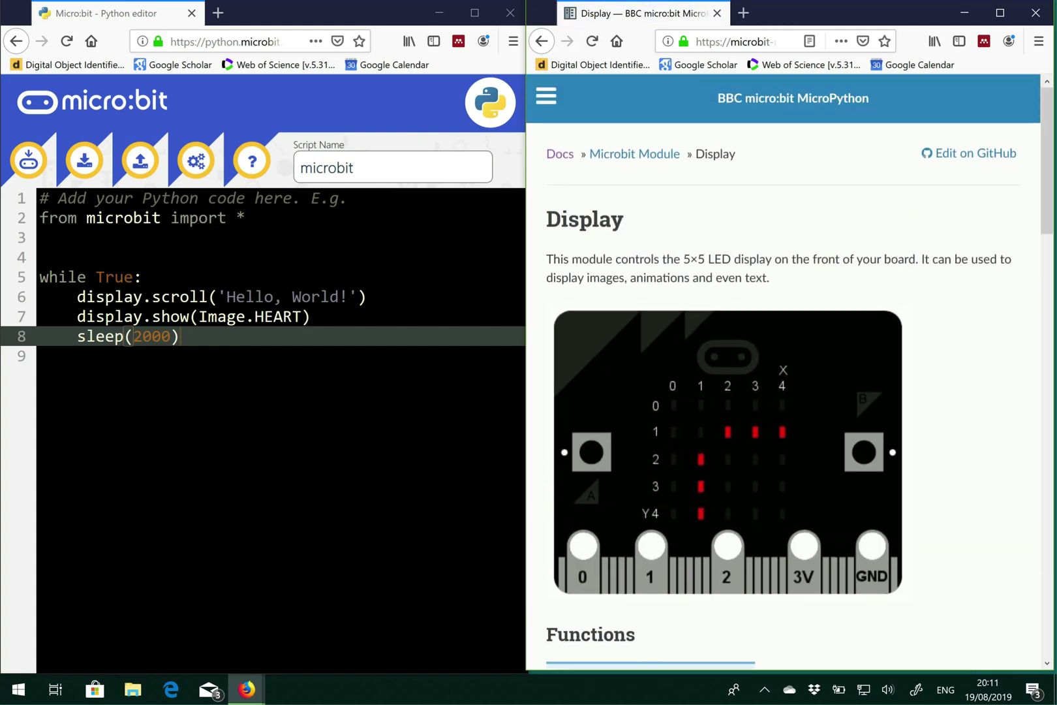
scroll(down, 3)
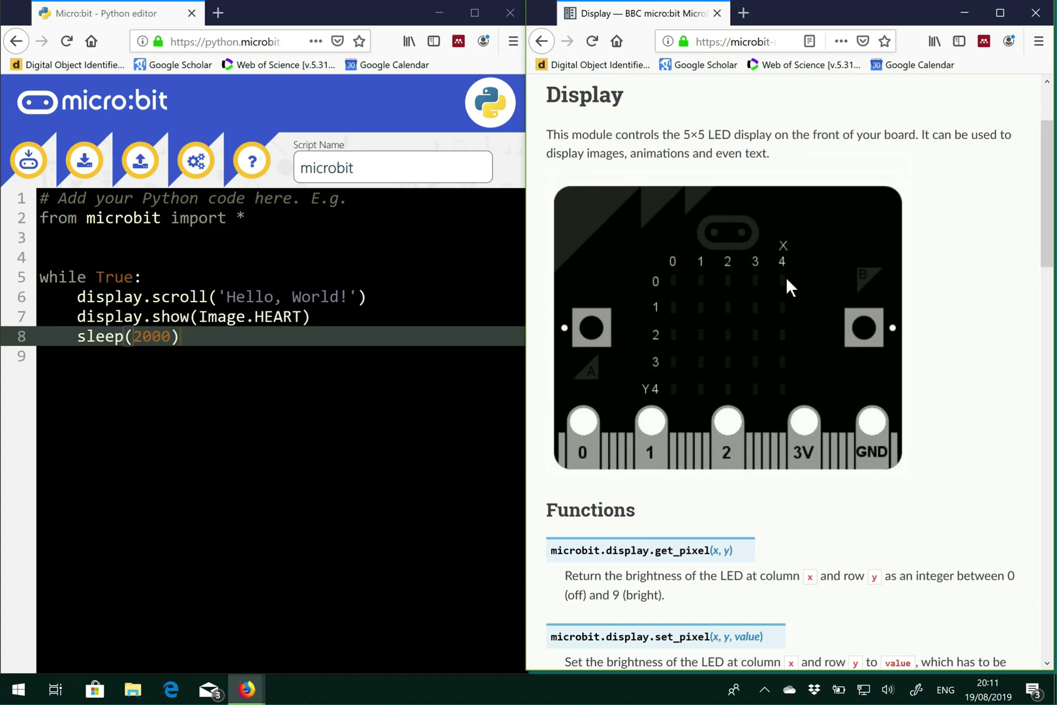
scroll(down, 3)
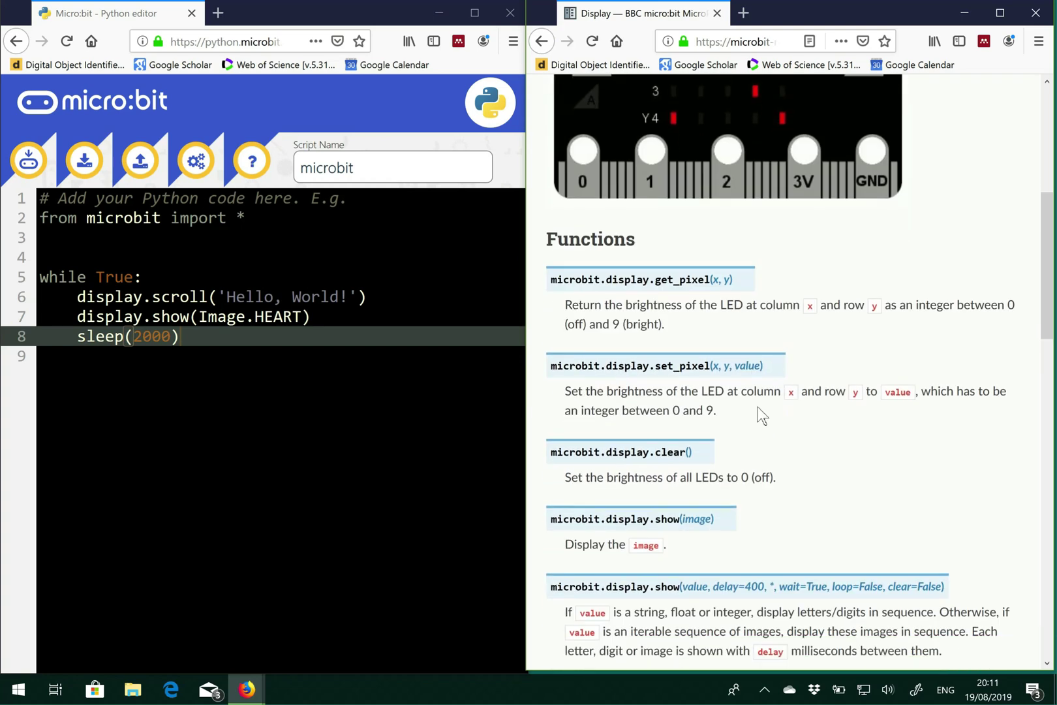
scroll(down, 3)
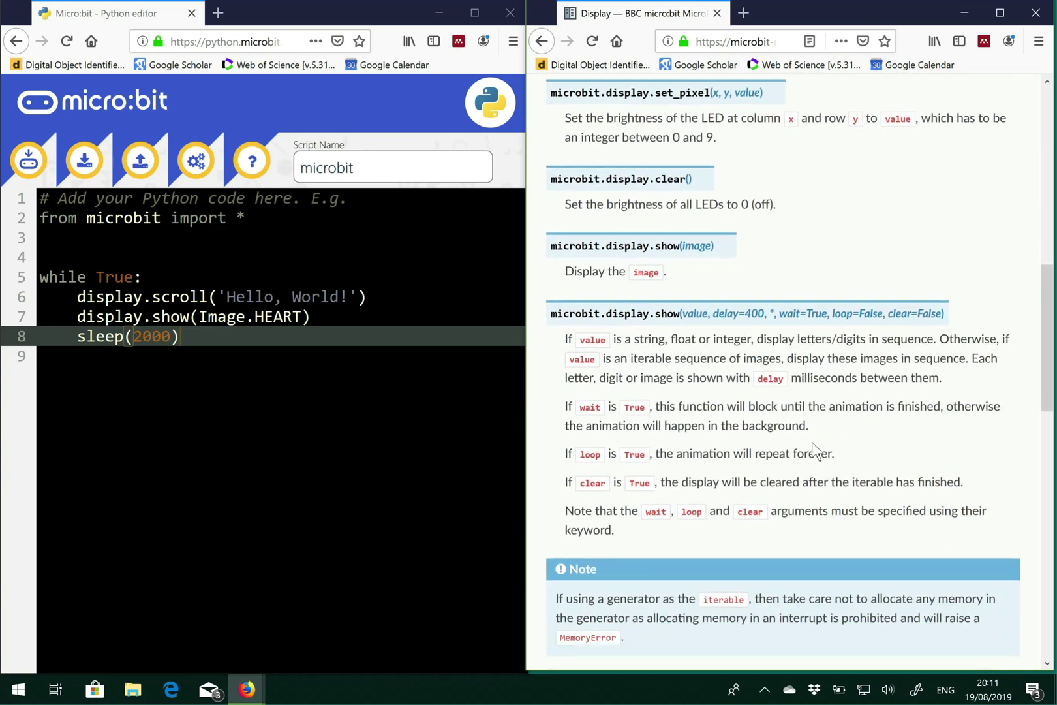
scroll(down, 3)
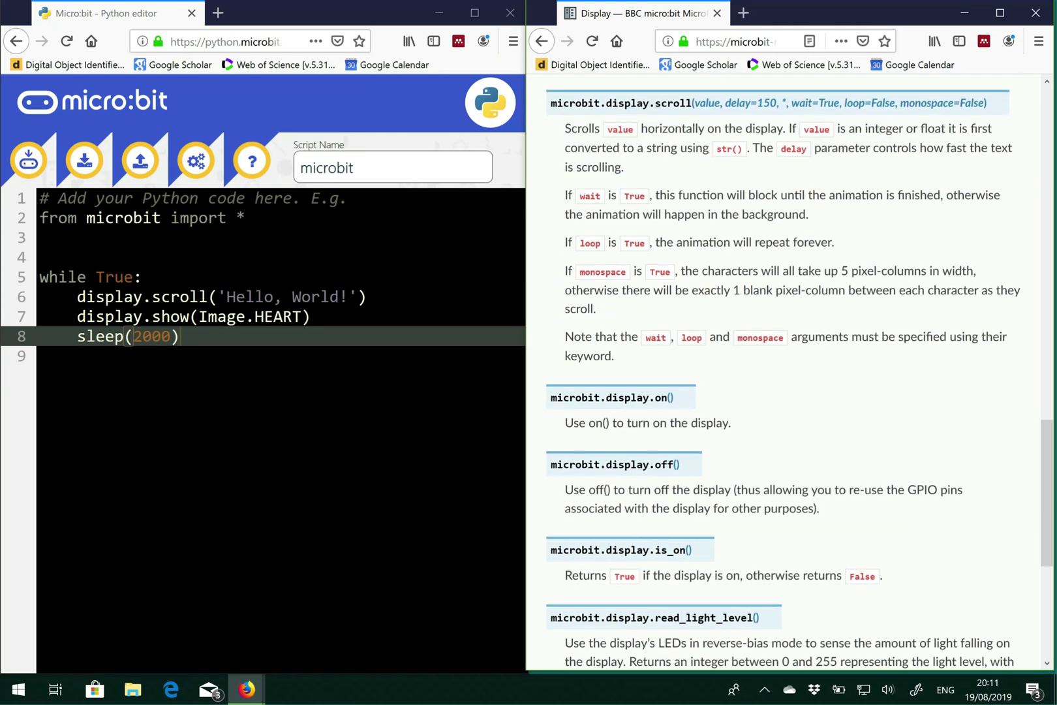
scroll(down, 3)
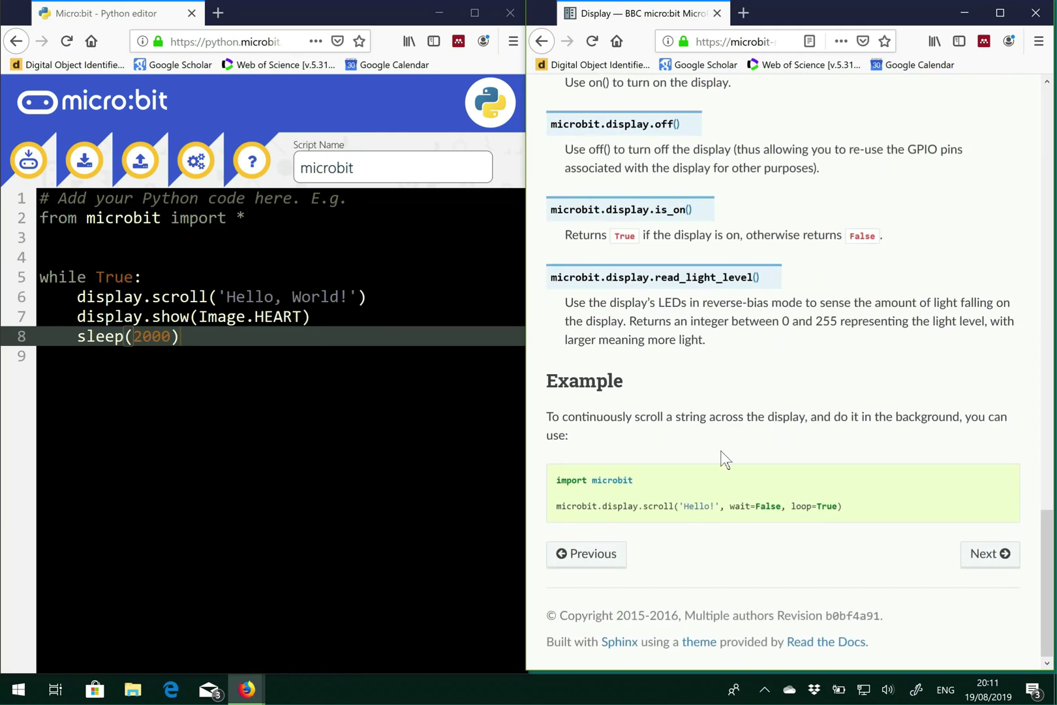
scroll(up, 3)
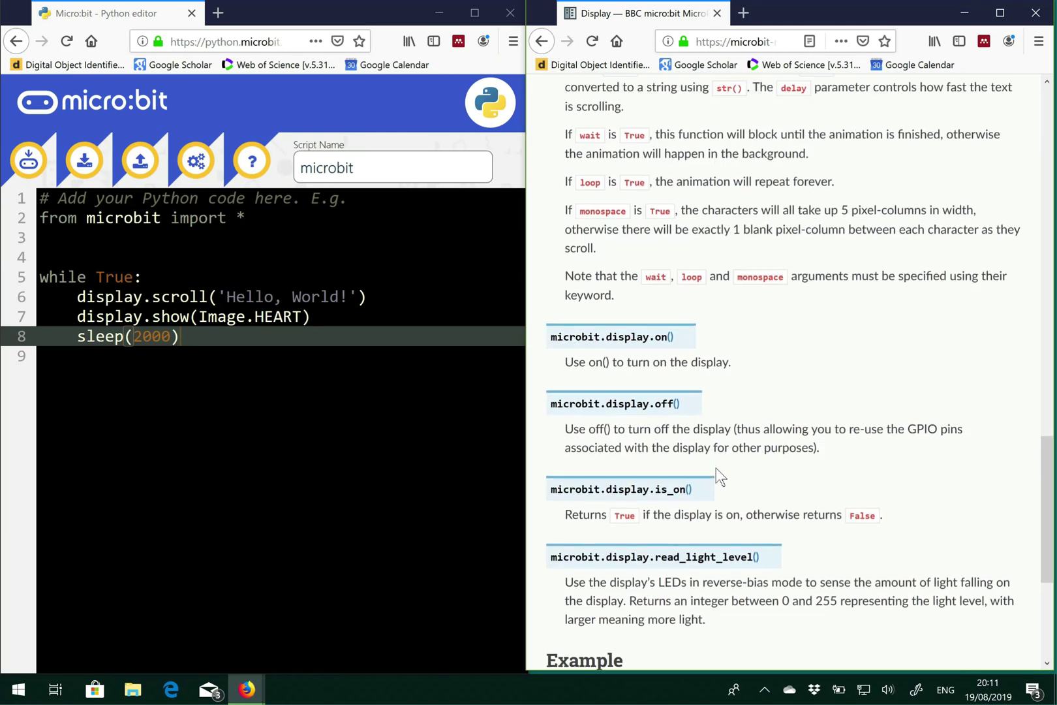
scroll(up, 3)
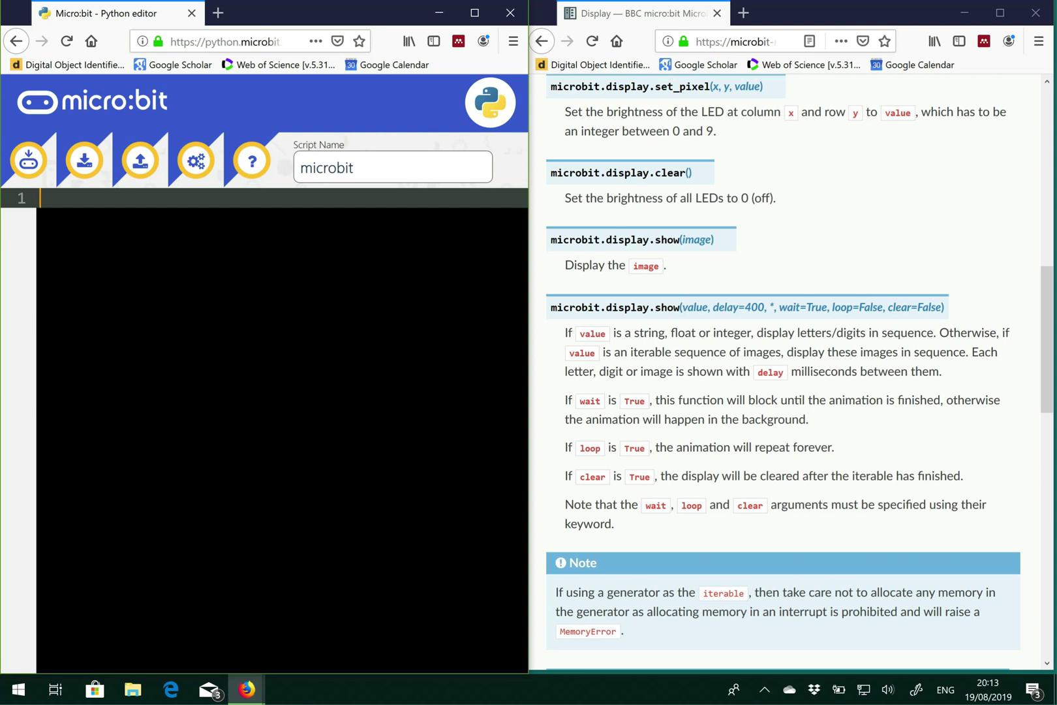
Write the 'from microbit import *' line and leave a blank line below it
text(from)
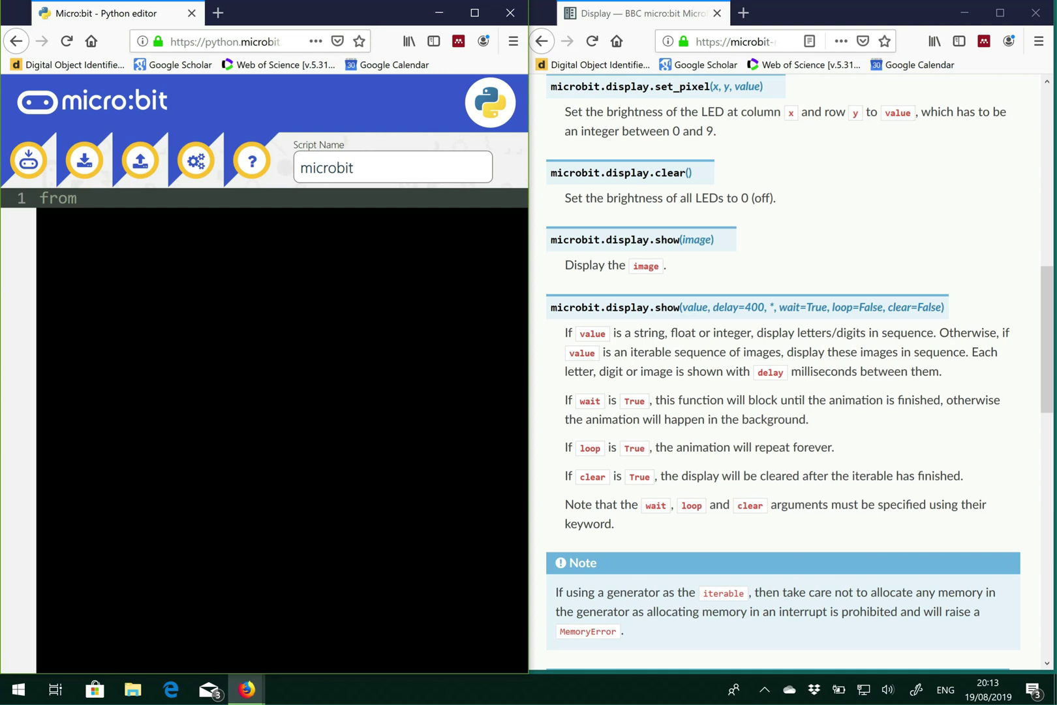
text(micro)
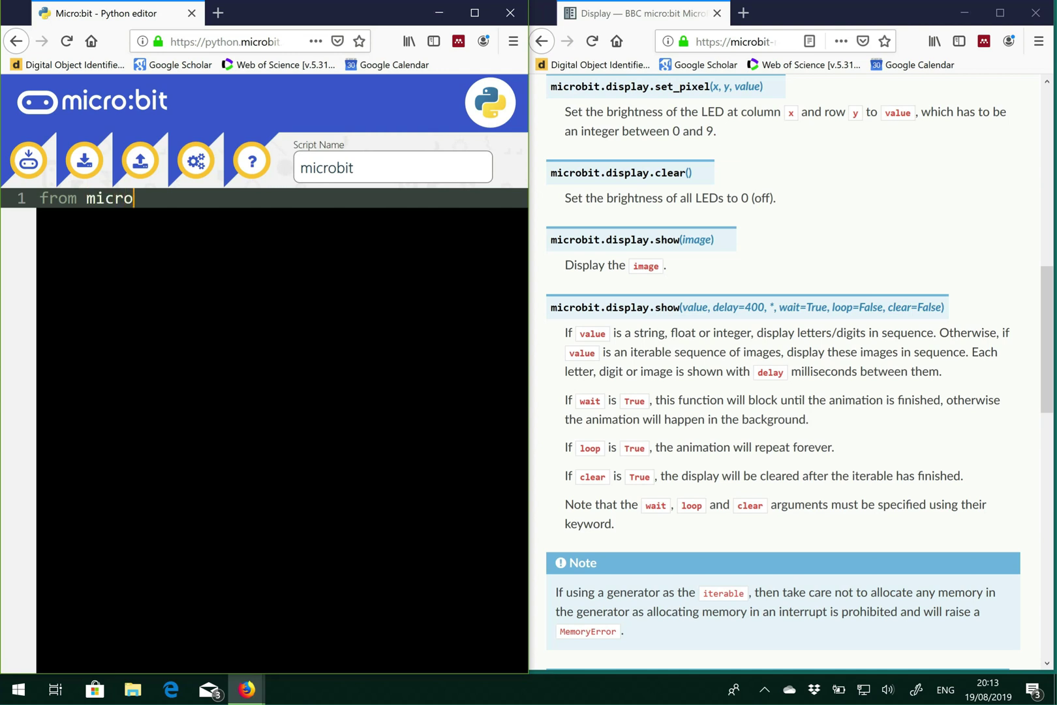
text(bit)
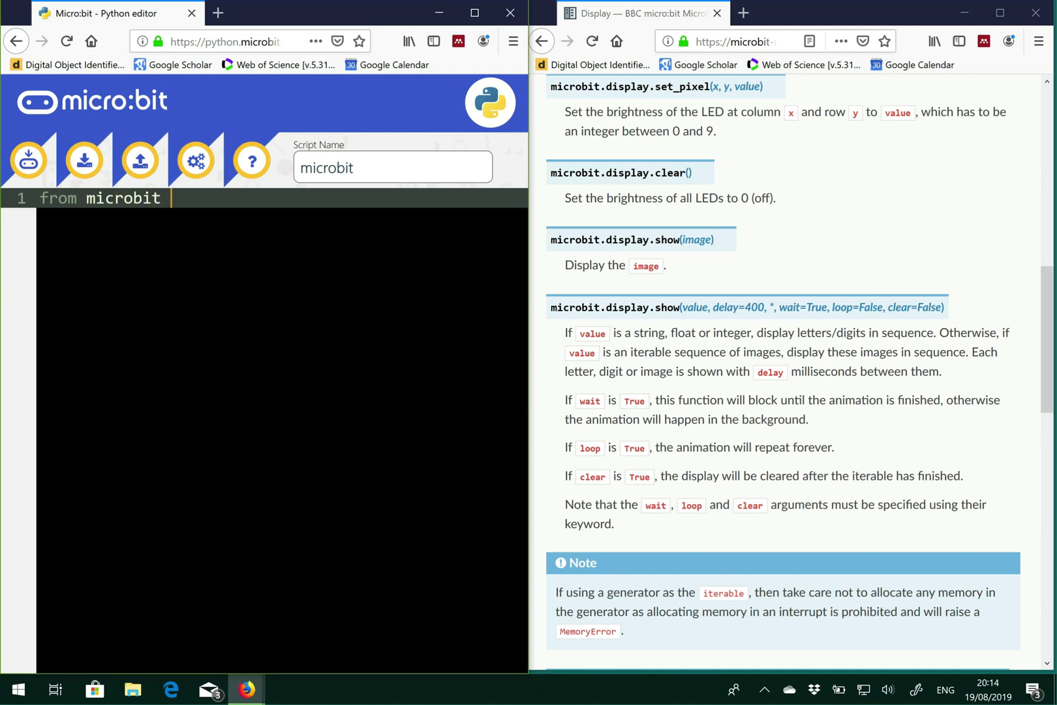
text(import)
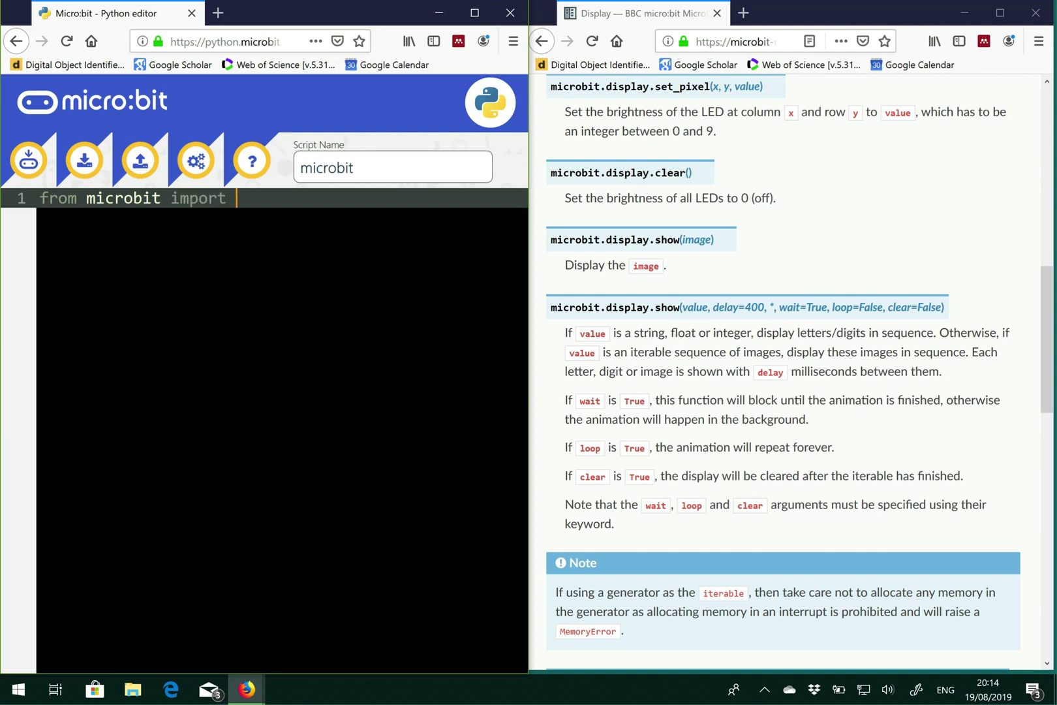
text(*)
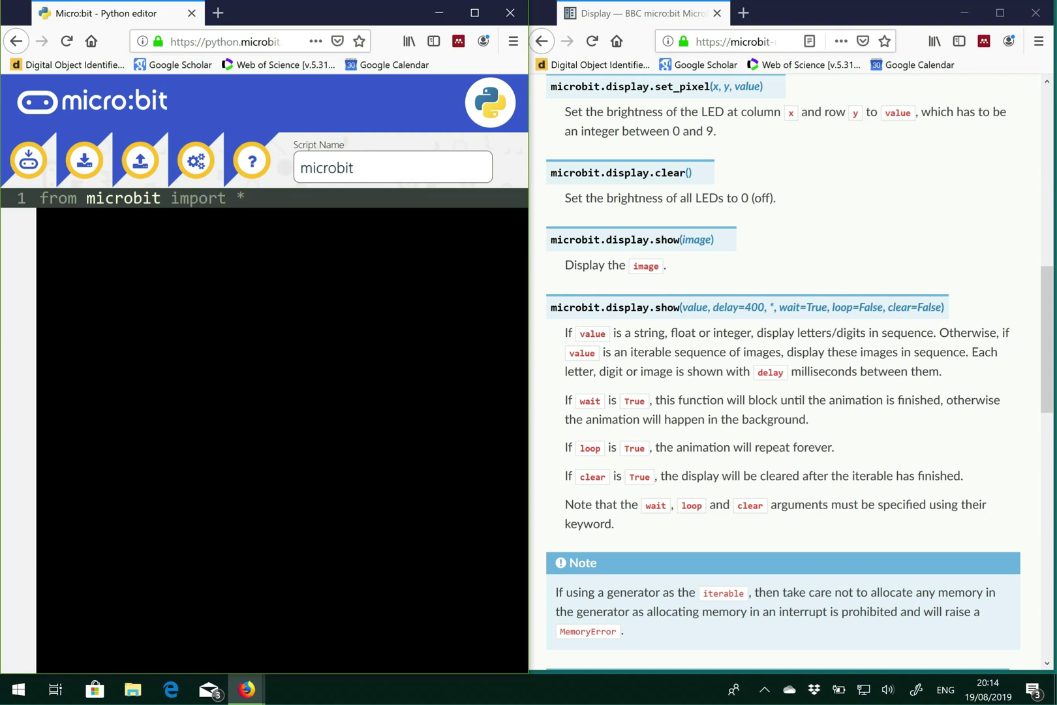
key(Return)
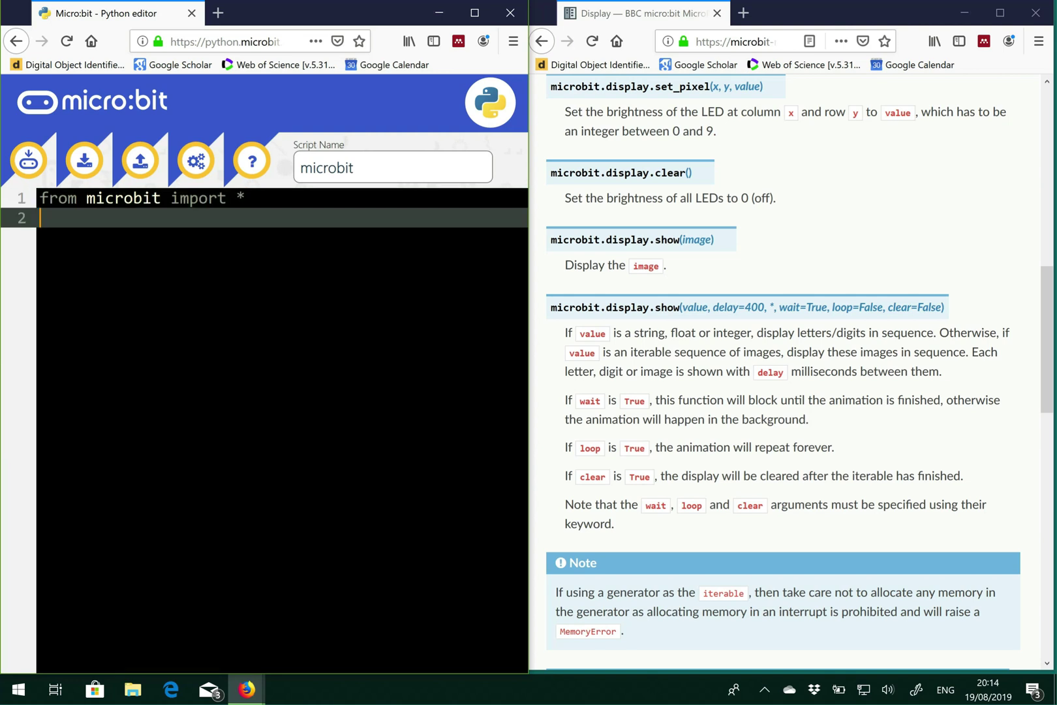
key(Return)
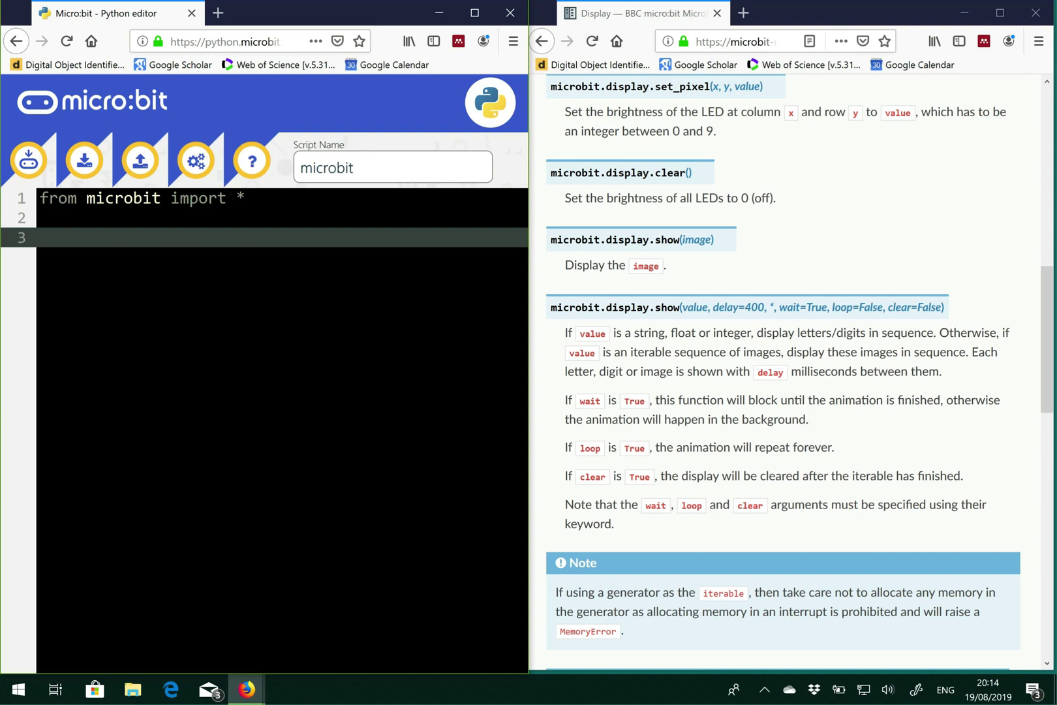
Begin a 'while True' loop on the third line
text(while T)
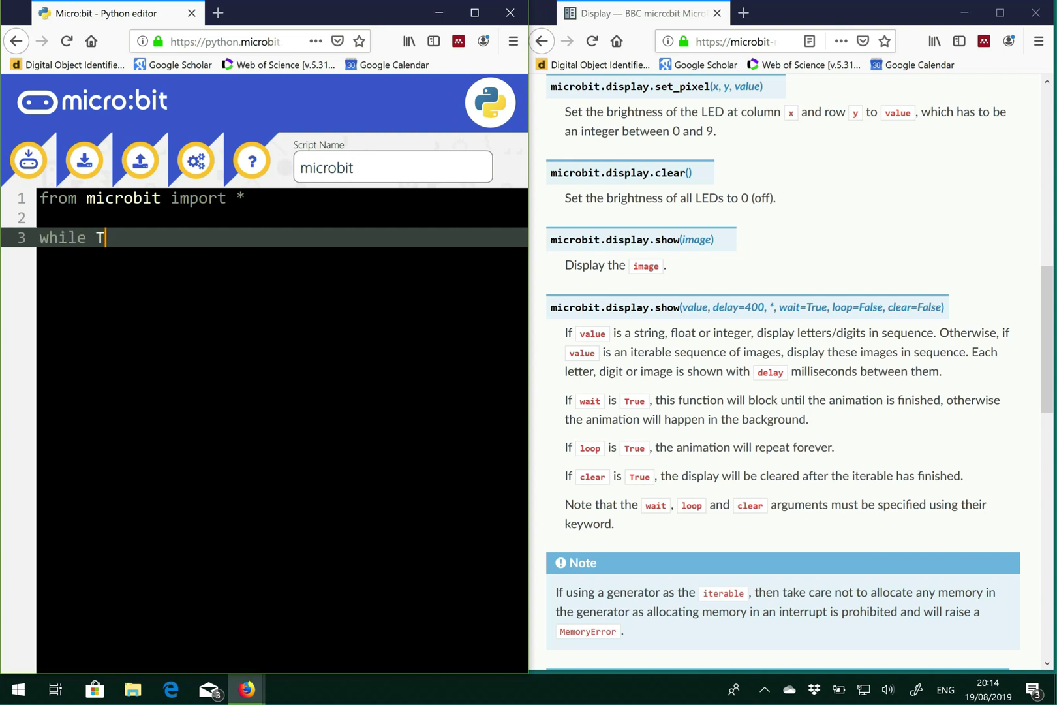
text(rue:)
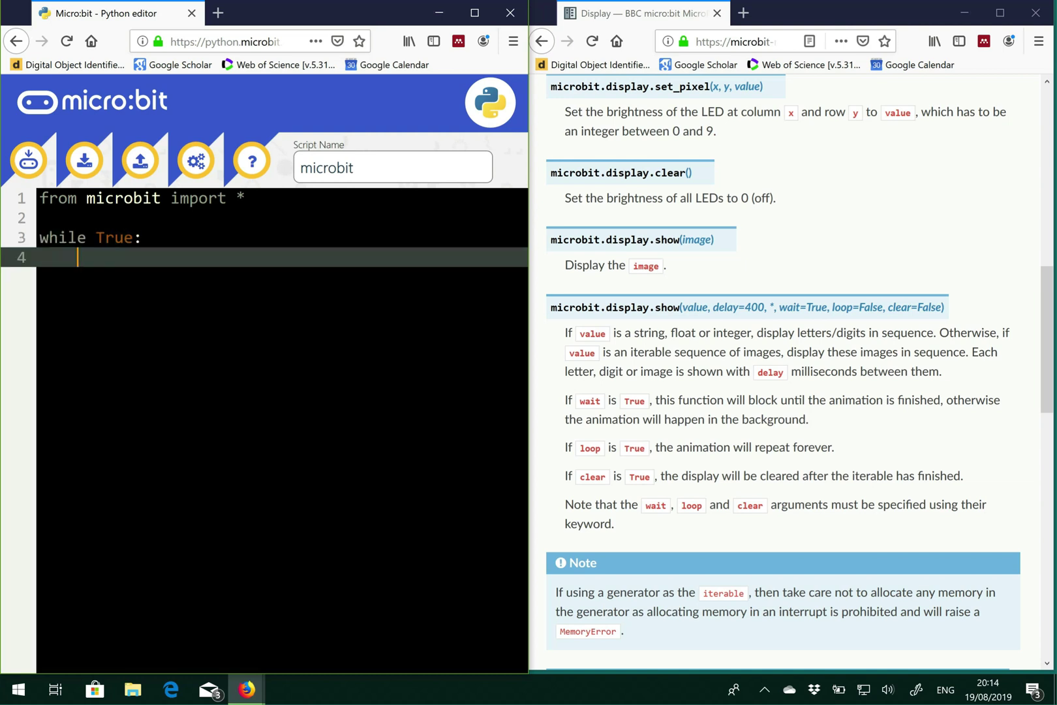
mouse_move(612, 235)
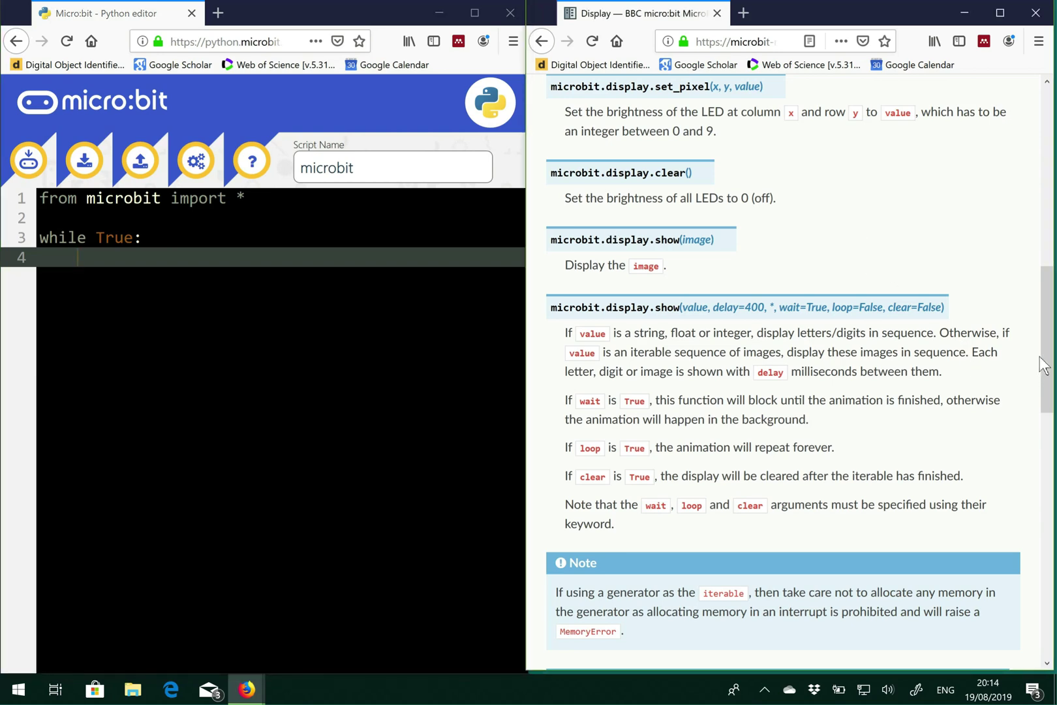
Find the display.scroll function in the Display documentation
scroll(up, 3)
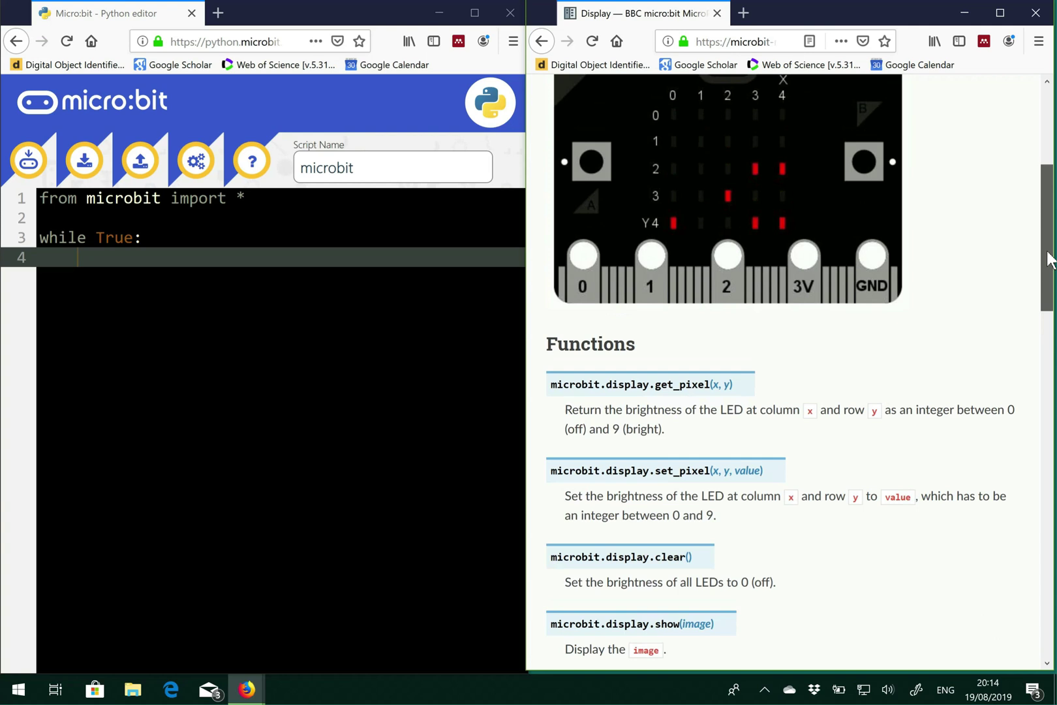
scroll(down, 3)
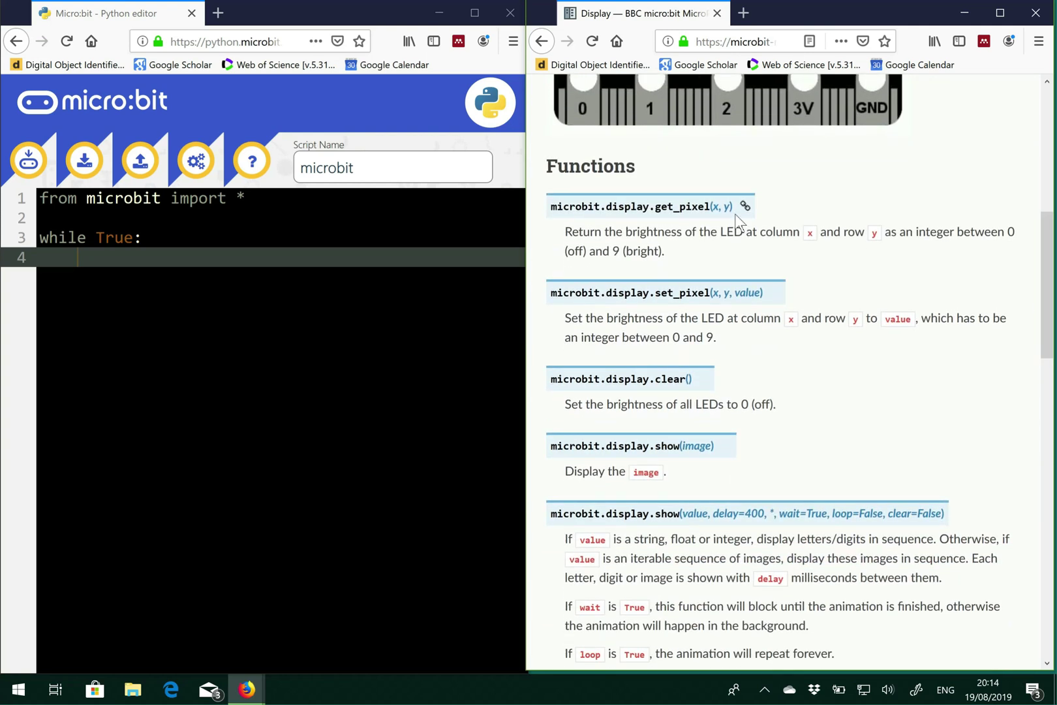
mouse_move(713, 321)
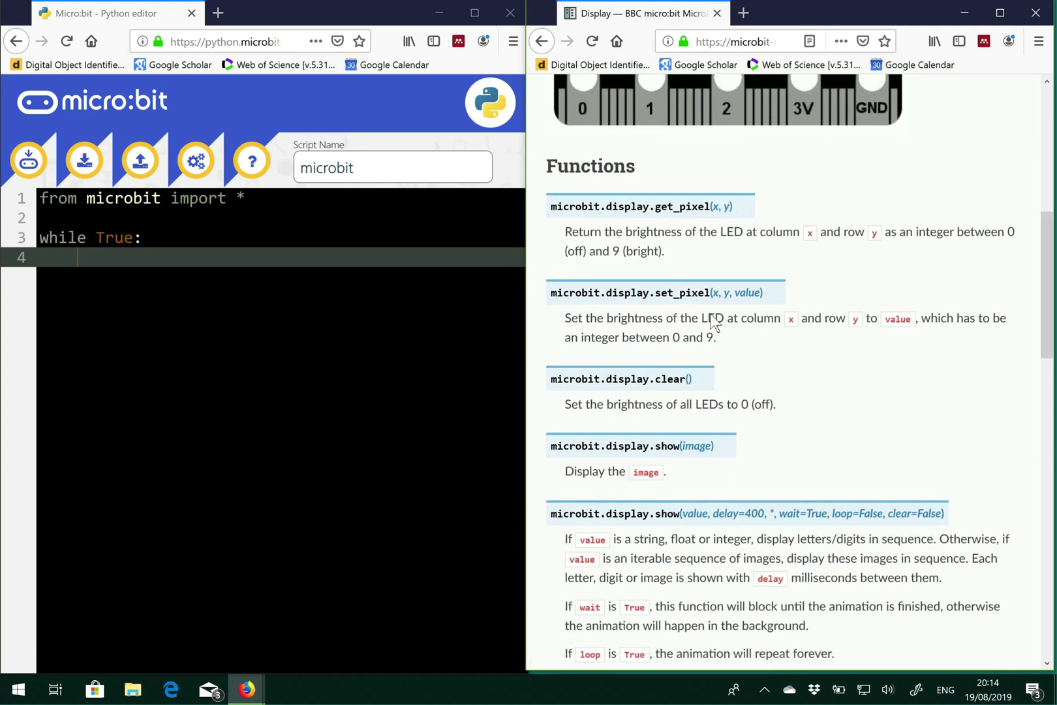
double_click(667, 292)
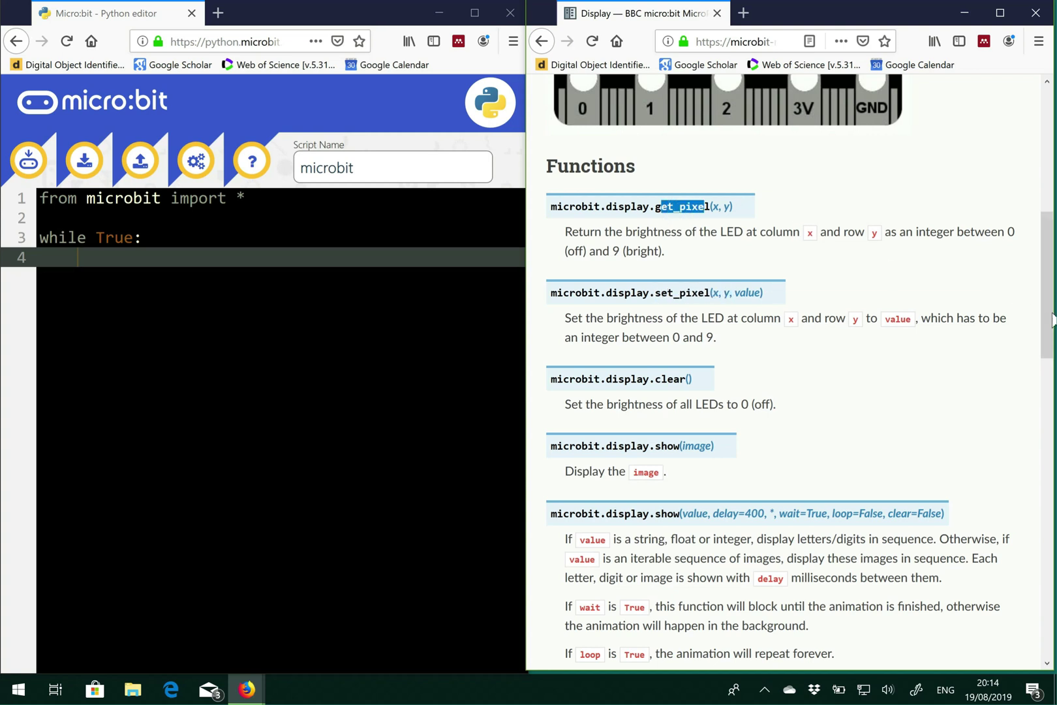
scroll(down, 3)
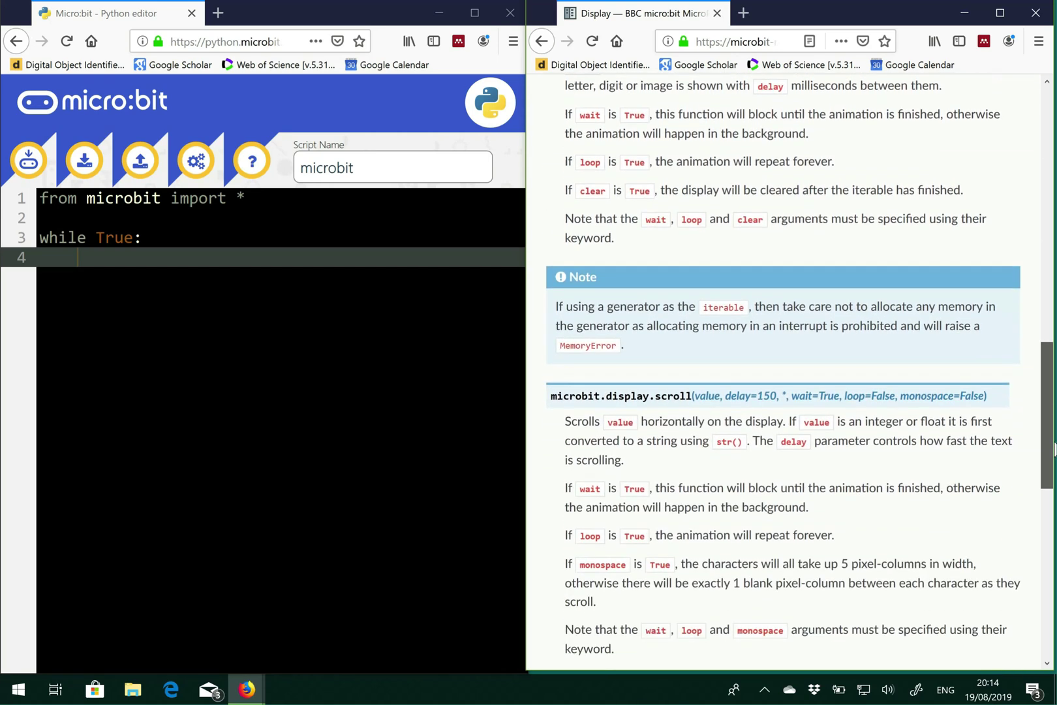
scroll(down, 3)
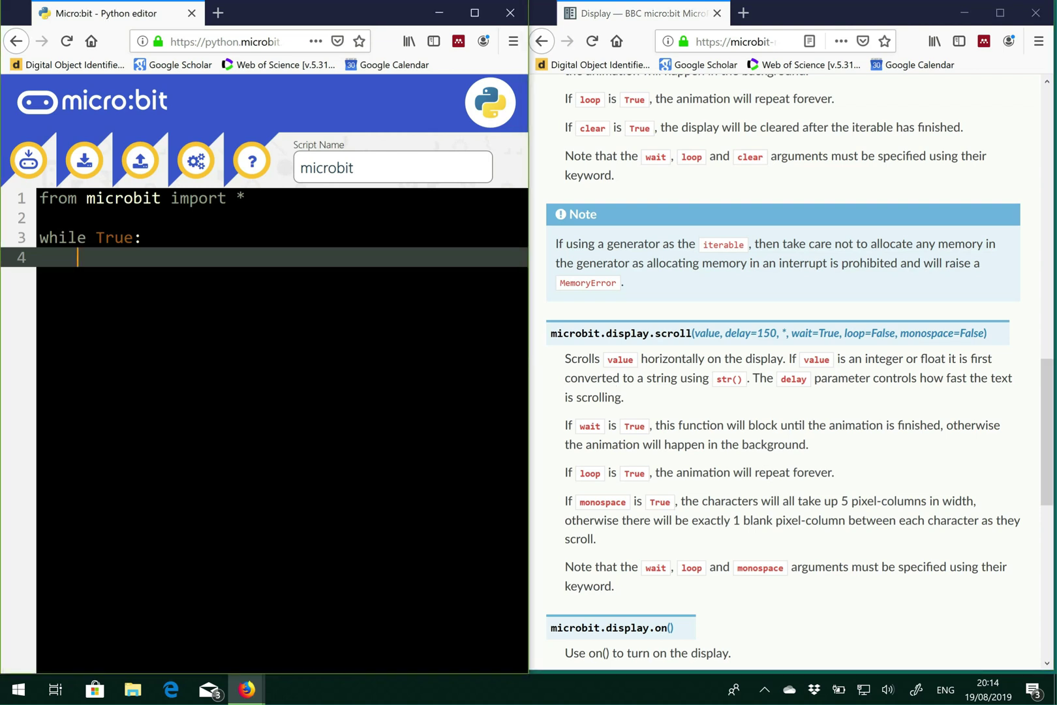
Make the loop body call display.scroll('Hello World!')
text(display.)
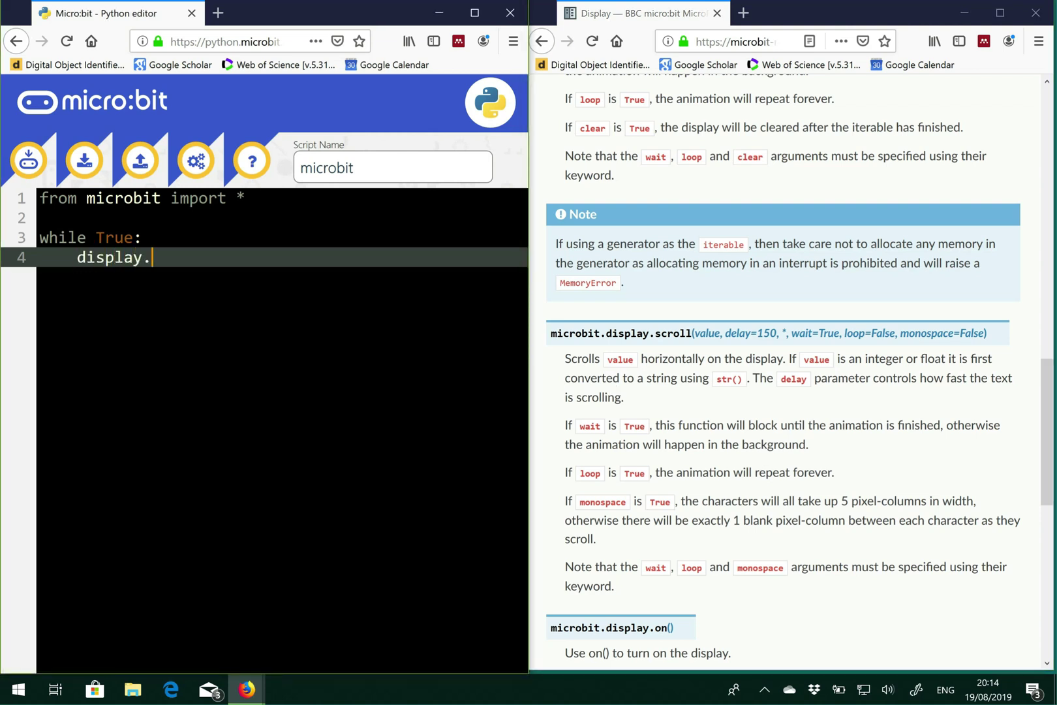
text(scroll()
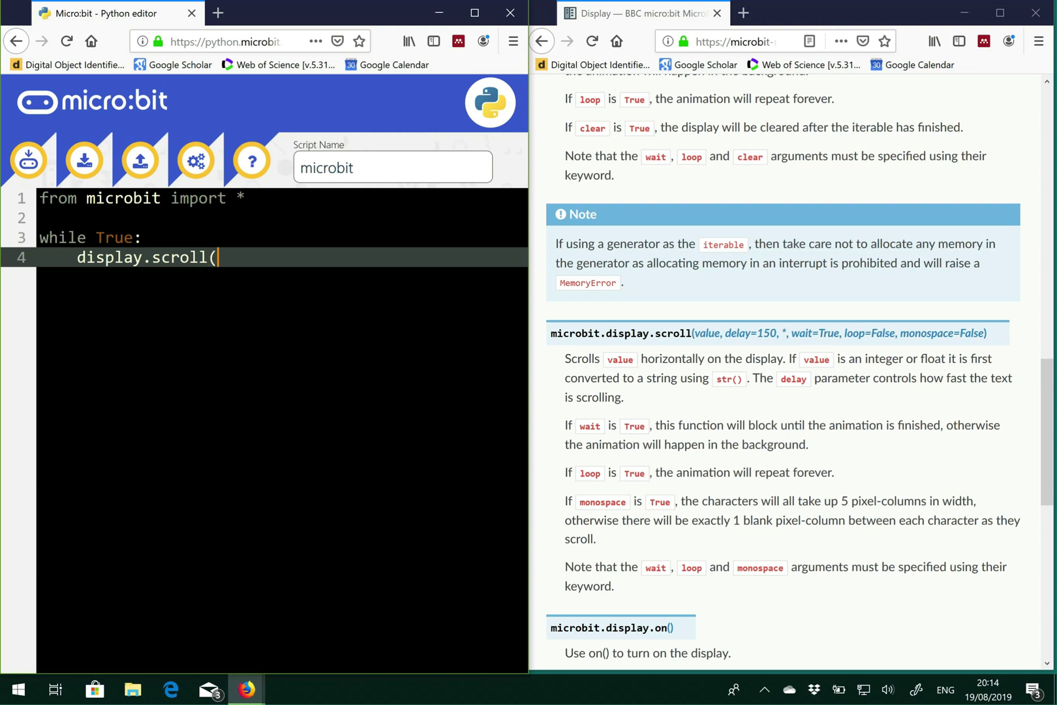
text(')
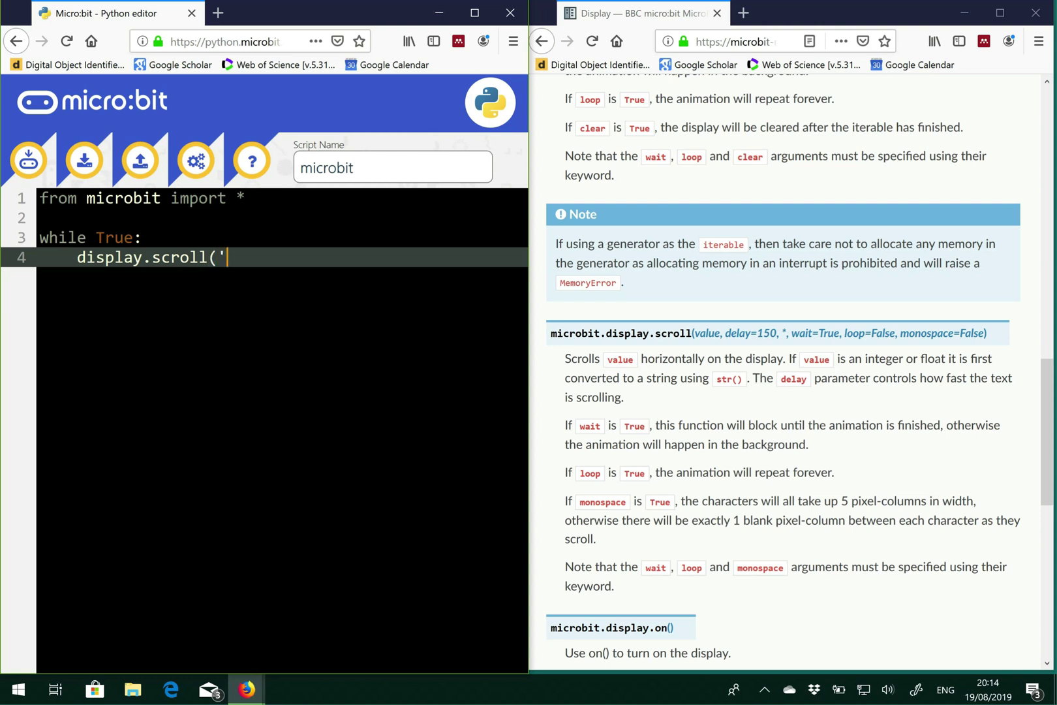
text(Hello)
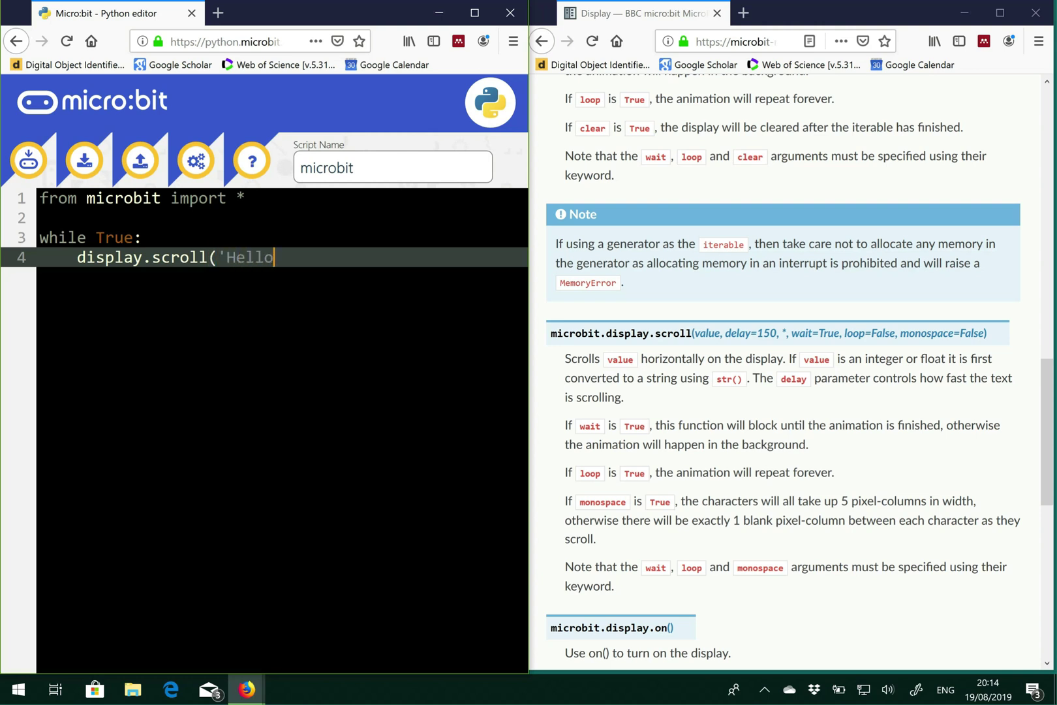
text(World!)
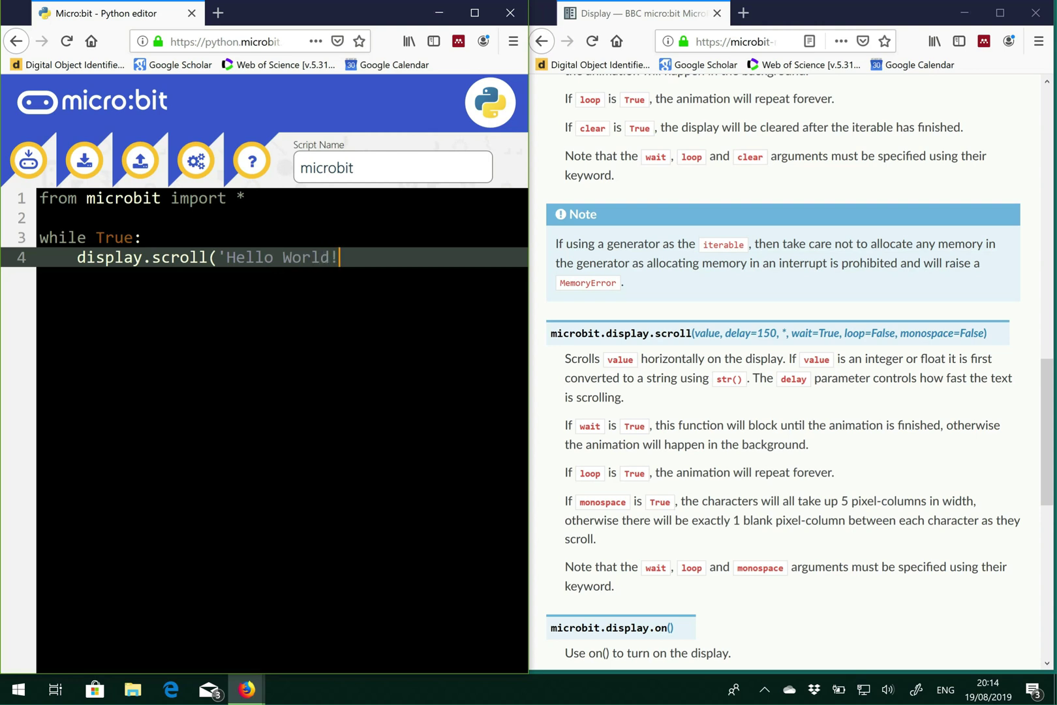
text())
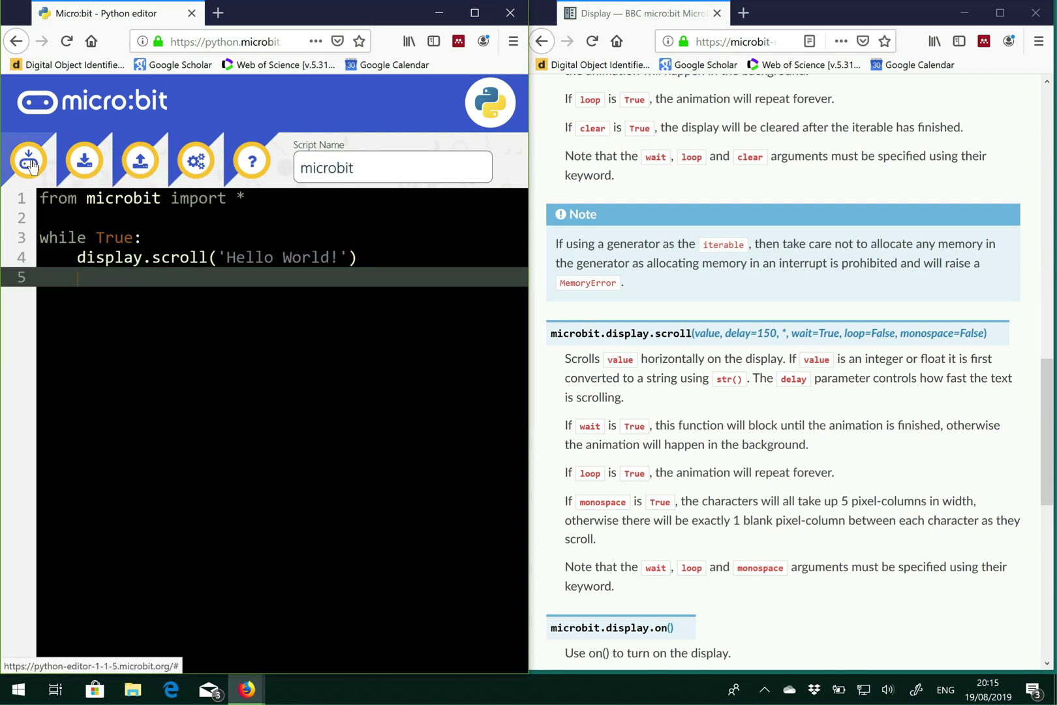
Download the script as microbit.hex, saving the file from the Firefox dialog
click(28, 160)
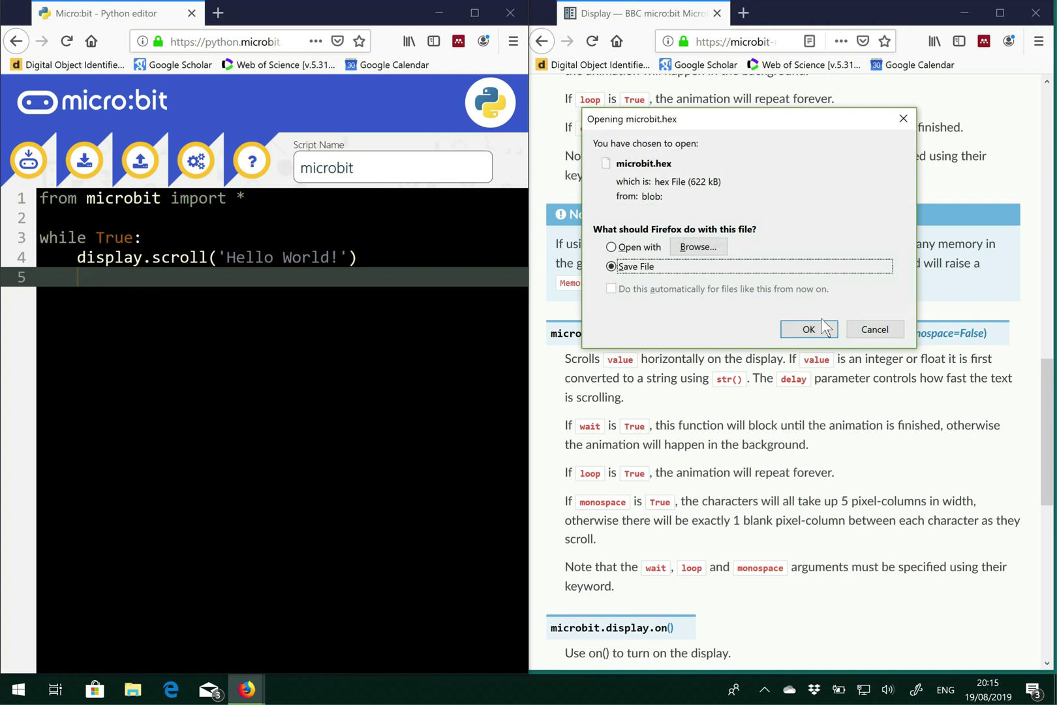
click(808, 329)
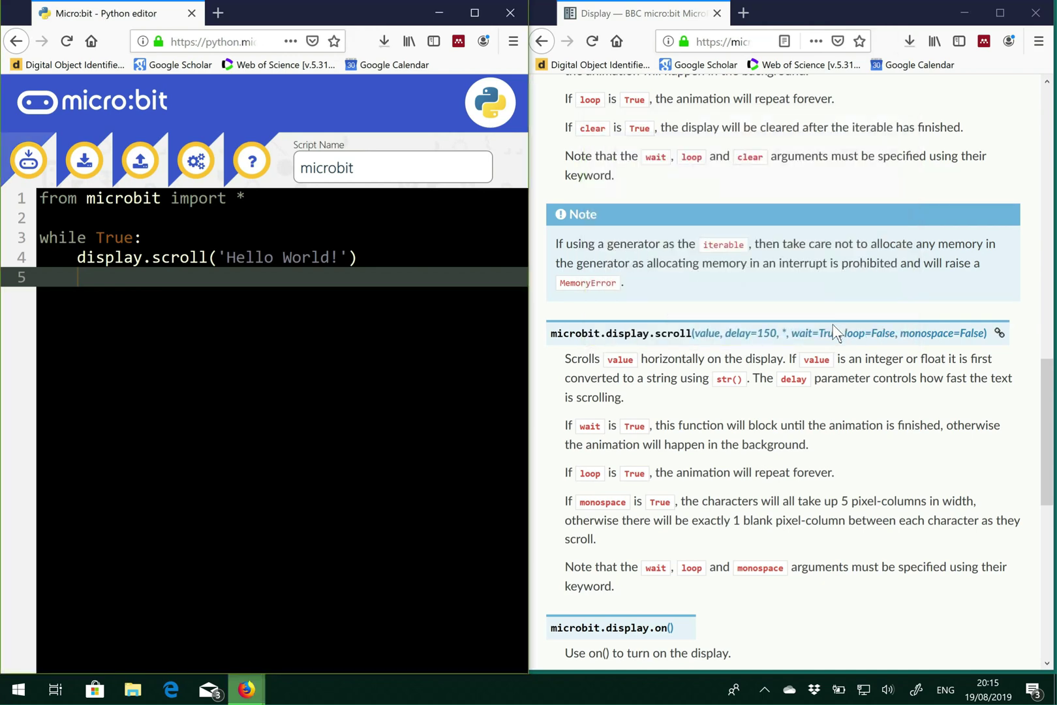
scroll(up, 3)
text(display)
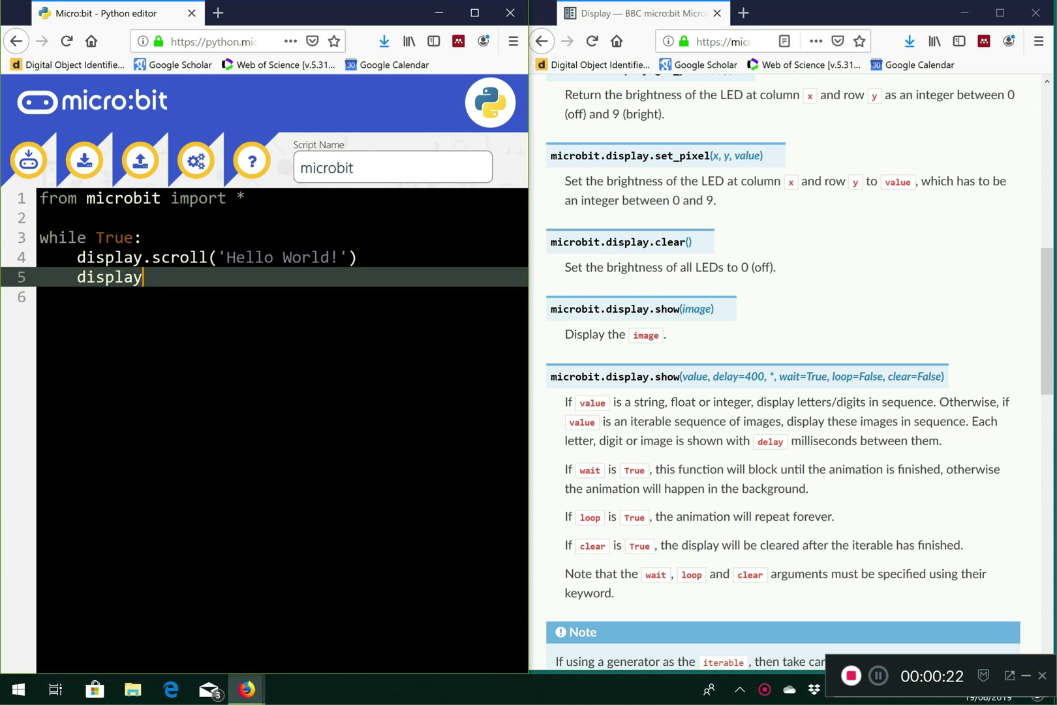
Complete the new loop line as an empty display.show() call
text(.)
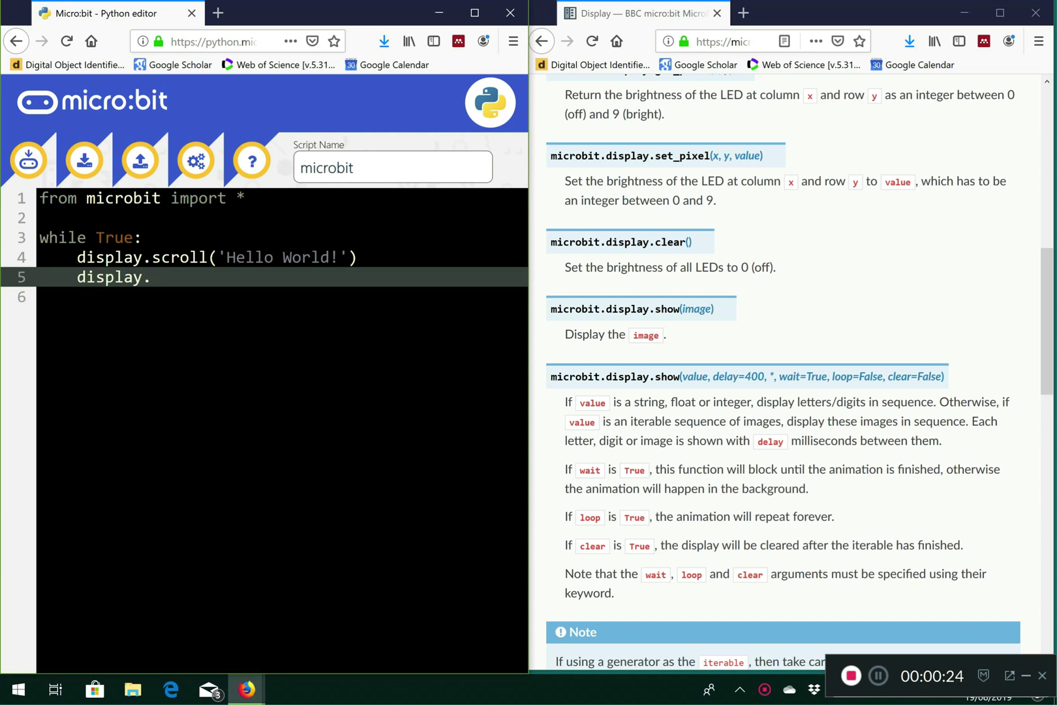
text(show())
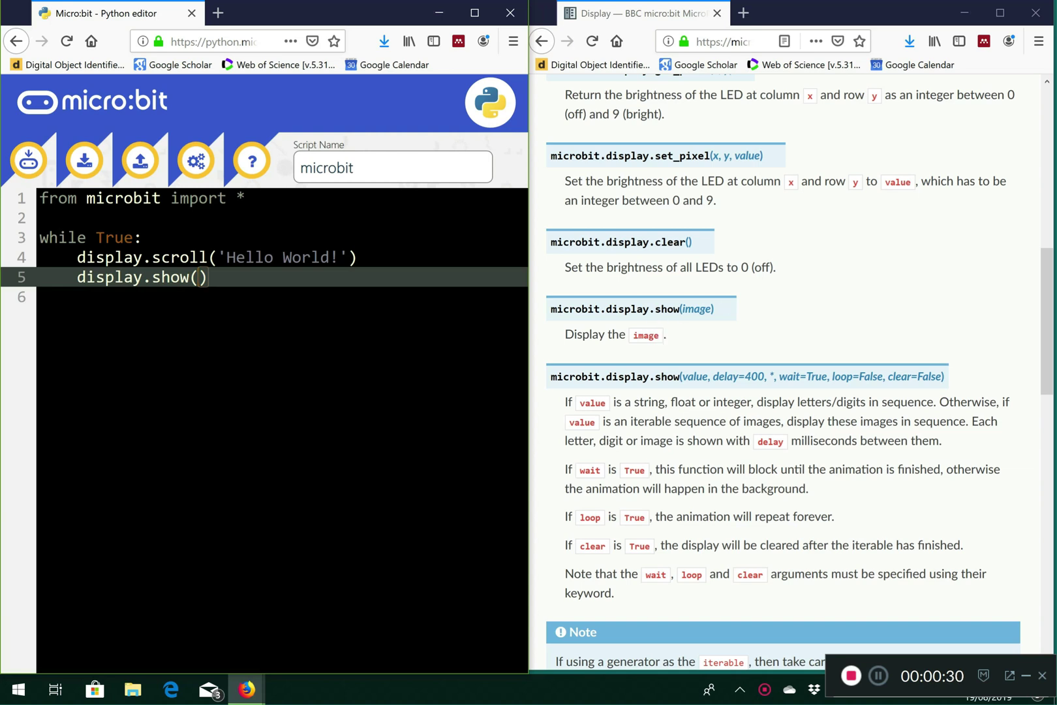
mouse_move(667, 346)
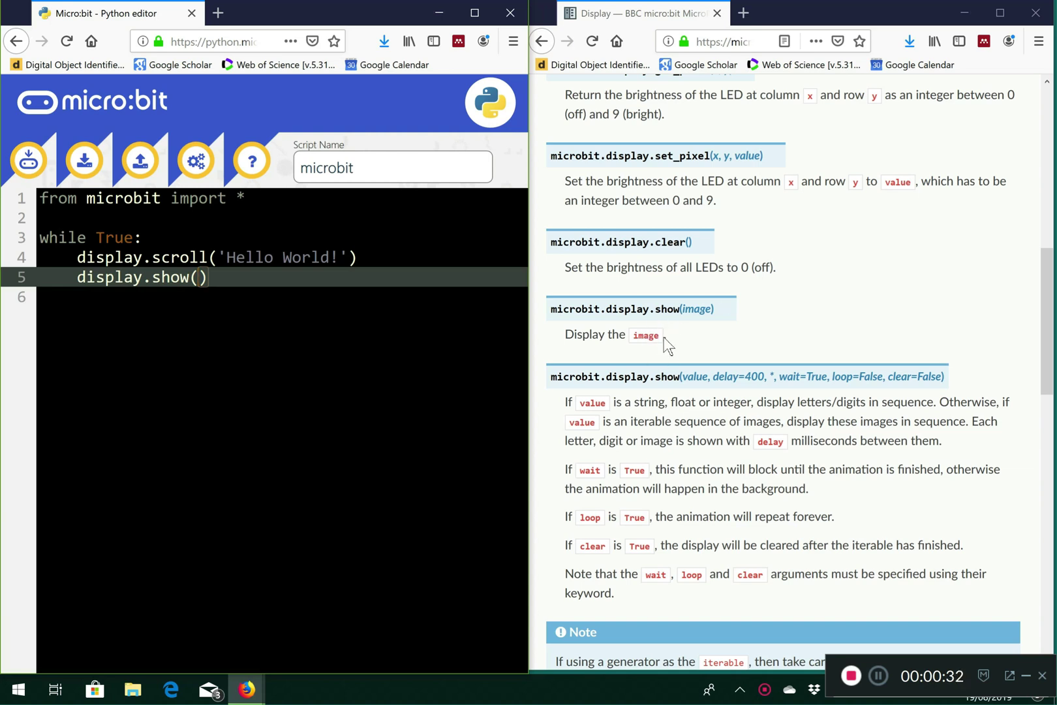
Reach the Image reference page's list of built-in images such as Image.HEART
scroll(up, 3)
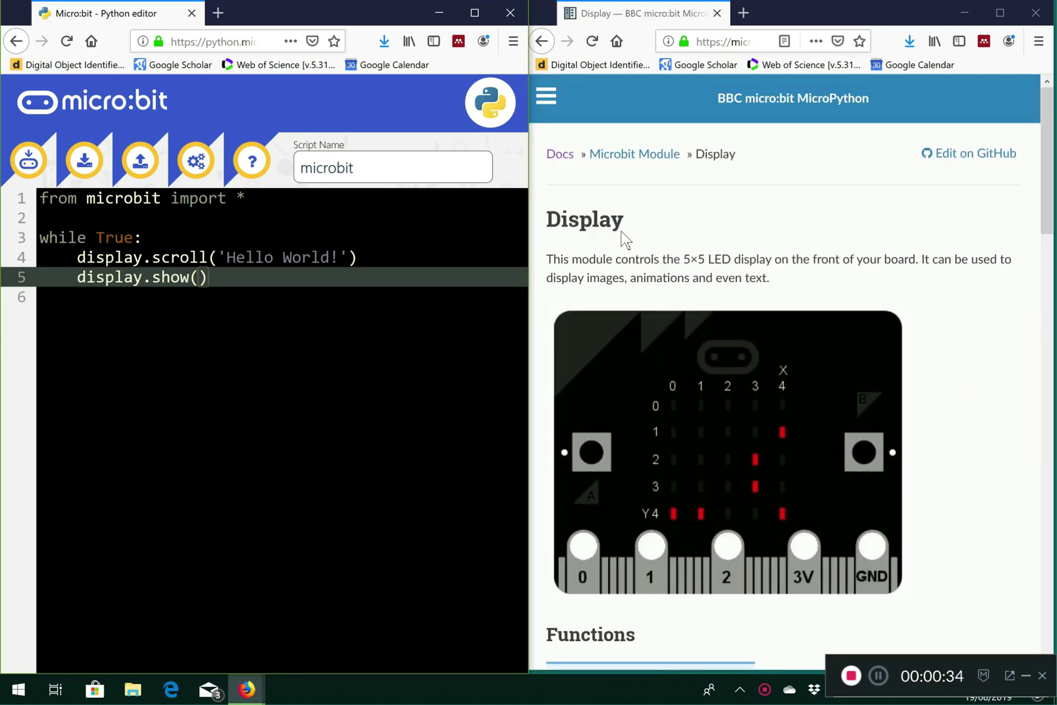
click(546, 95)
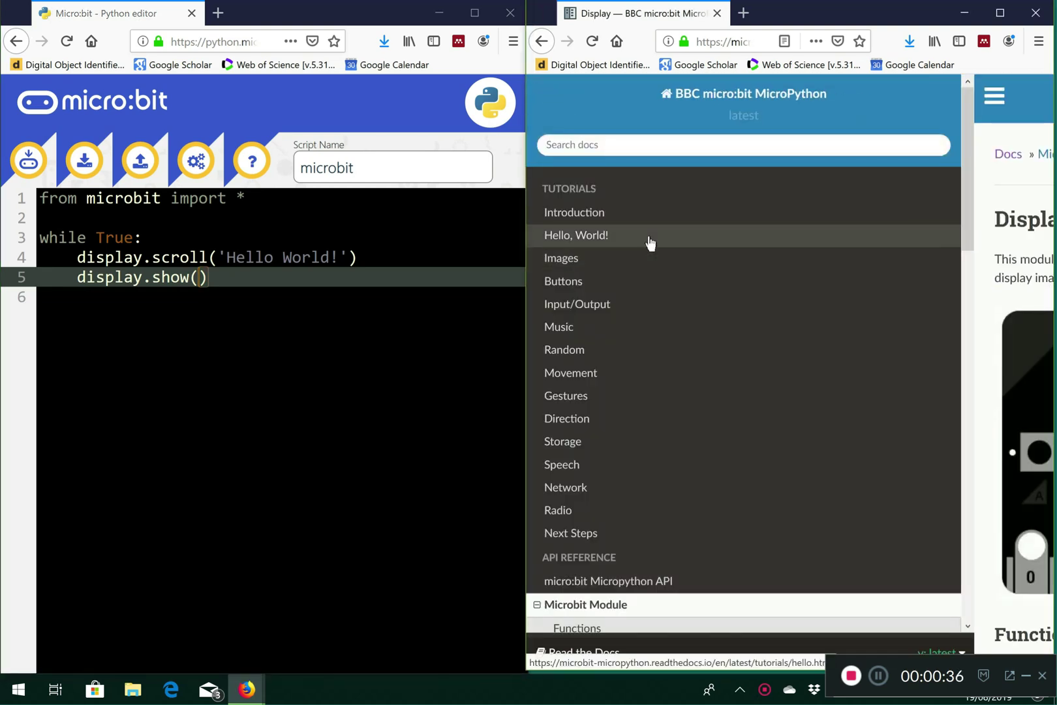
scroll(down, 3)
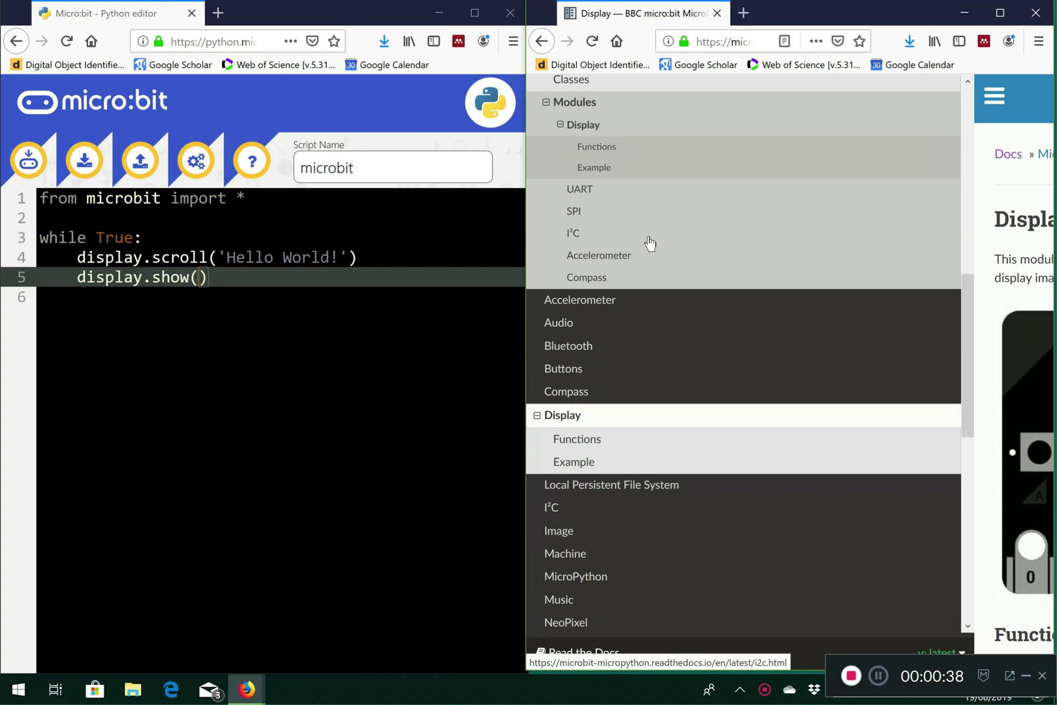
scroll(down, 3)
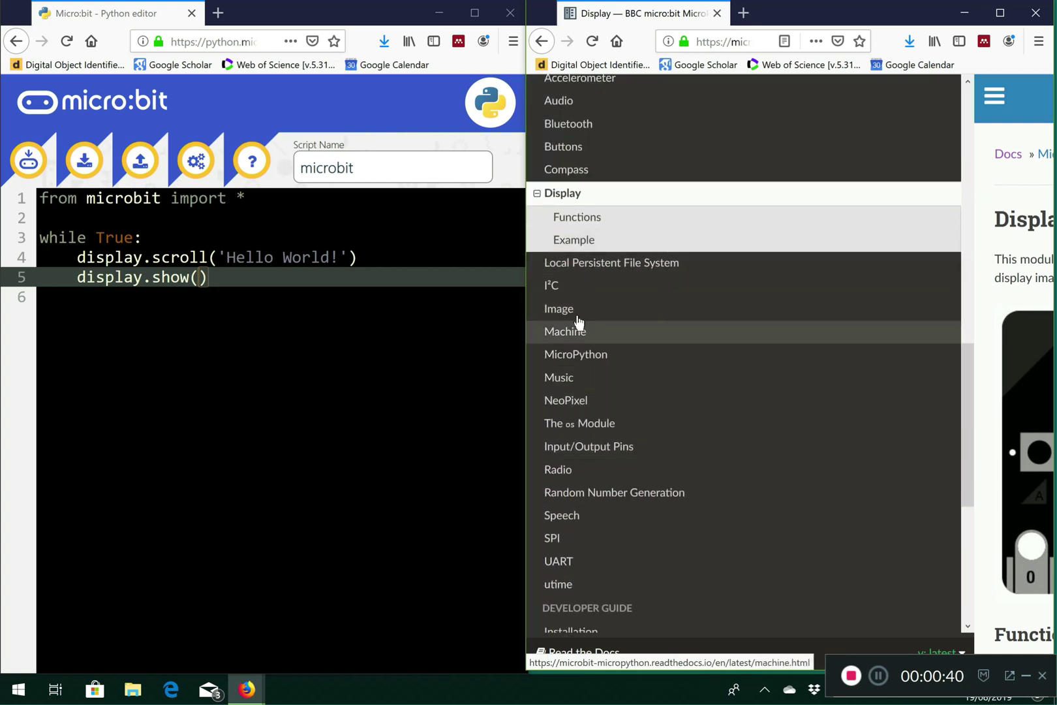
mouse_move(579, 309)
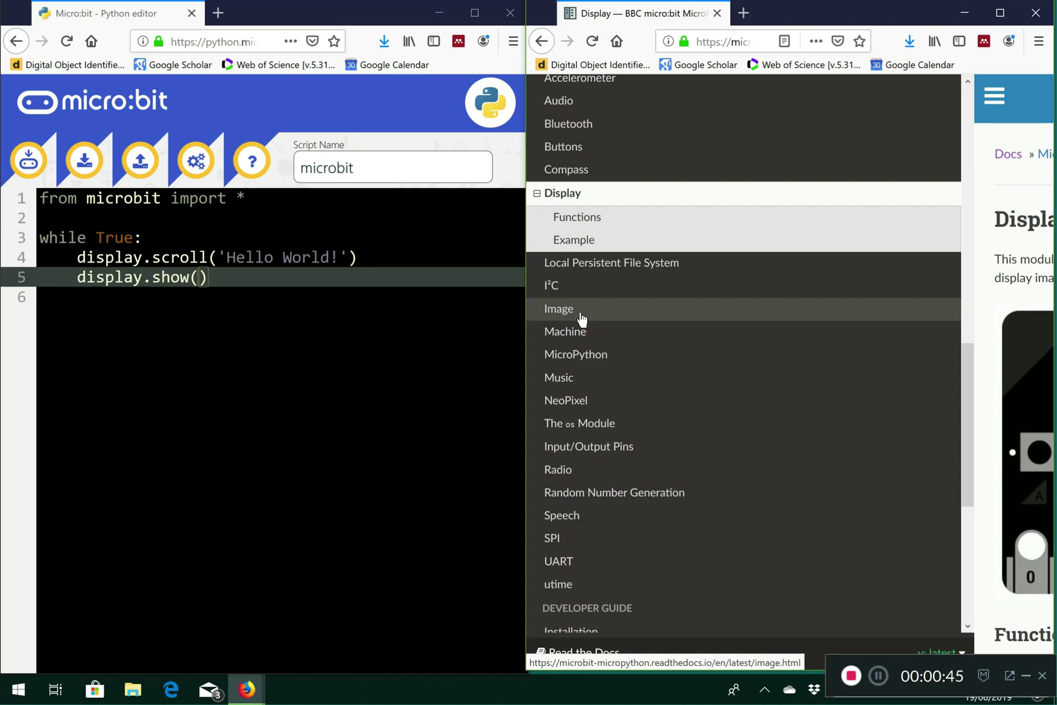
click(559, 309)
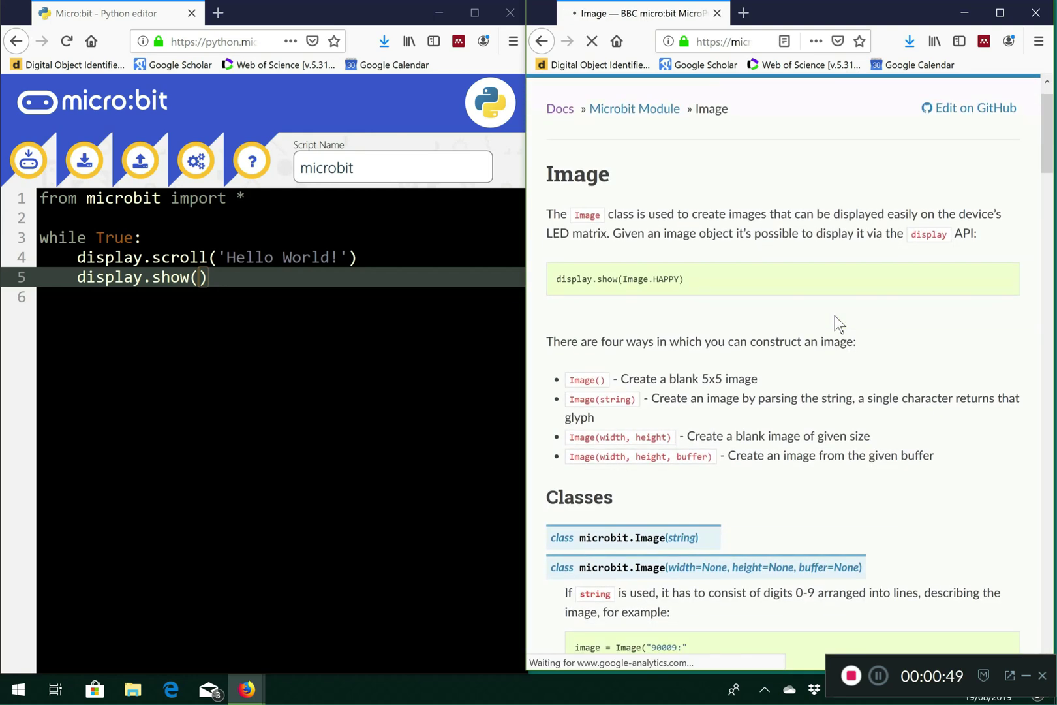
scroll(down, 3)
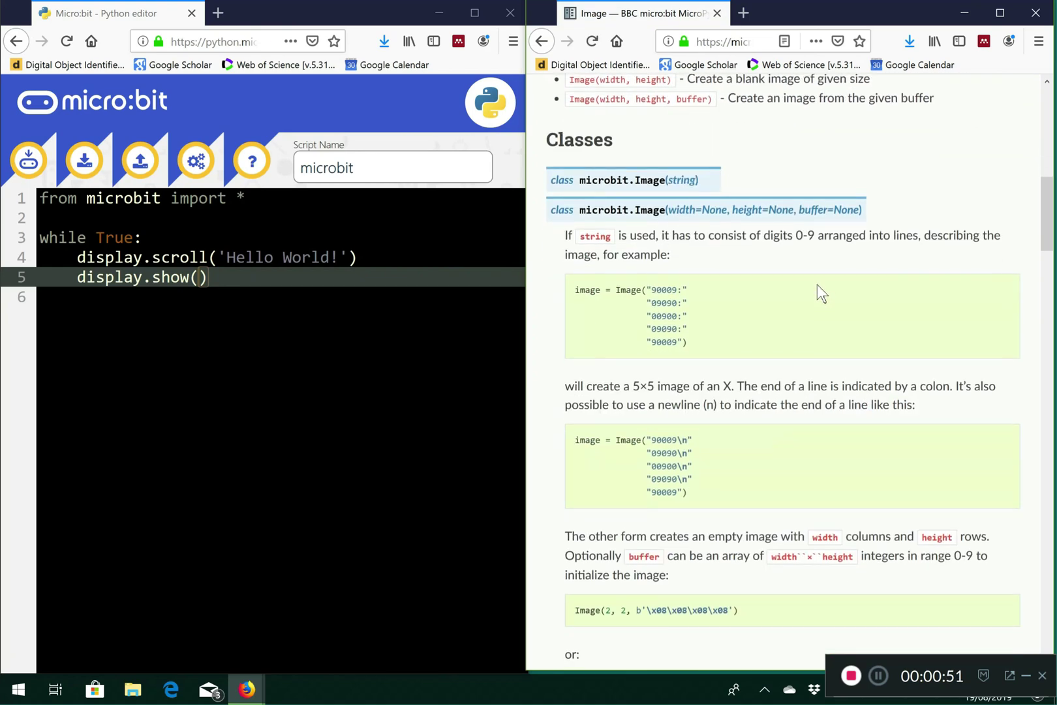
scroll(down, 3)
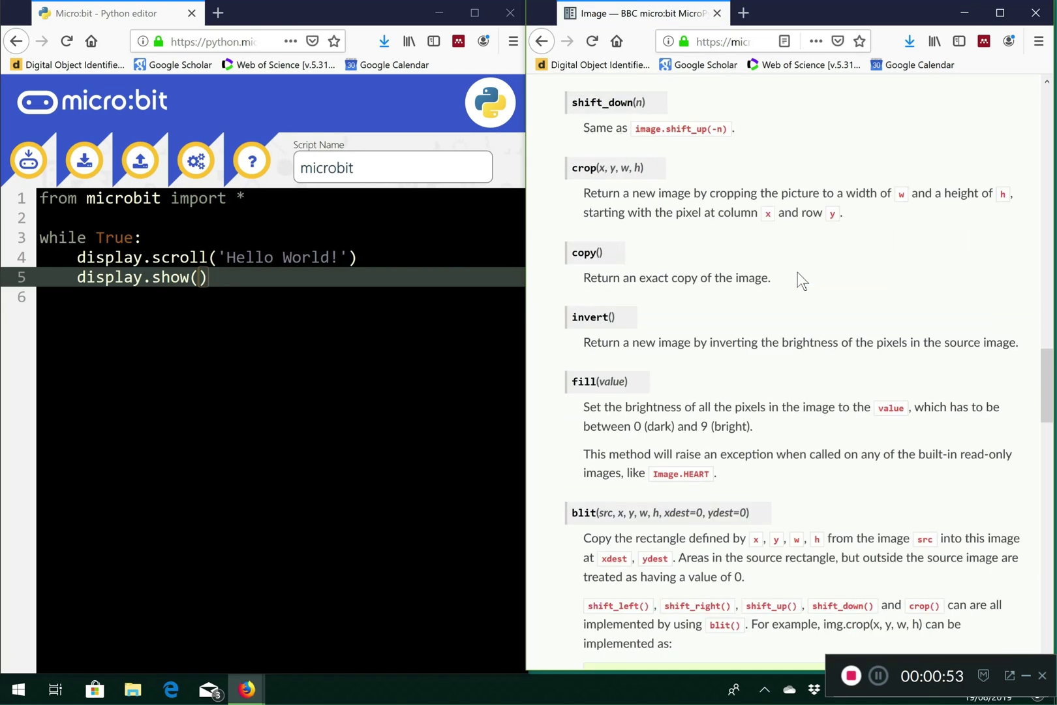
scroll(down, 3)
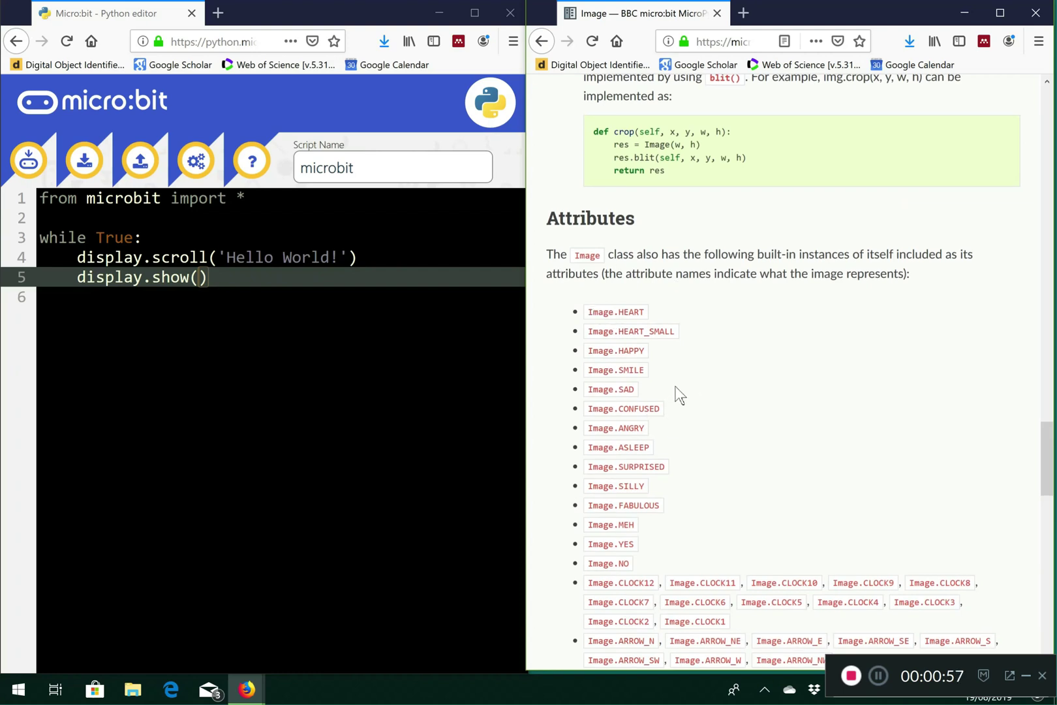
mouse_move(647, 346)
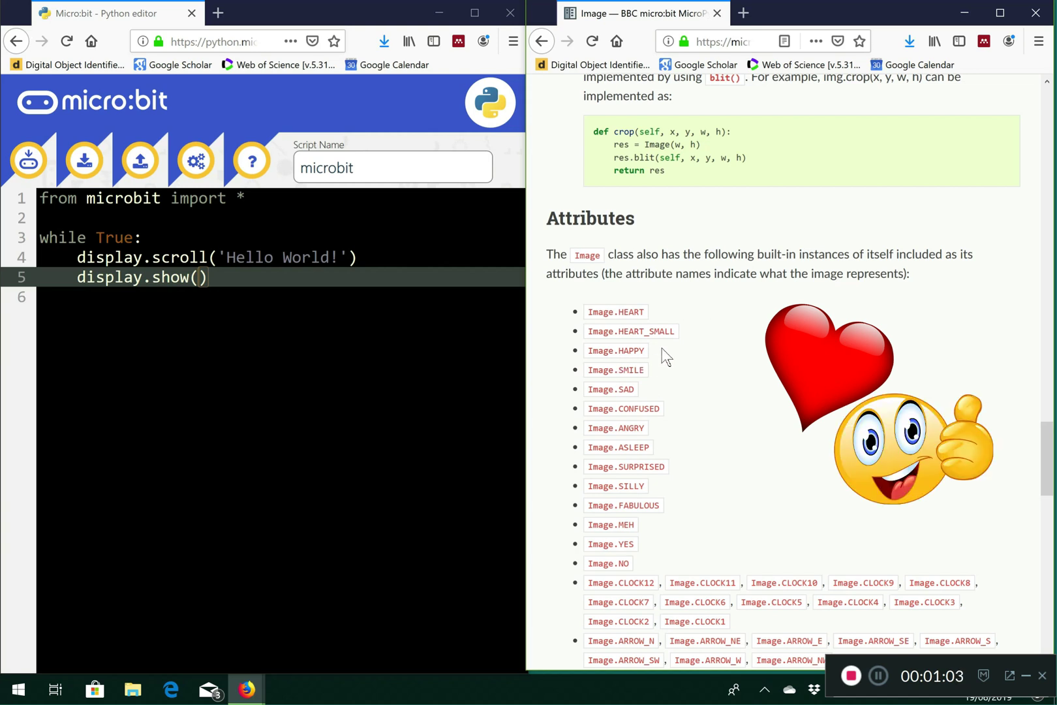
Fill the show call with Image.HAPPY and return the cursor to the line's end
click(201, 277)
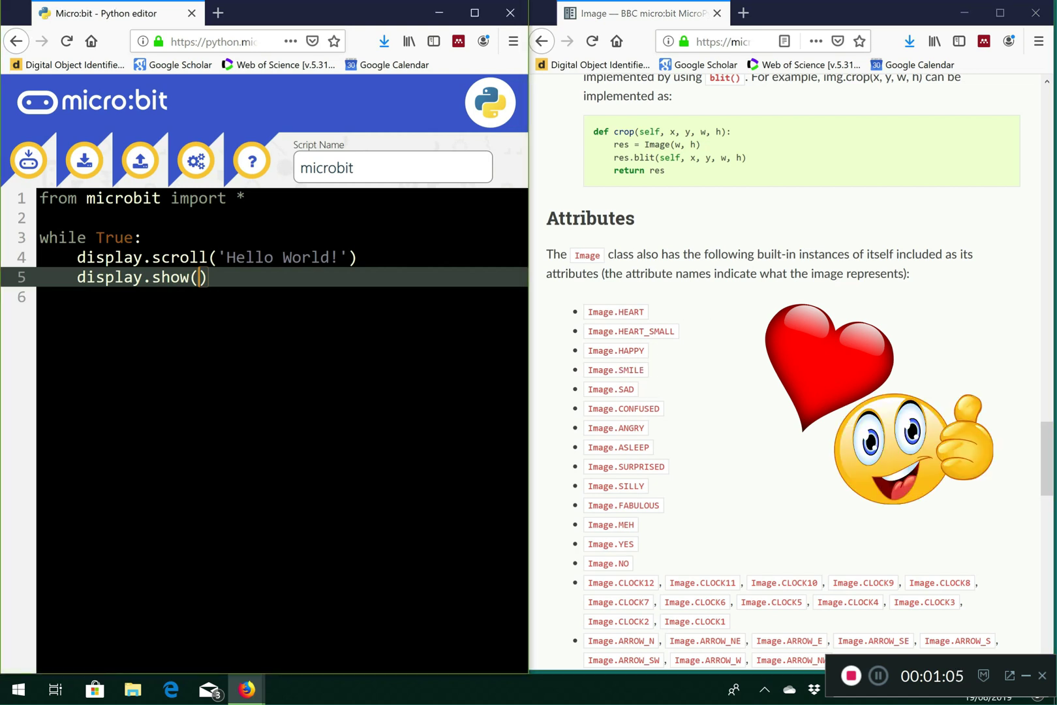
text(Image.HAPPY)
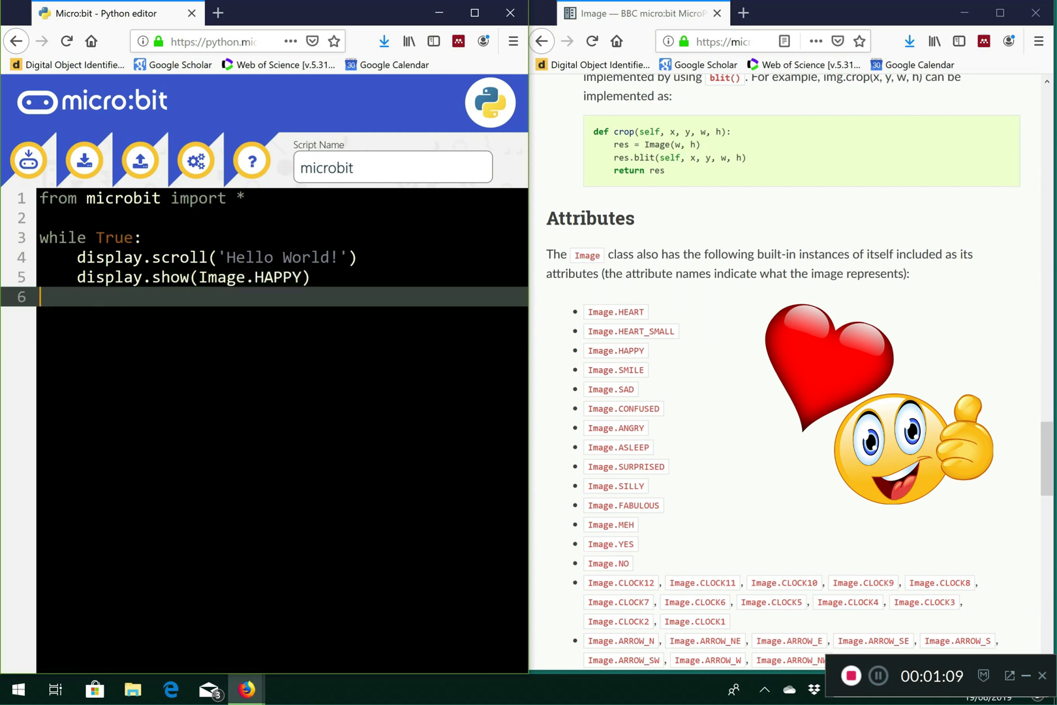
click(196, 277)
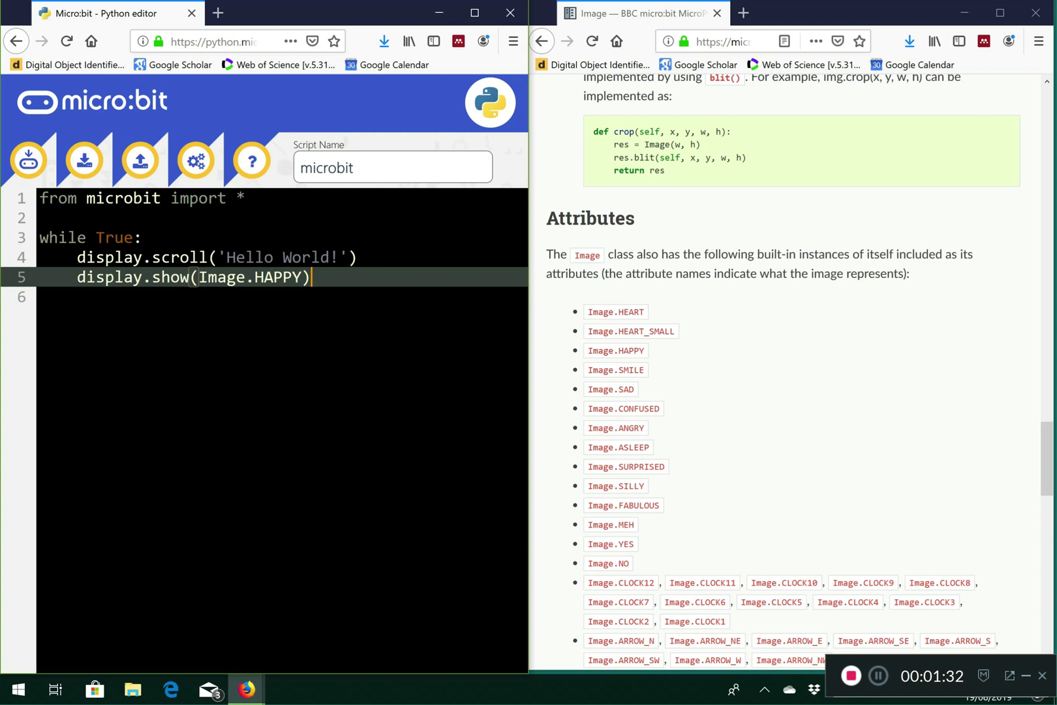
click(216, 257)
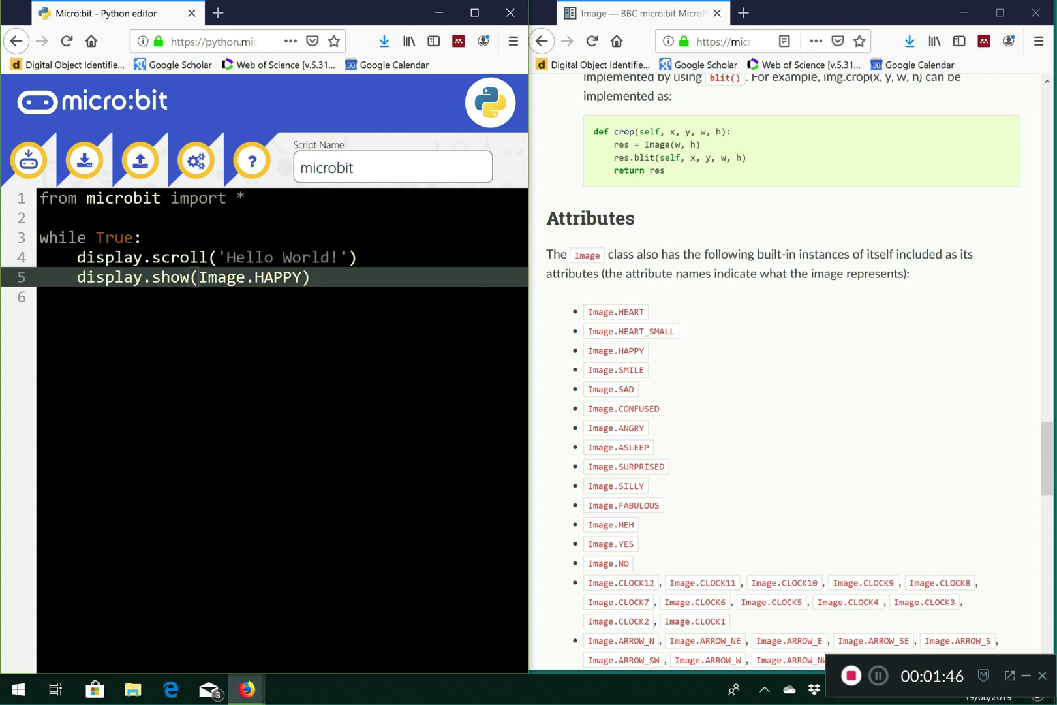
Add a sleep(500) pause on a new line after the HAPPY image
key(Return)
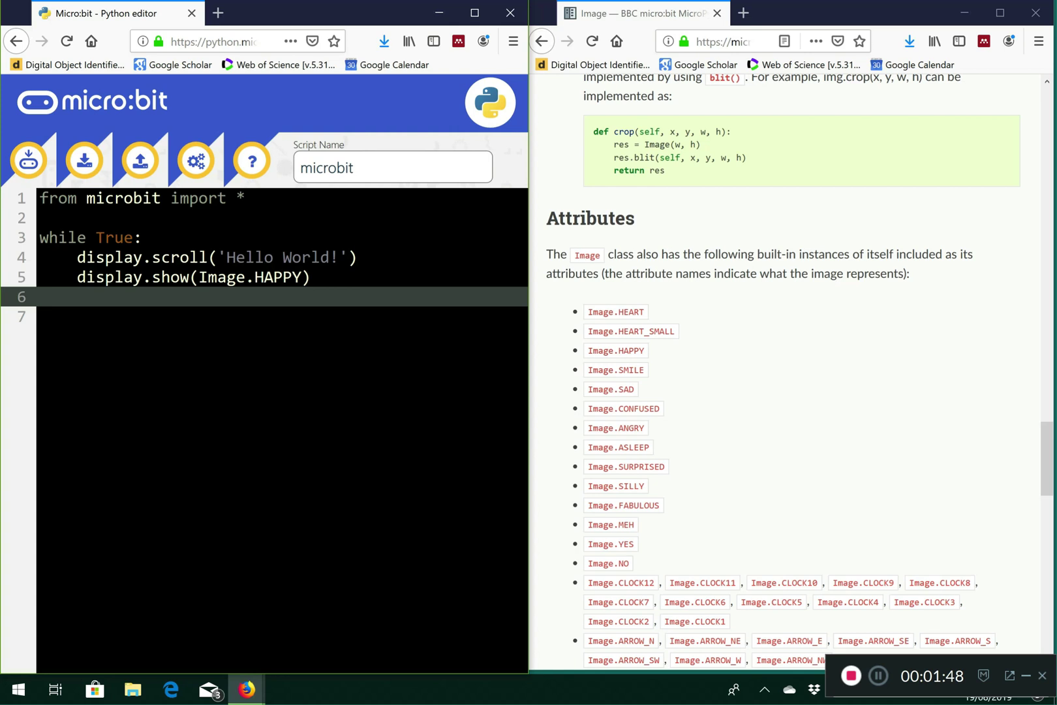
text(s)
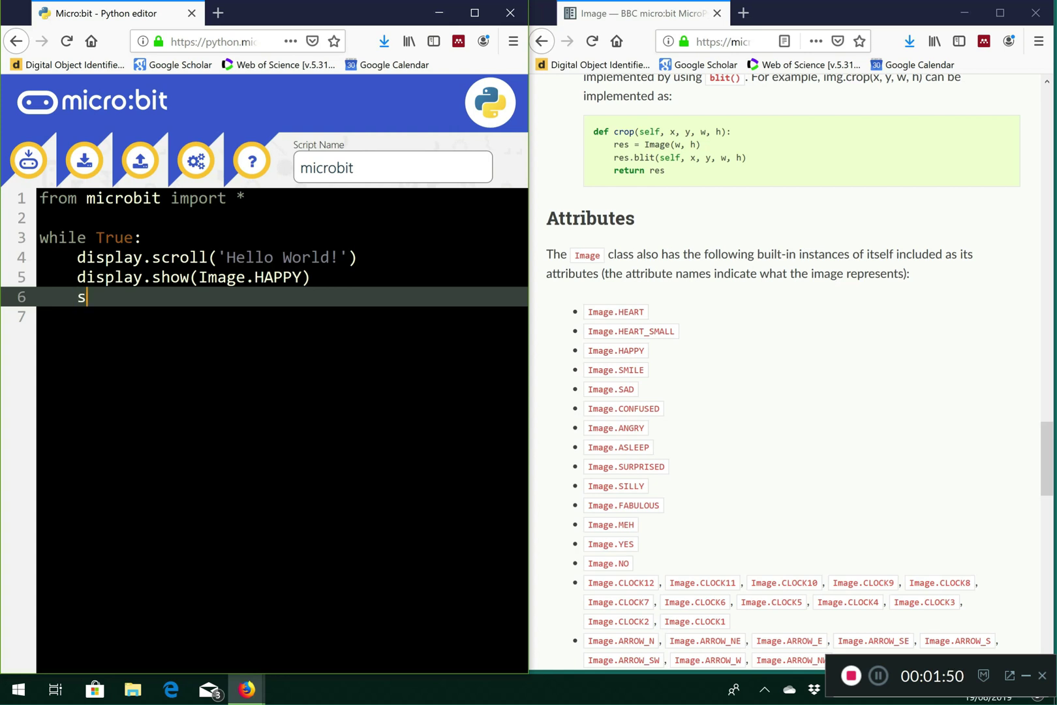
text(leep()
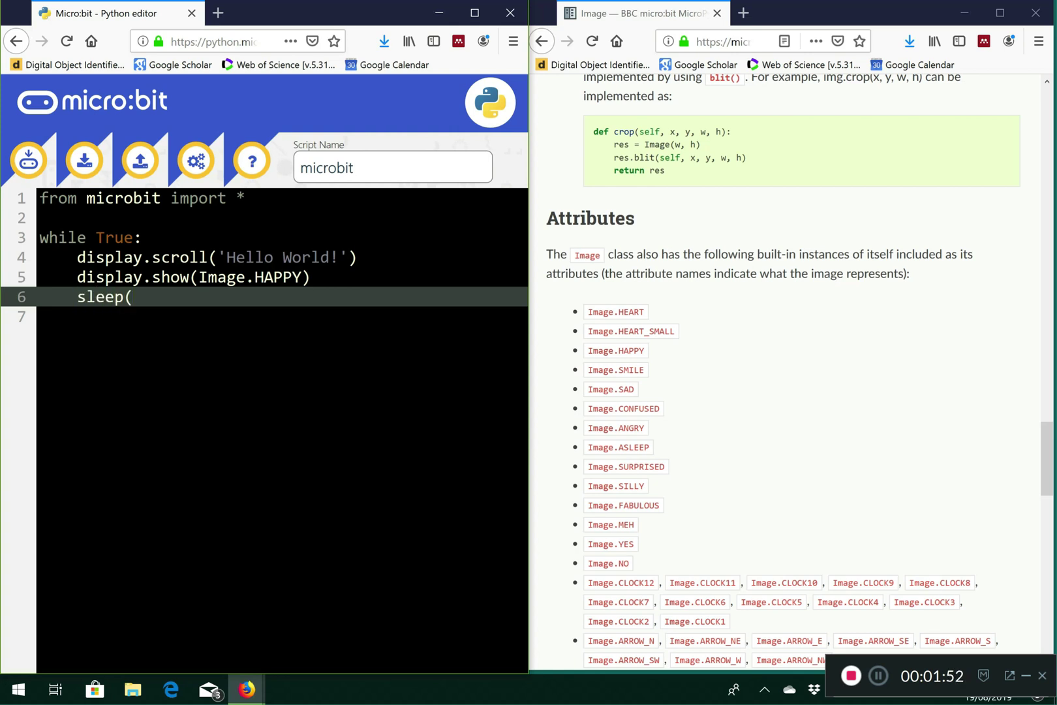
text(50)
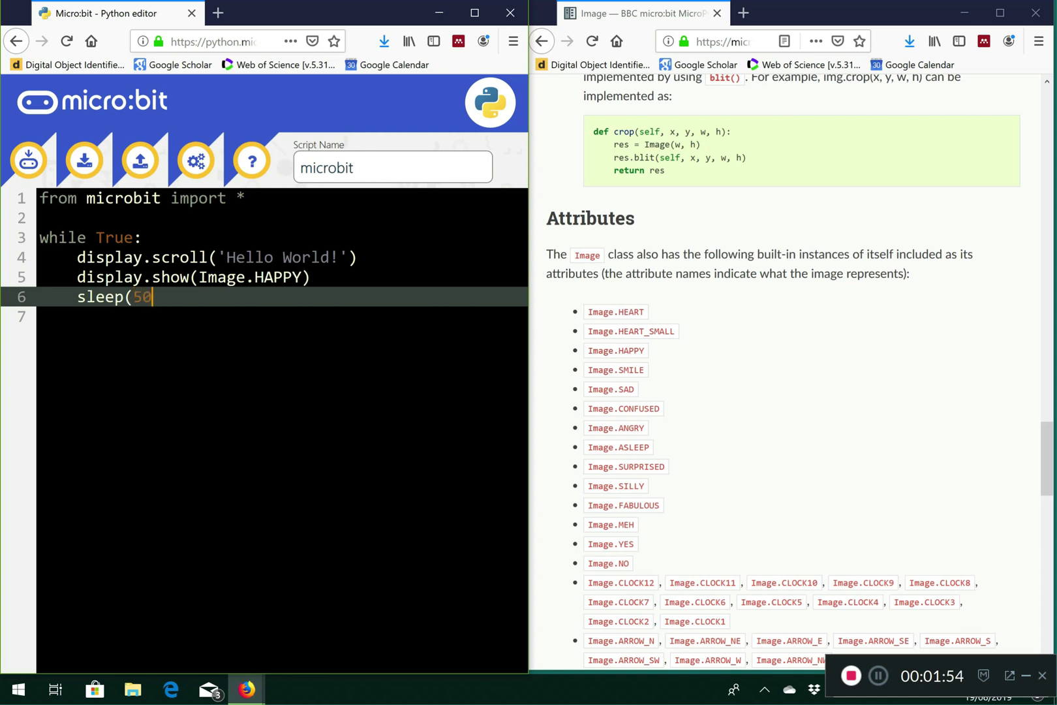
text(0))
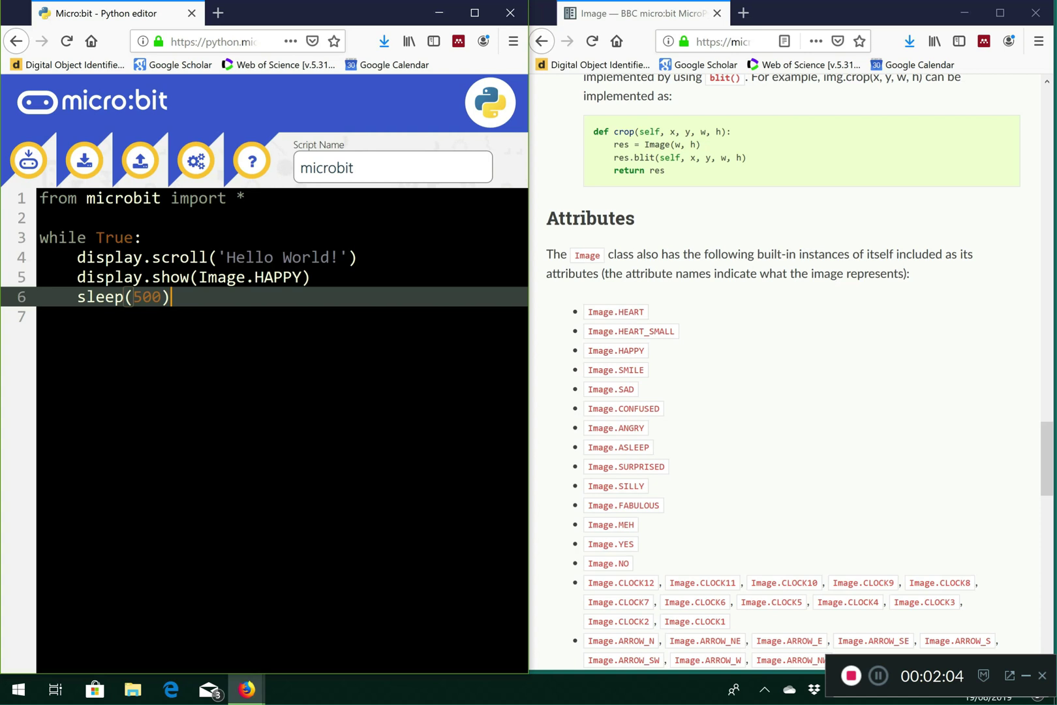
text(1000)
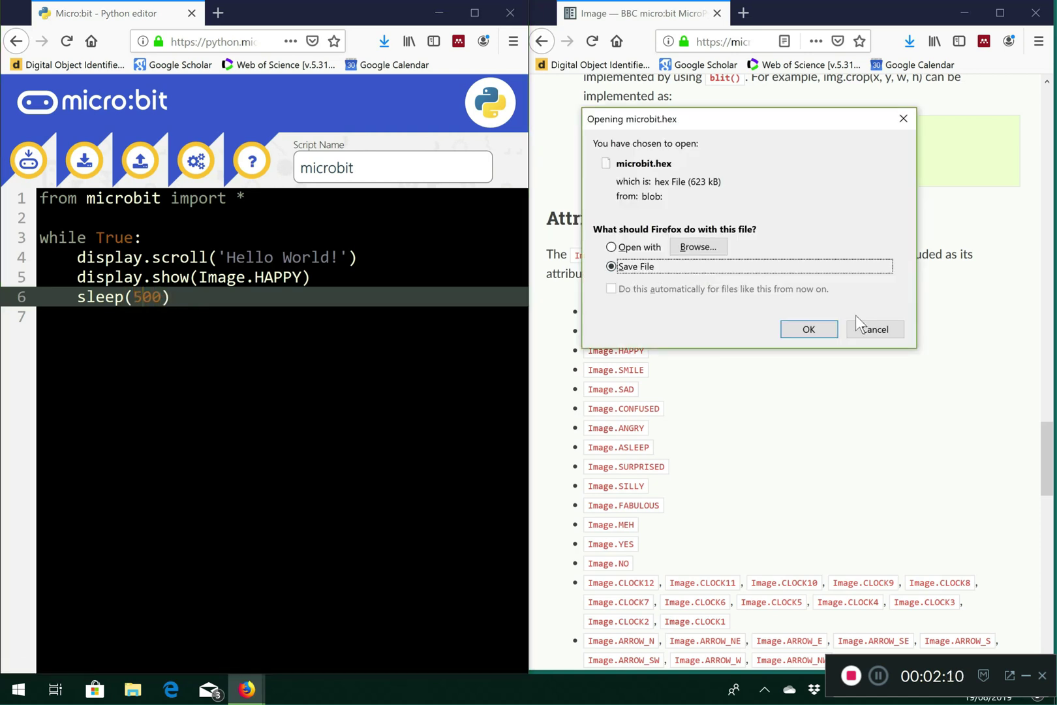
Dismiss the microbit.hex download prompt
click(807, 329)
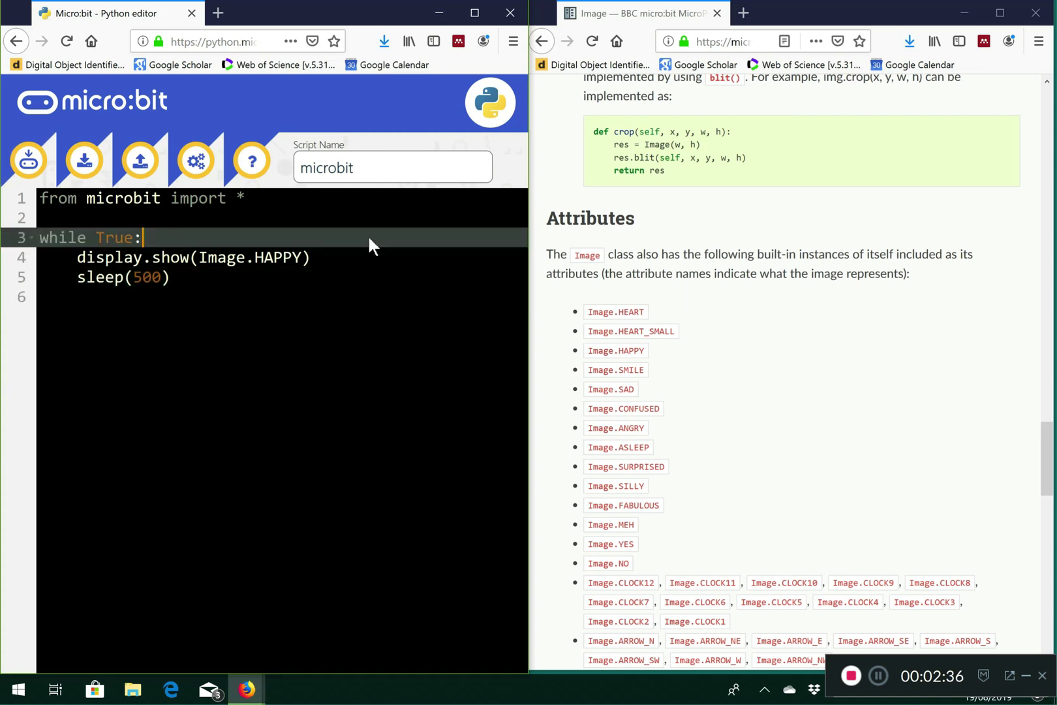
Add display.show(Image.SAD) and sleep(500) after the HAPPY image in the loop
text(di)
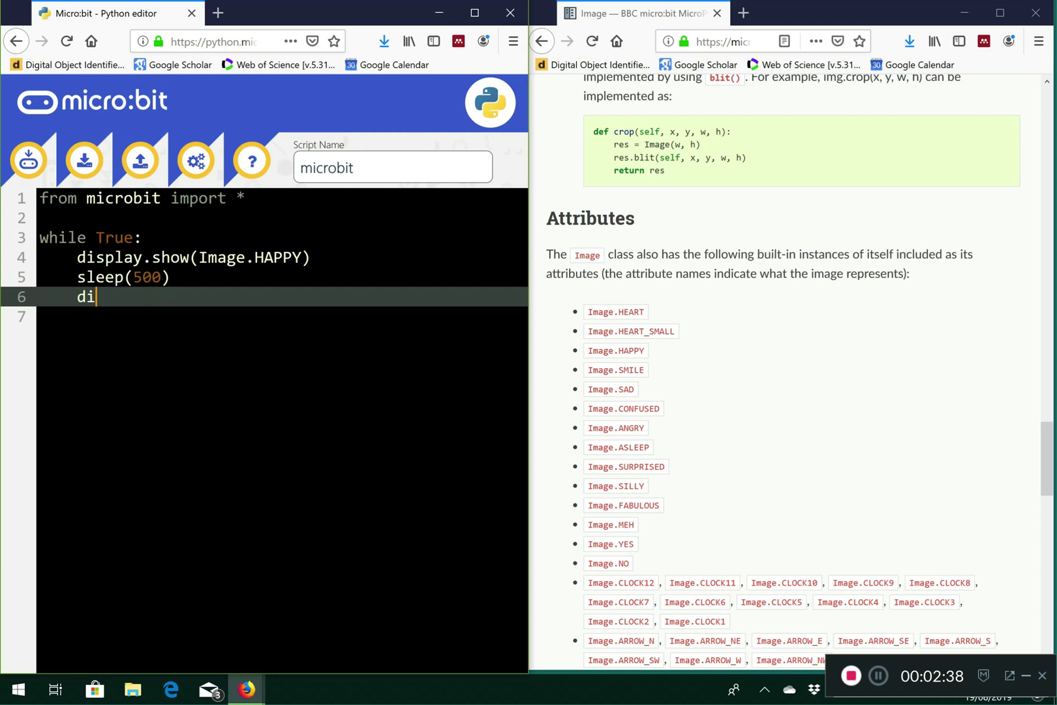
text(splay.)
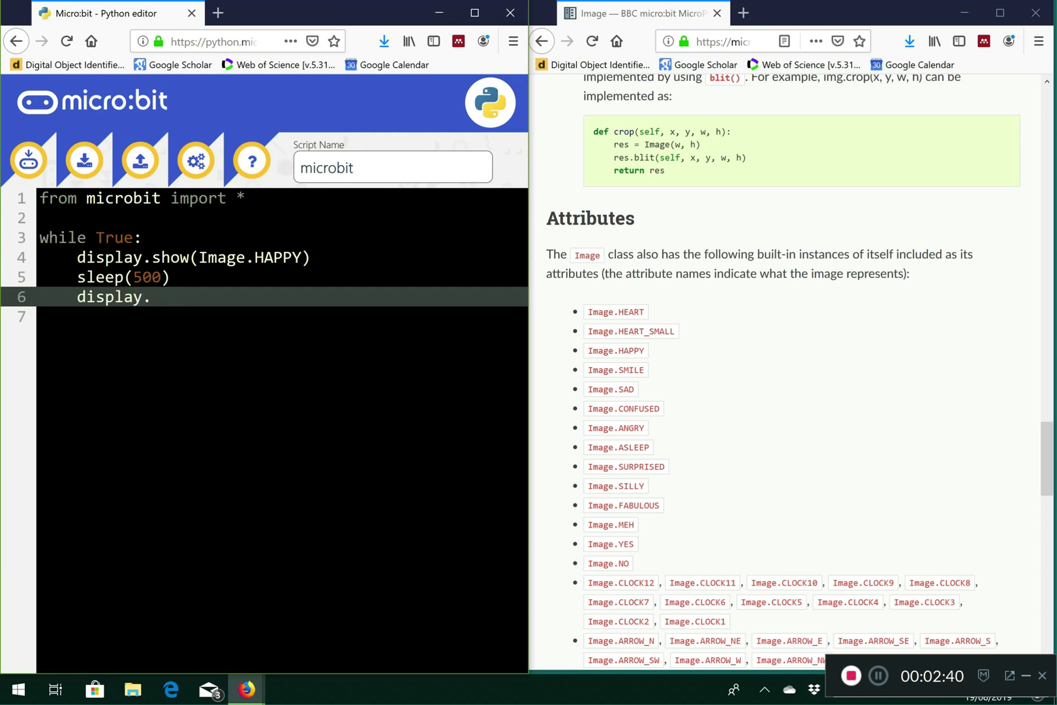
text(show()
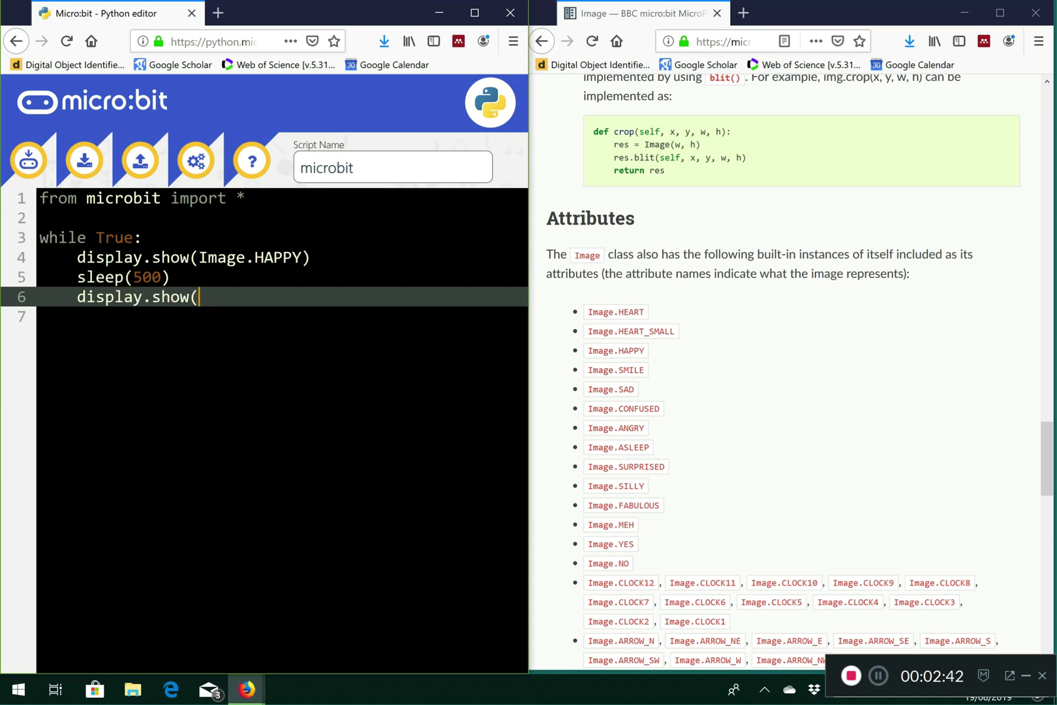
text(Image.S)
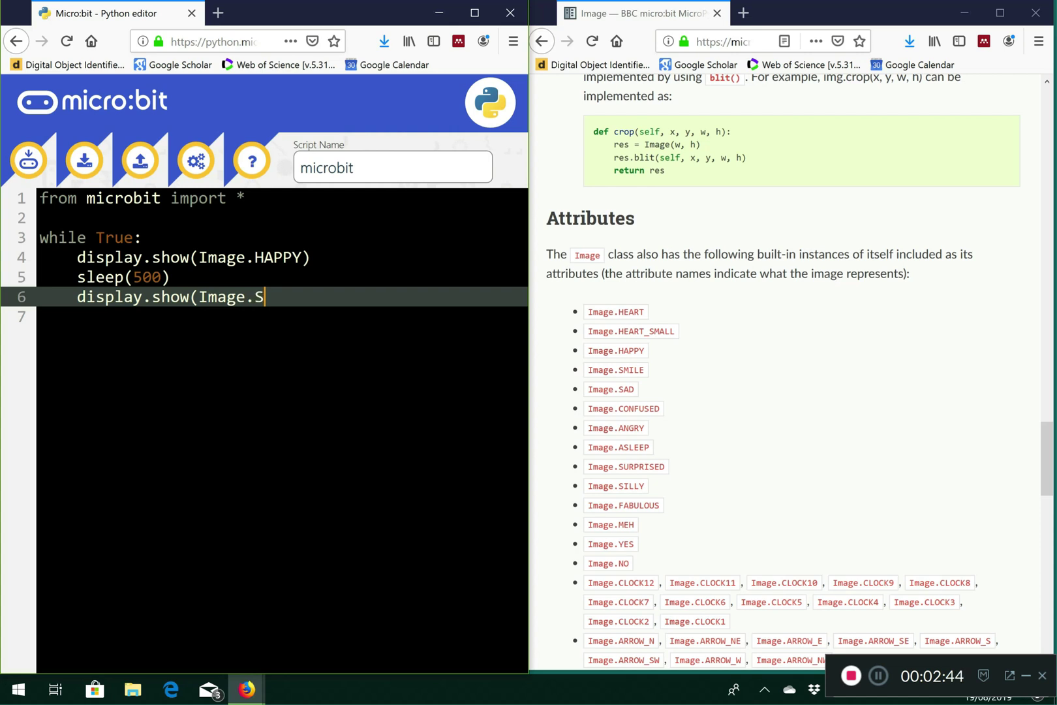
text(AD))
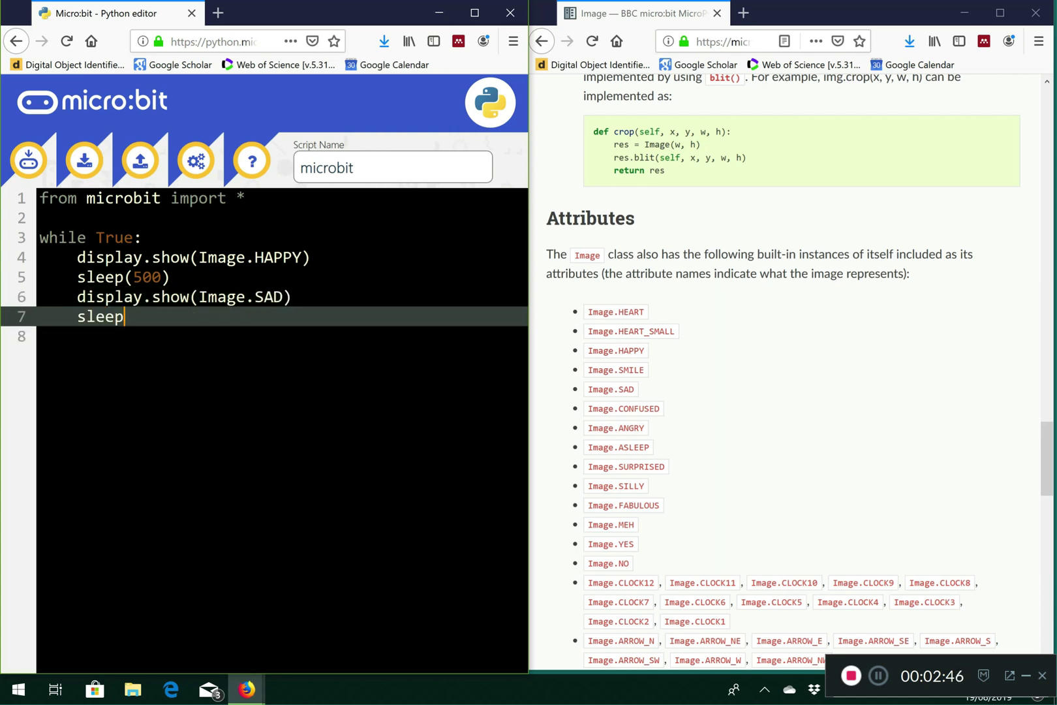
text((500))
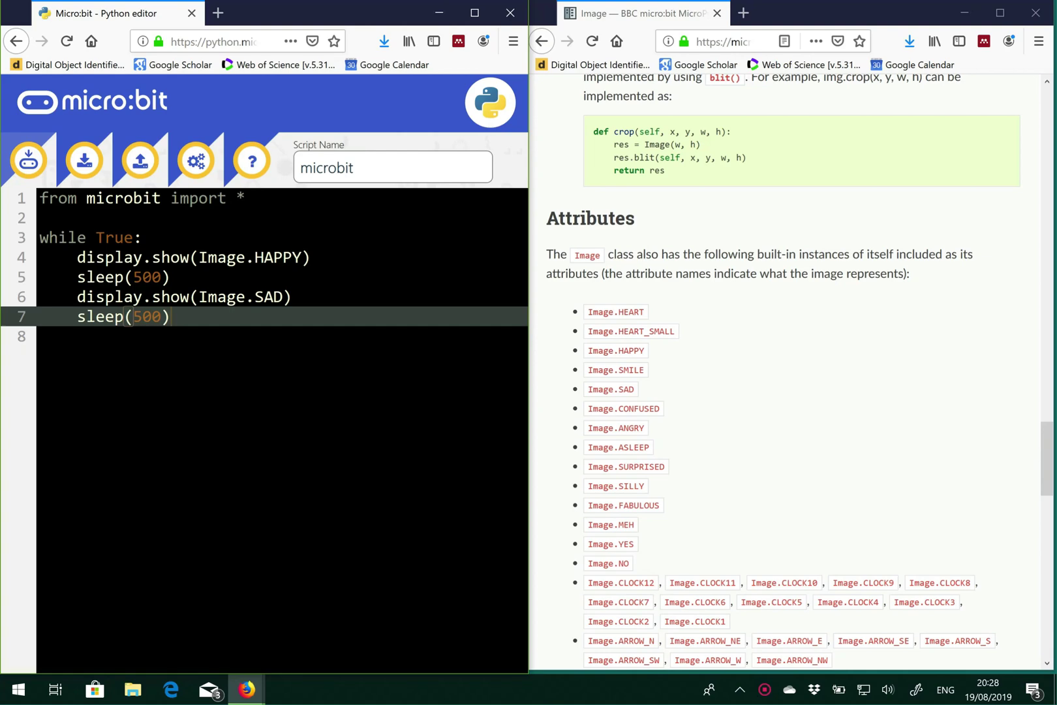
Scroll the Image documentation past the built-in images to its classes and back
scroll(down, 3)
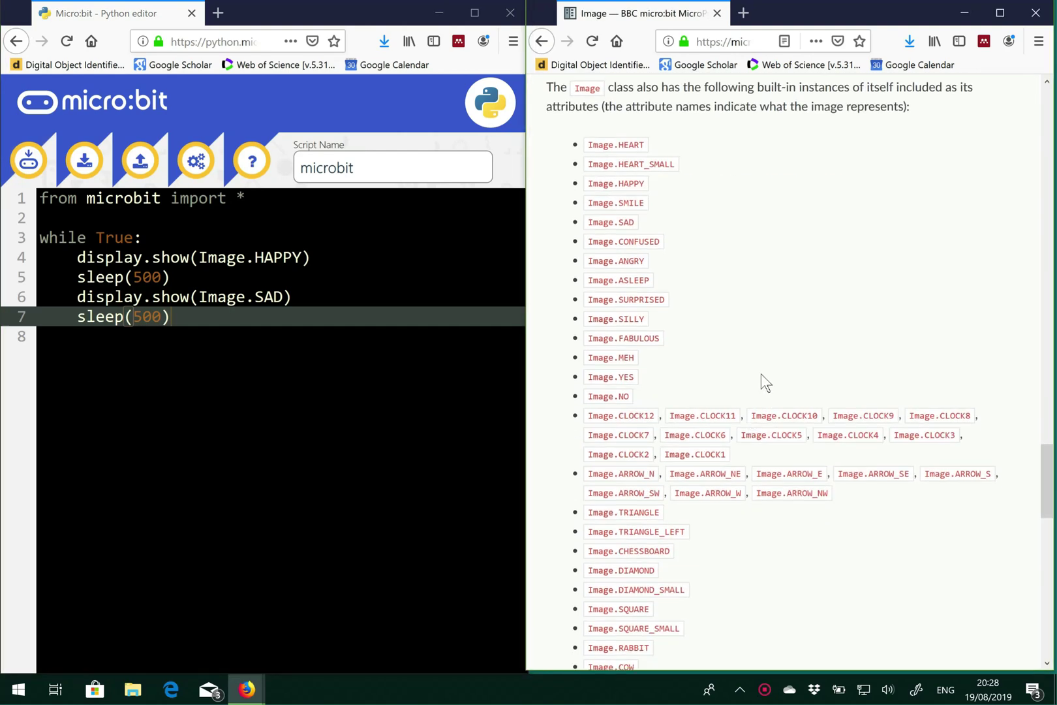
mouse_move(763, 369)
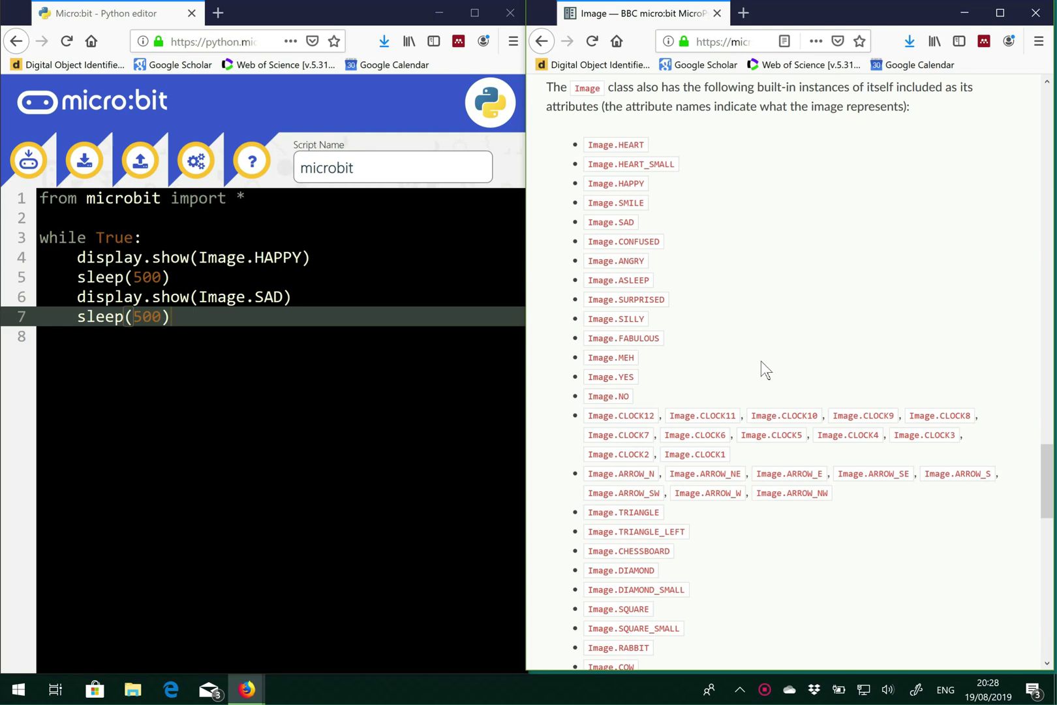
scroll(down, 3)
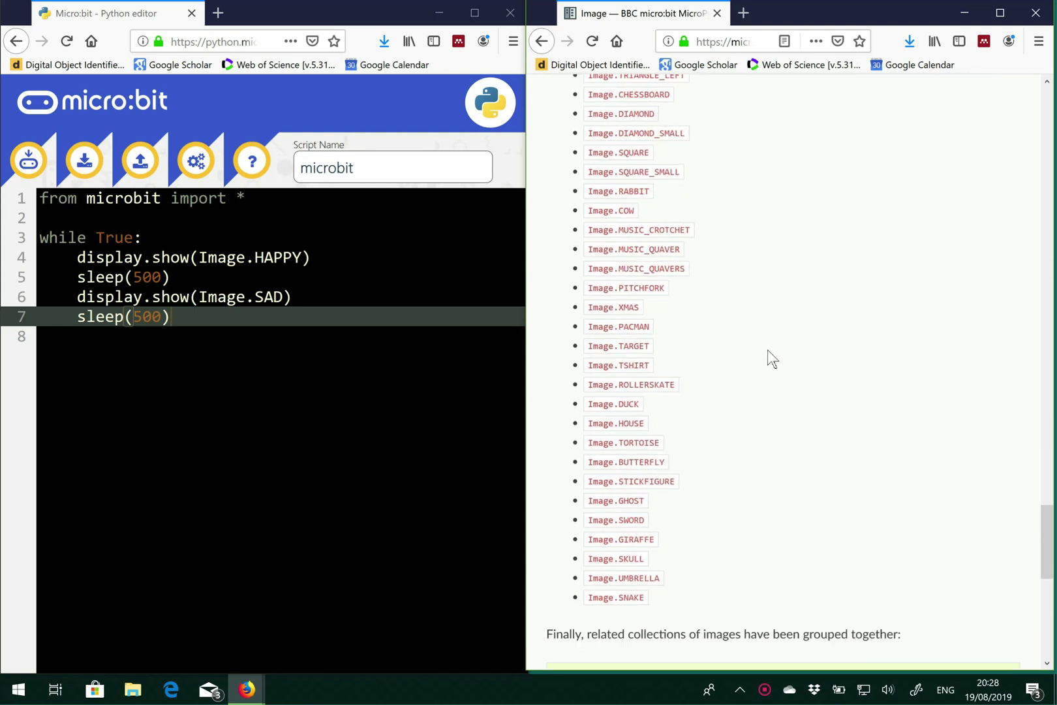
scroll(up, 3)
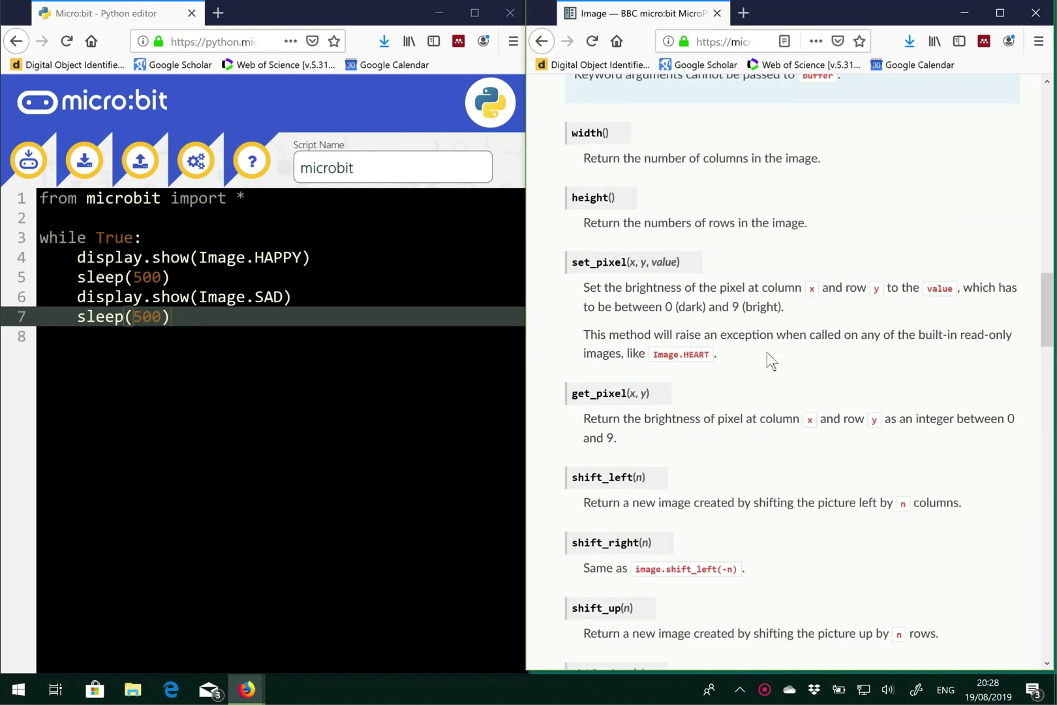
scroll(up, 3)
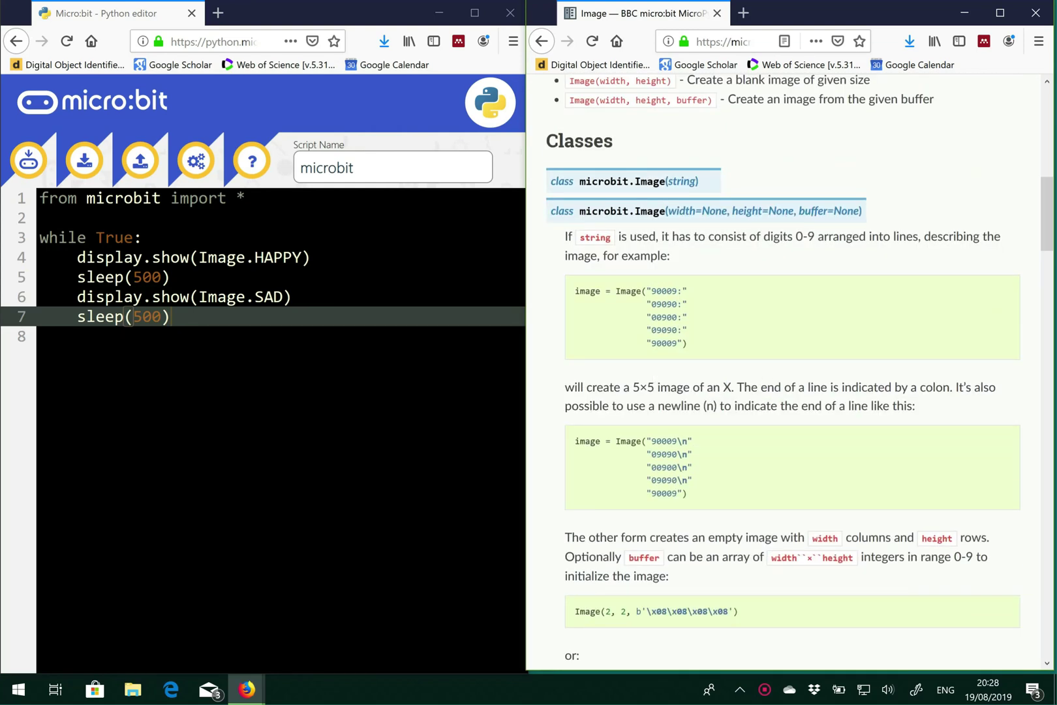
mouse_move(726, 247)
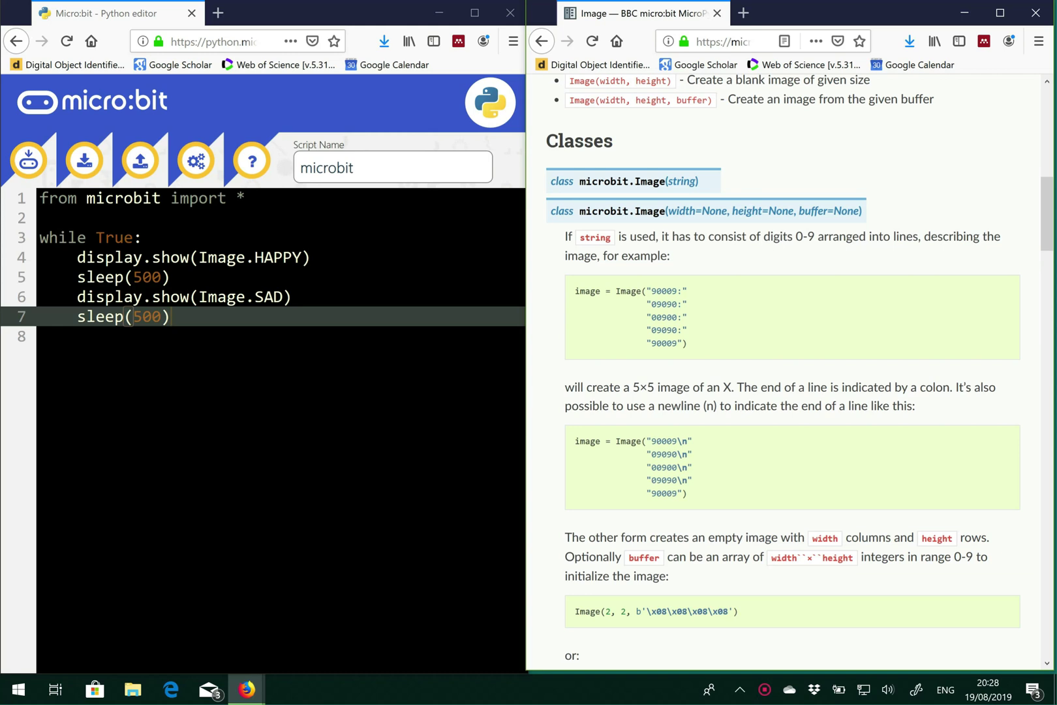
mouse_move(773, 334)
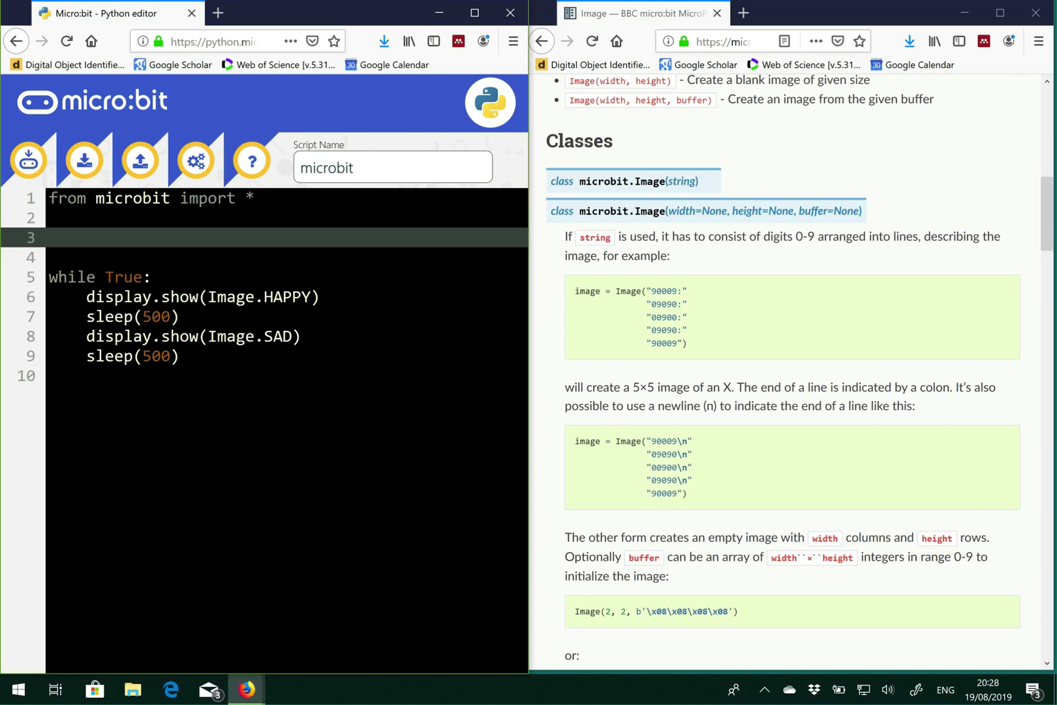
Start gradient = Image(" with the first "02468:" row above the loop
text(image)
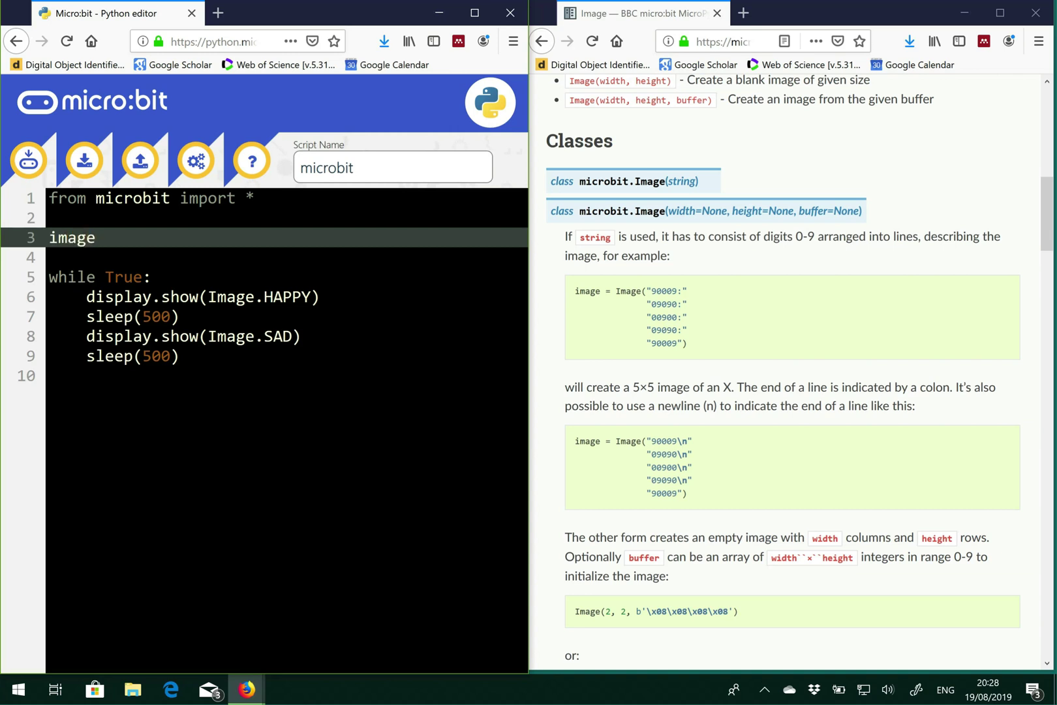
text(gradient)
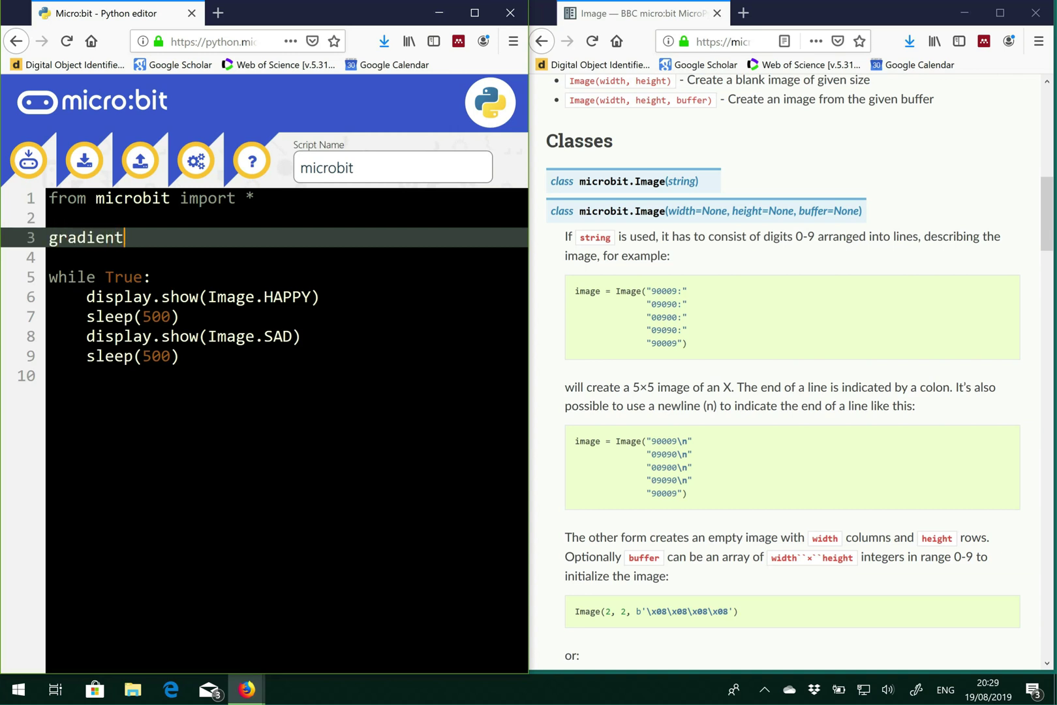
text(= Image)
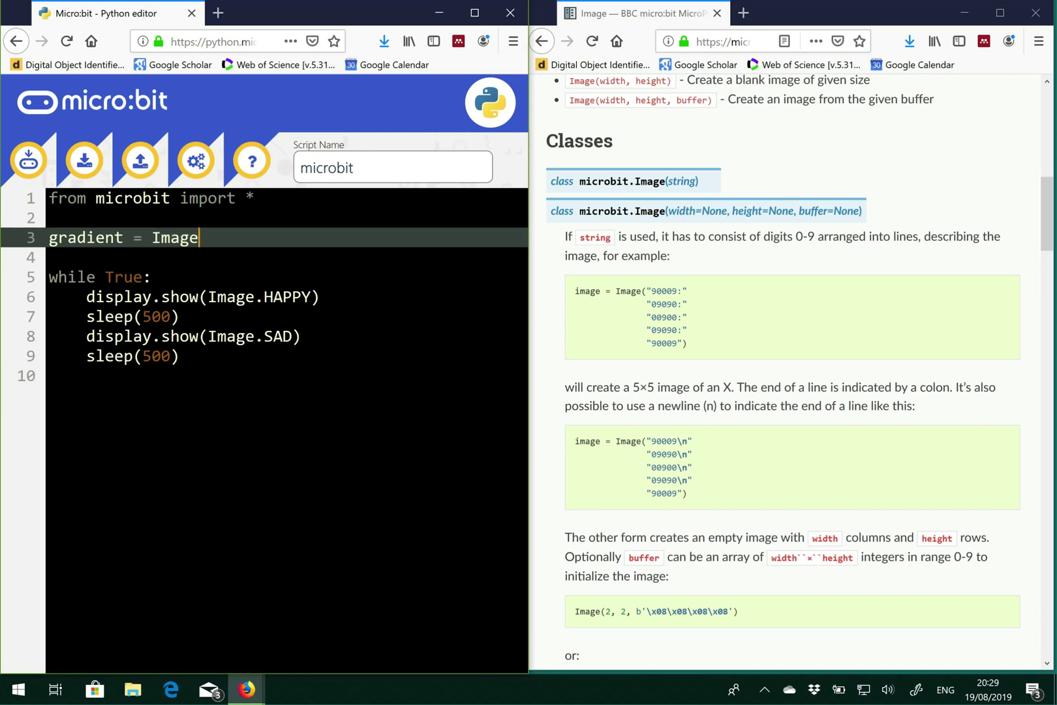
text((")
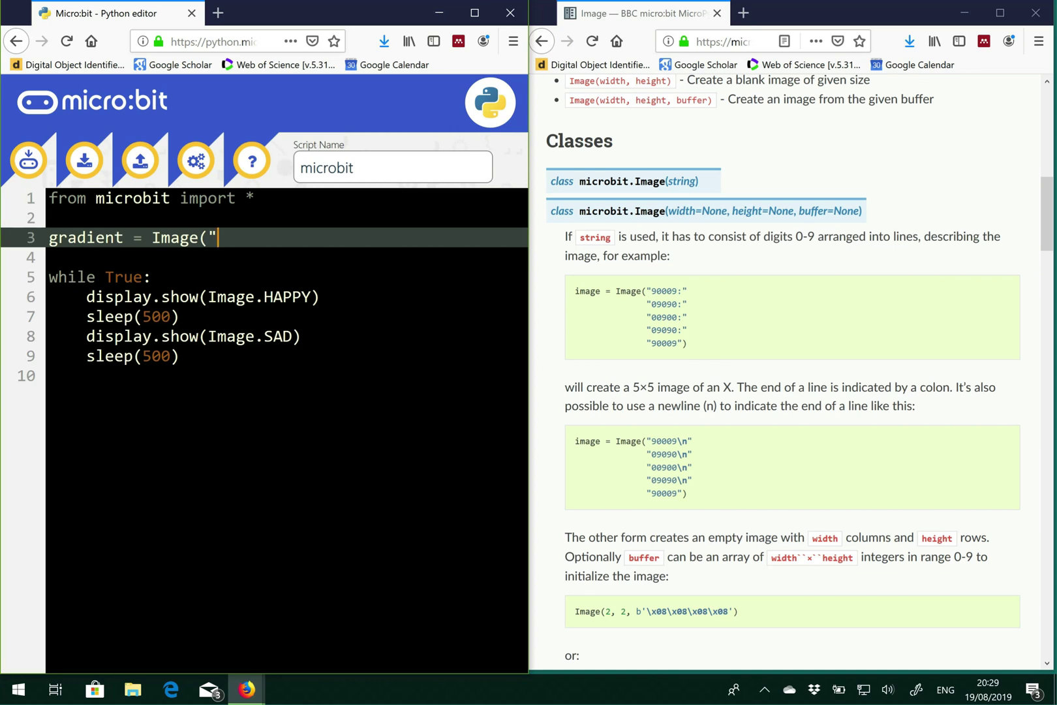
text(02)
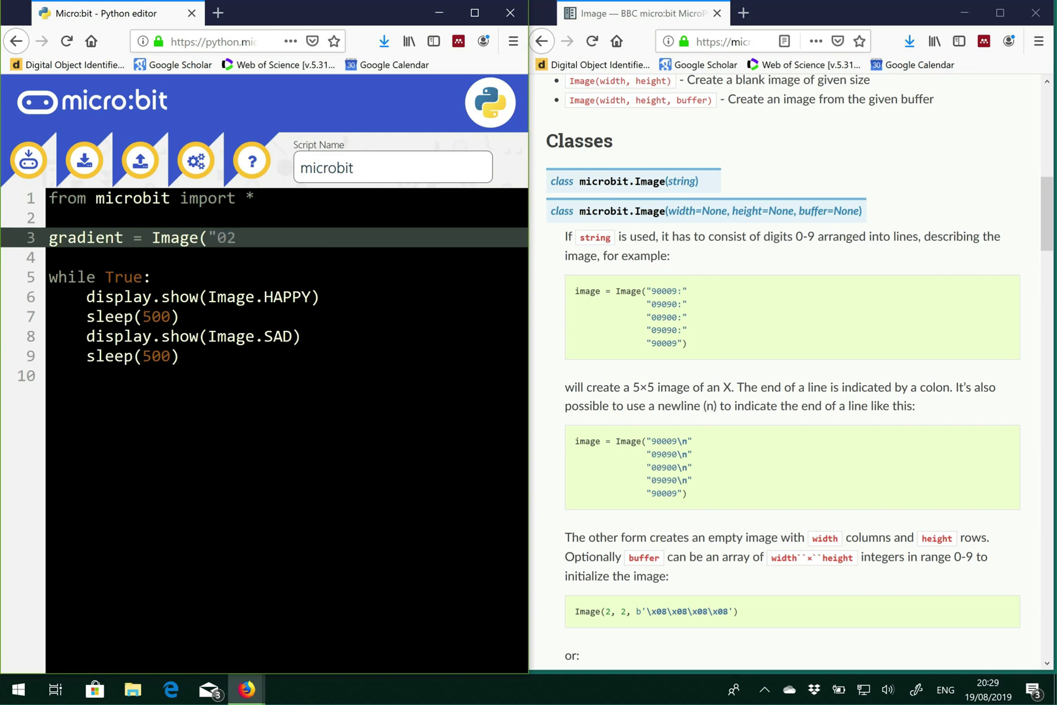
key(Backspace)
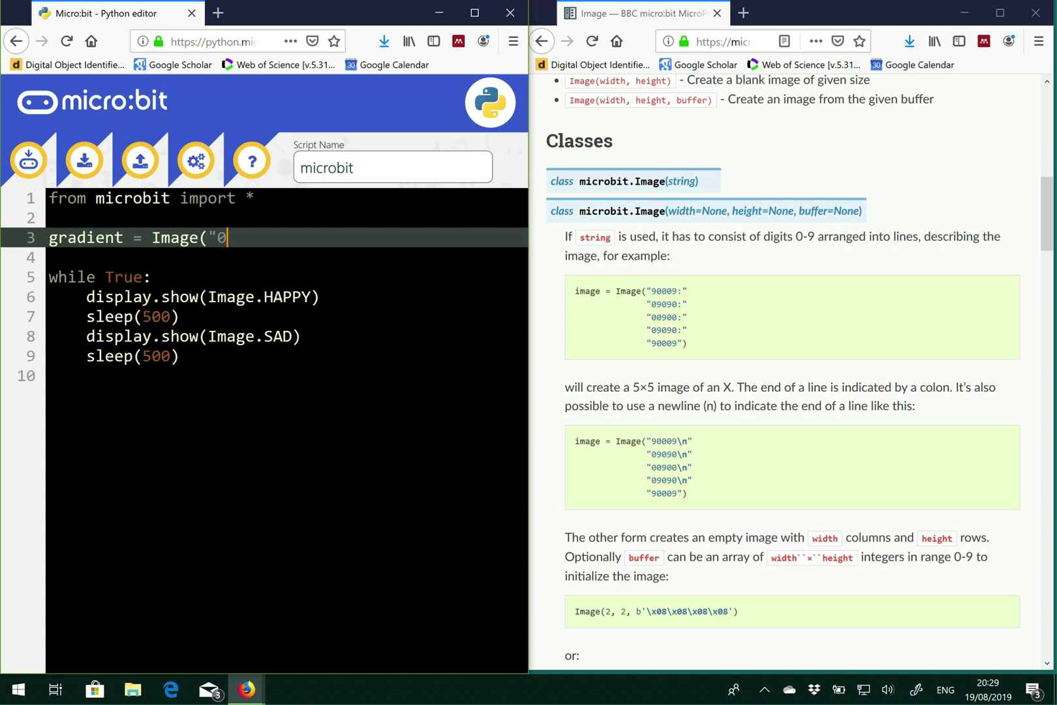
text(24)
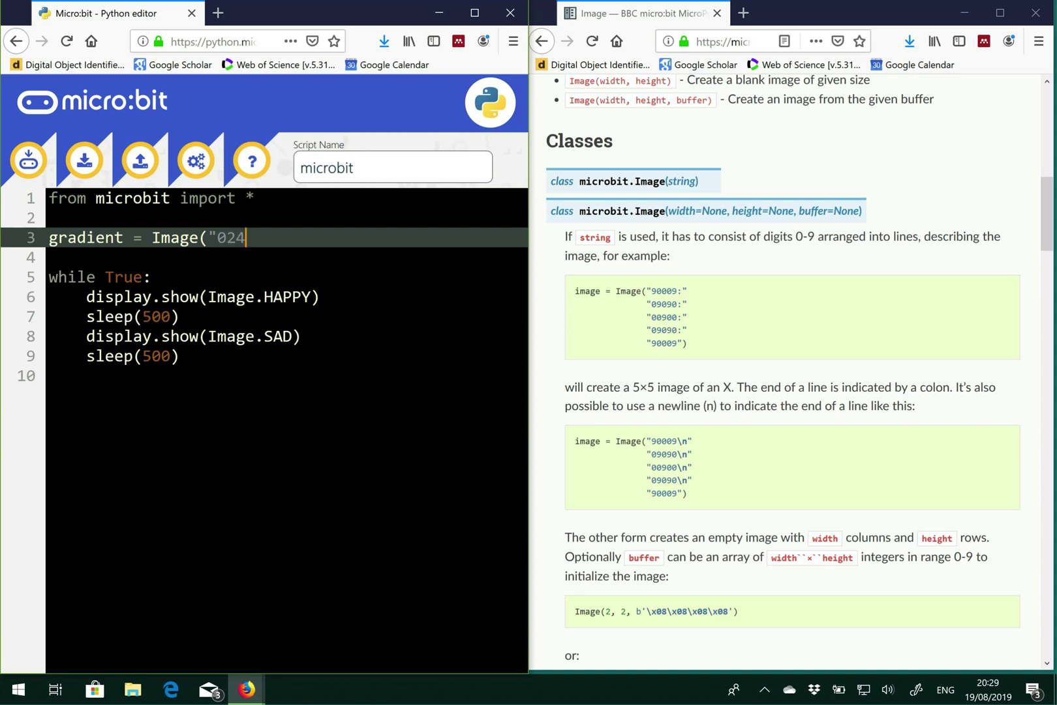
text(68)
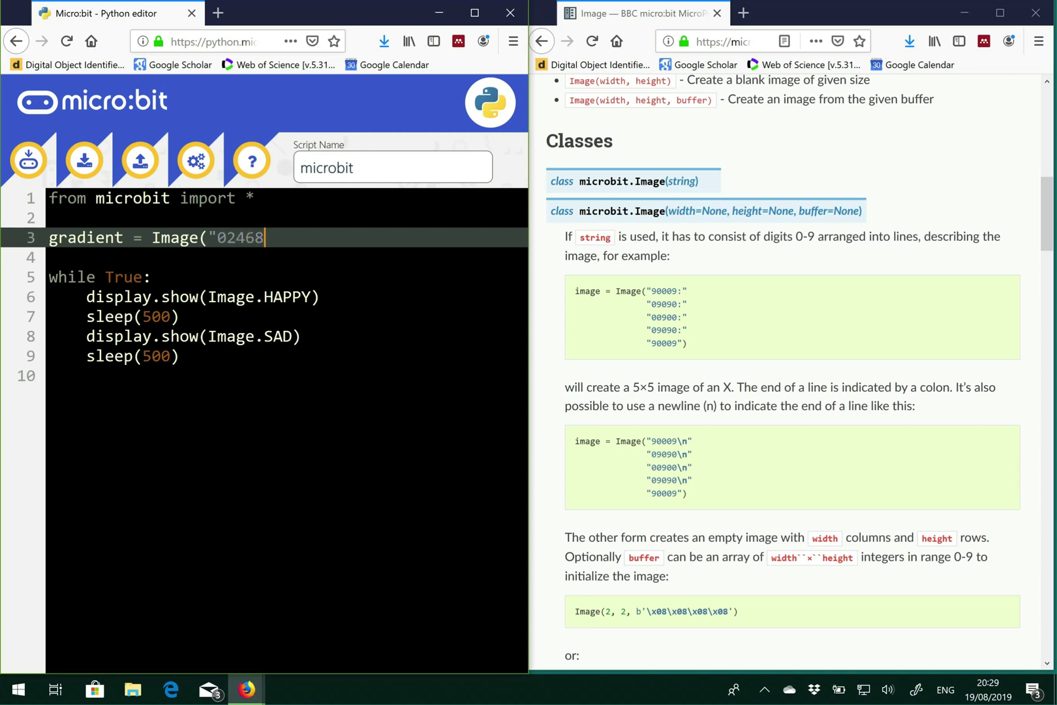
text(:)
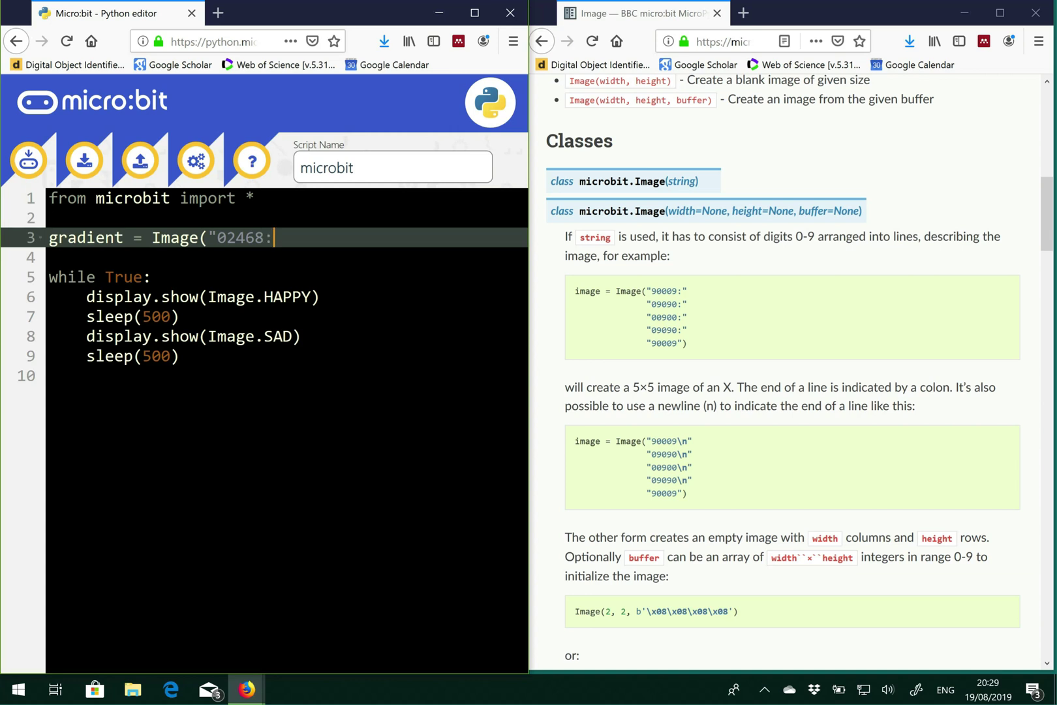
key(Return)
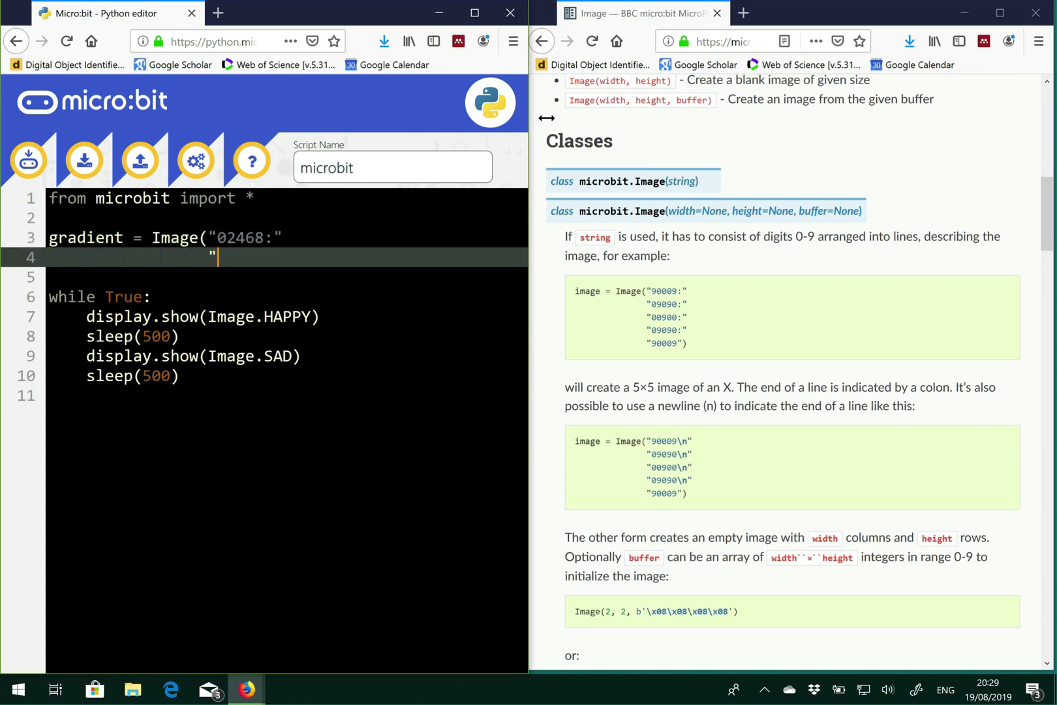
Fill in the remaining 02468 rows by repeating the row and close the Image parenthesis
text(01)
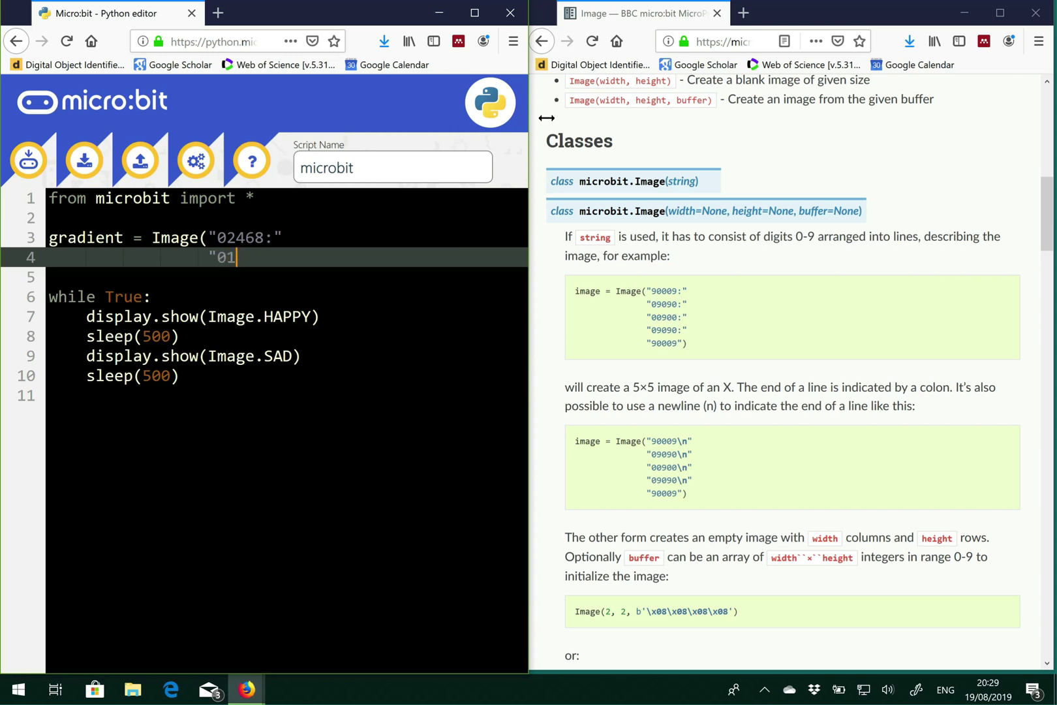
text(2468:")
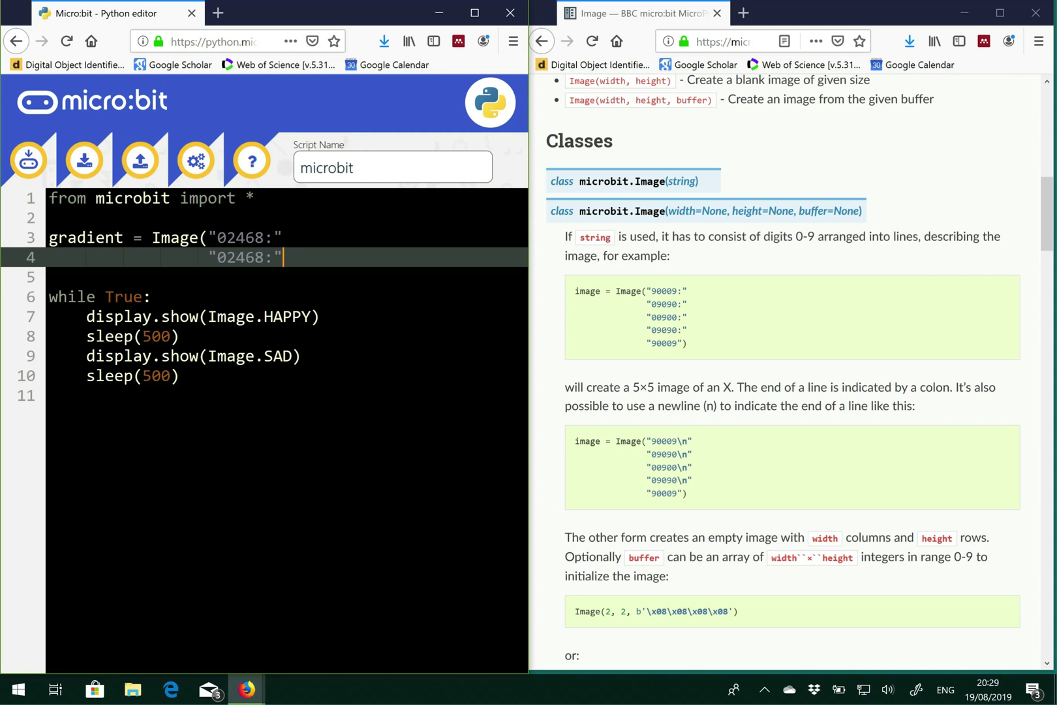
double_click(247, 257)
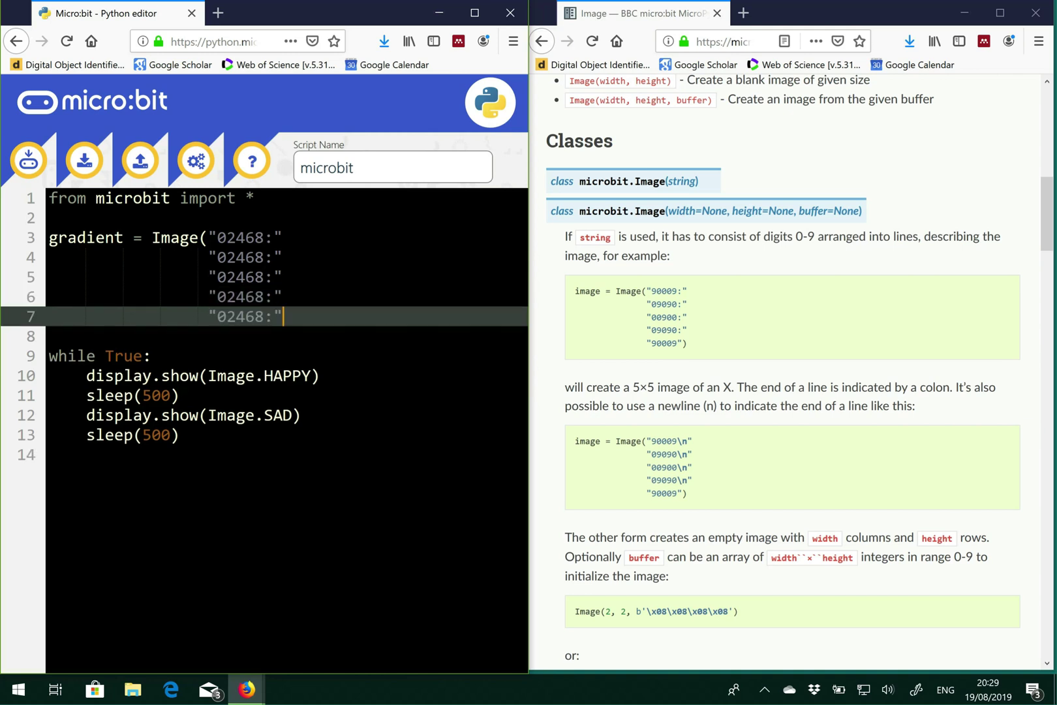
text())
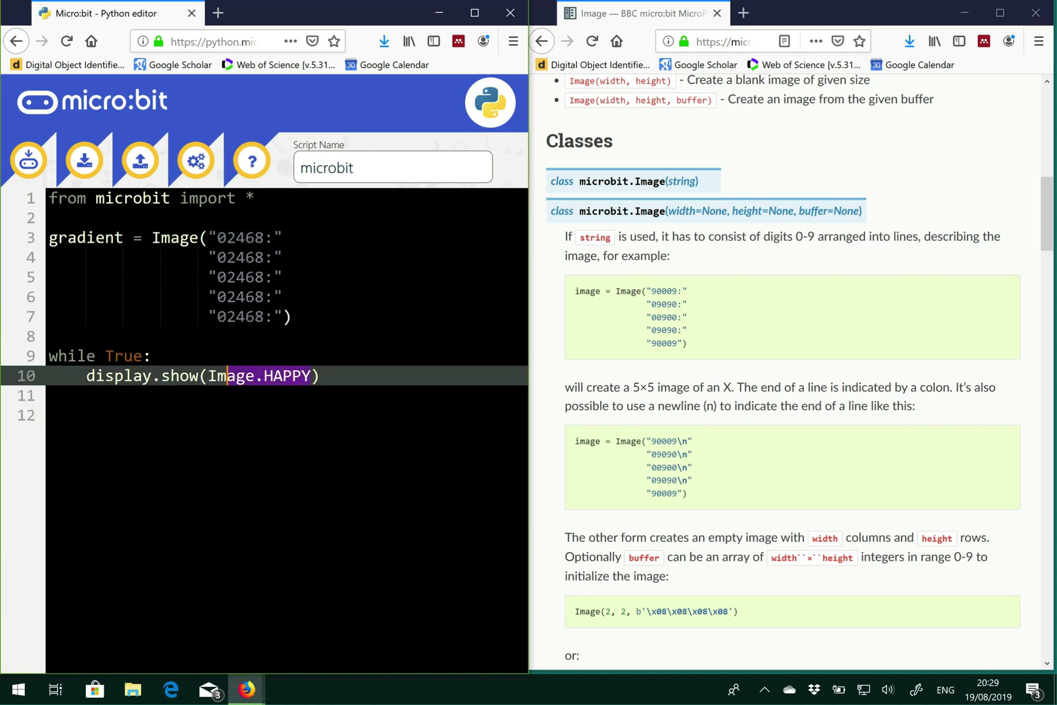
Change the loop to display.show(gradient) and download the script as microbit.hex
key(Delete)
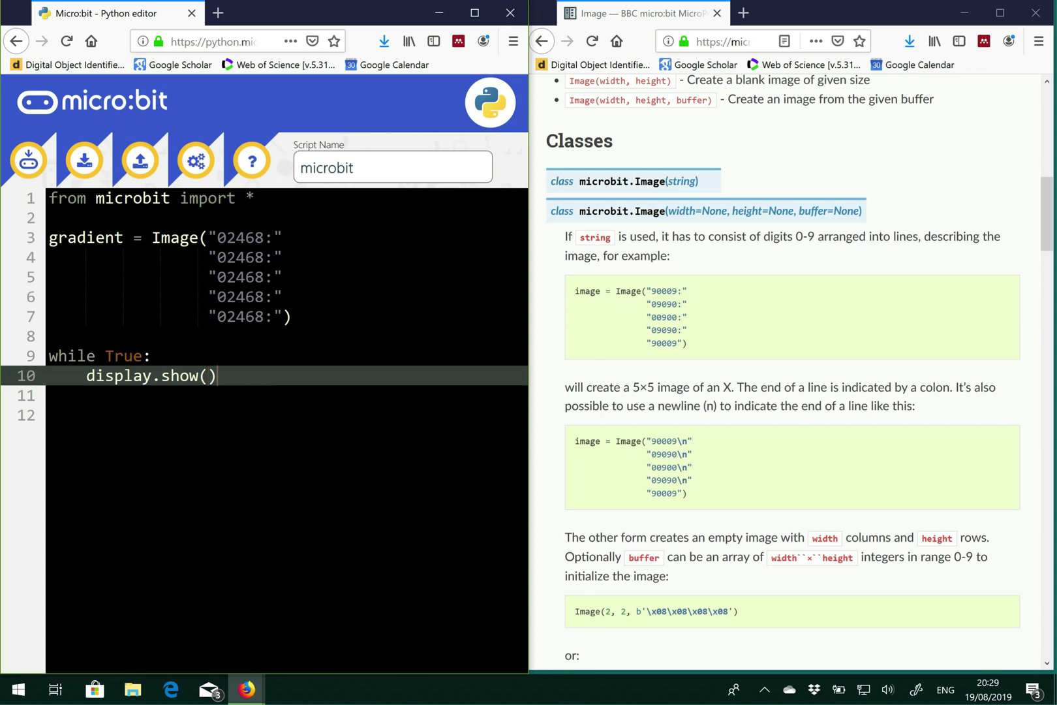
text(gradient)
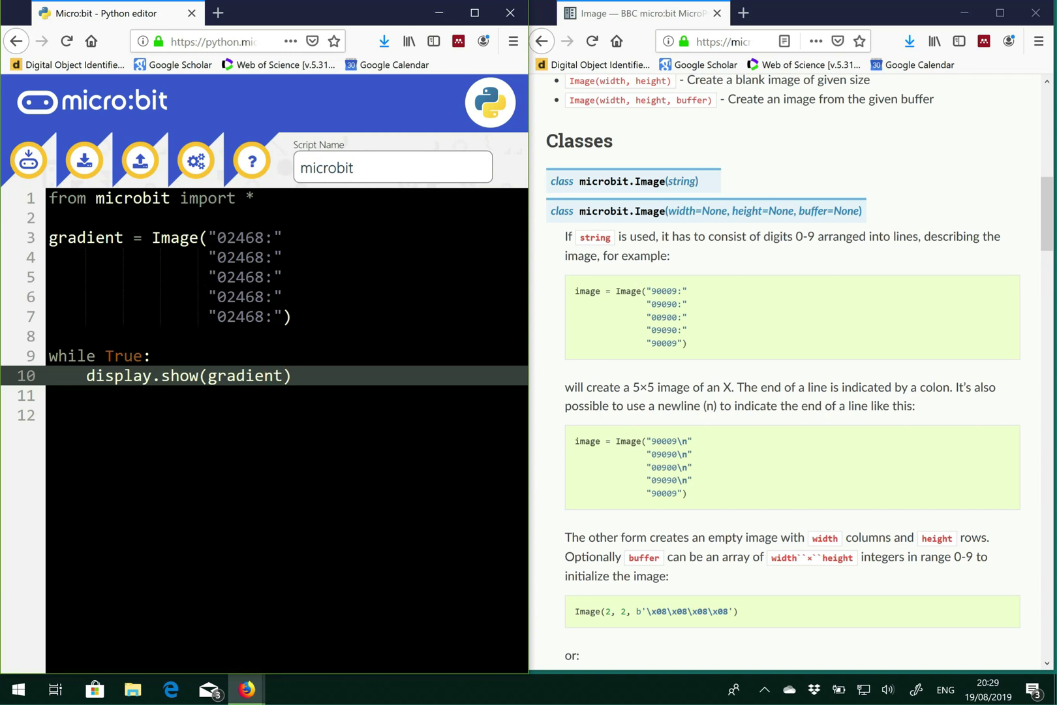
click(83, 160)
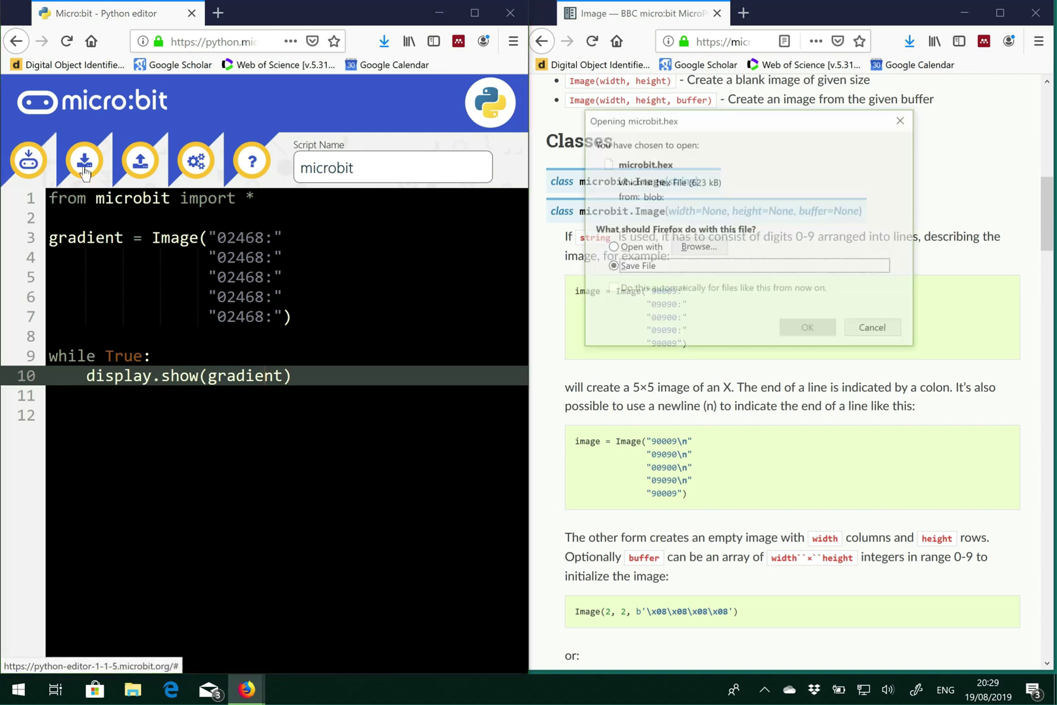